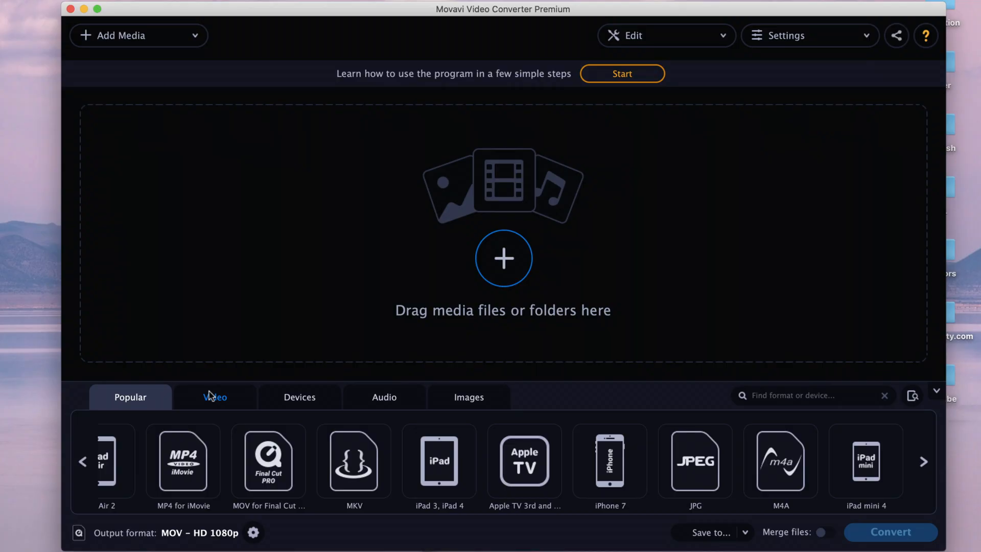
Browse the Video, Devices, Audio and Images format preset tabs
{"action": "left_click", "coordinate": [215, 397]}
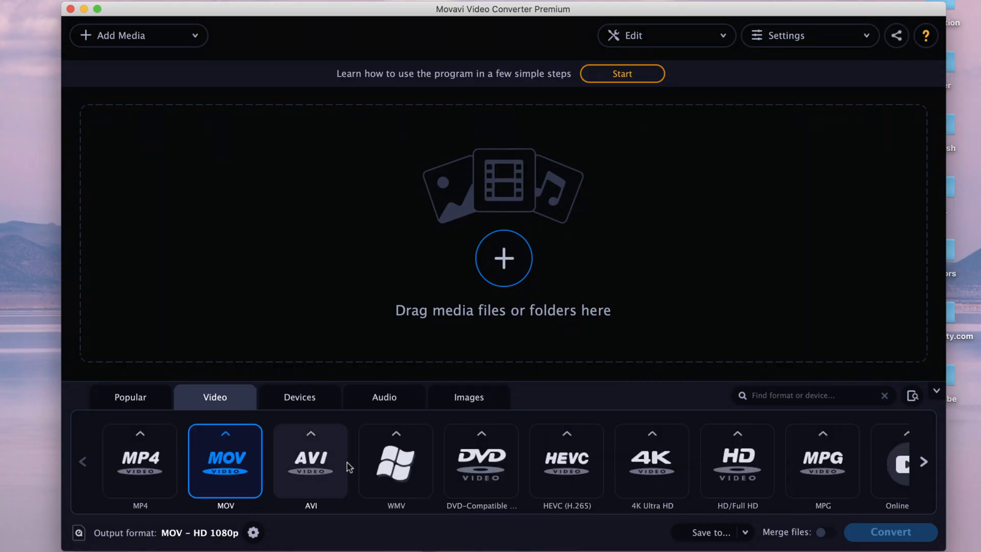
{"action": "left_click", "coordinate": [924, 462]}
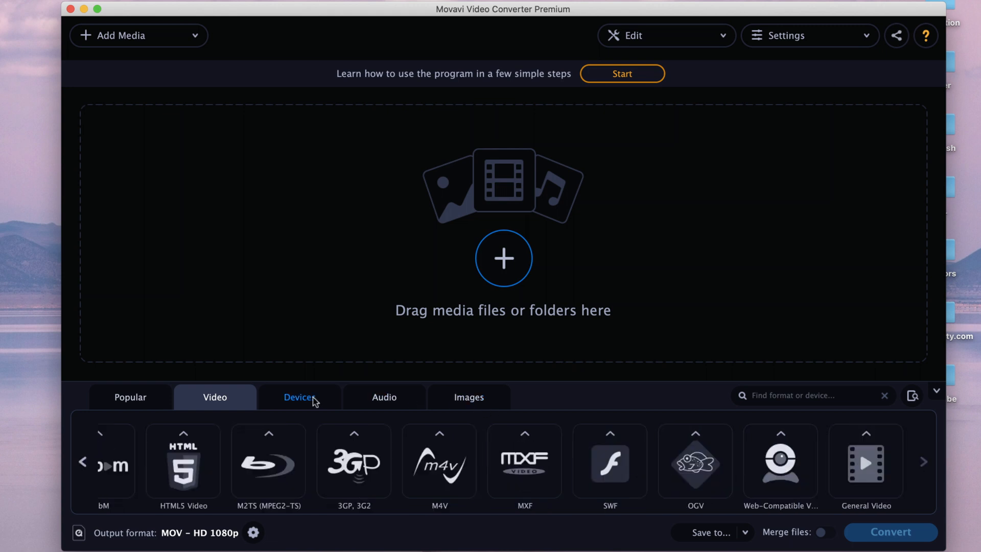
{"action": "left_click", "coordinate": [299, 397]}
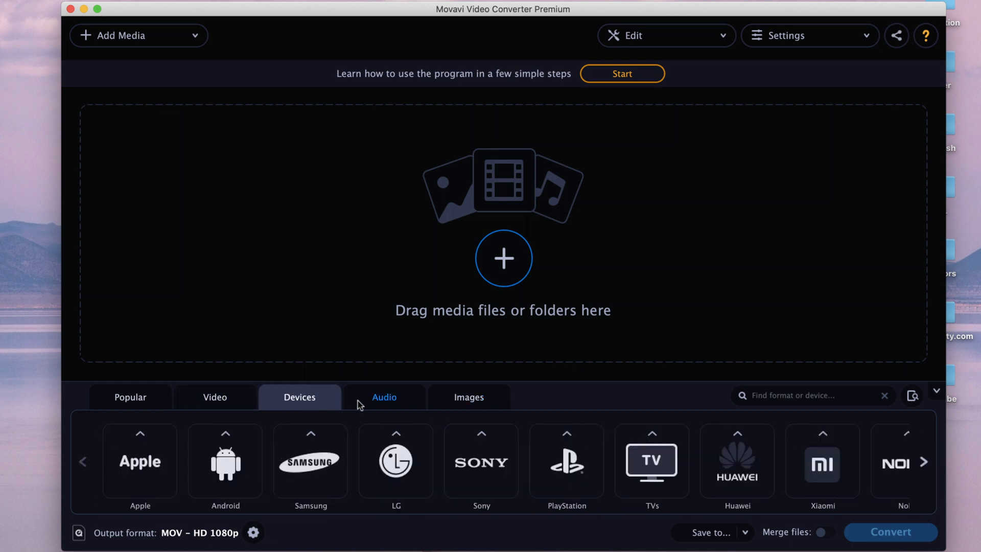
{"action": "mouse_move", "coordinate": [381, 411]}
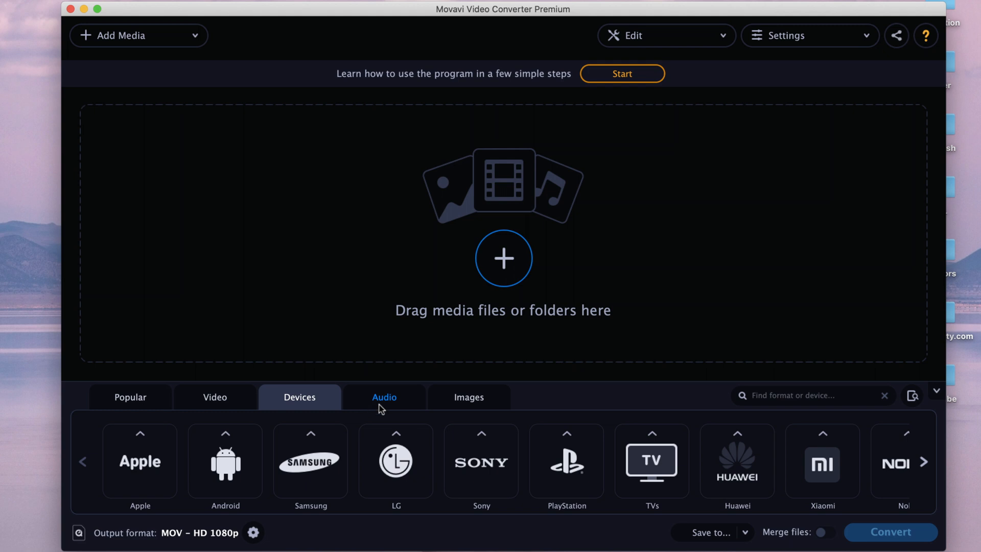
{"action": "left_click", "coordinate": [384, 397]}
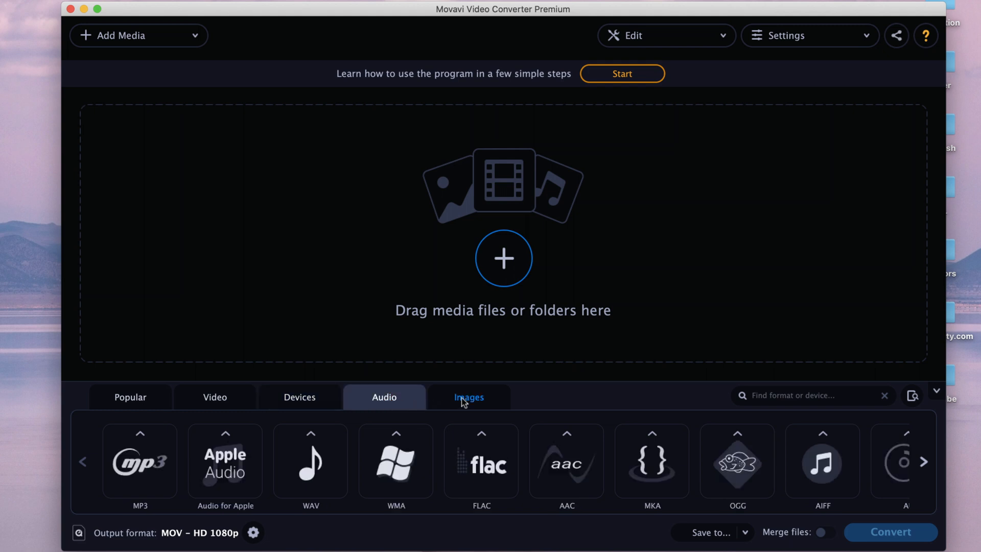
{"action": "left_click", "coordinate": [469, 397]}
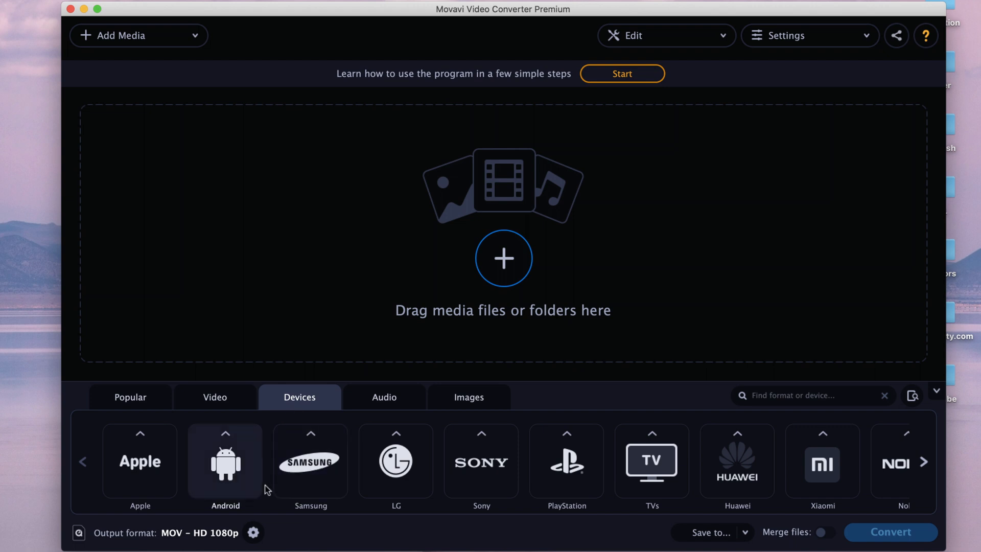
{"action": "mouse_move", "coordinate": [259, 492]}
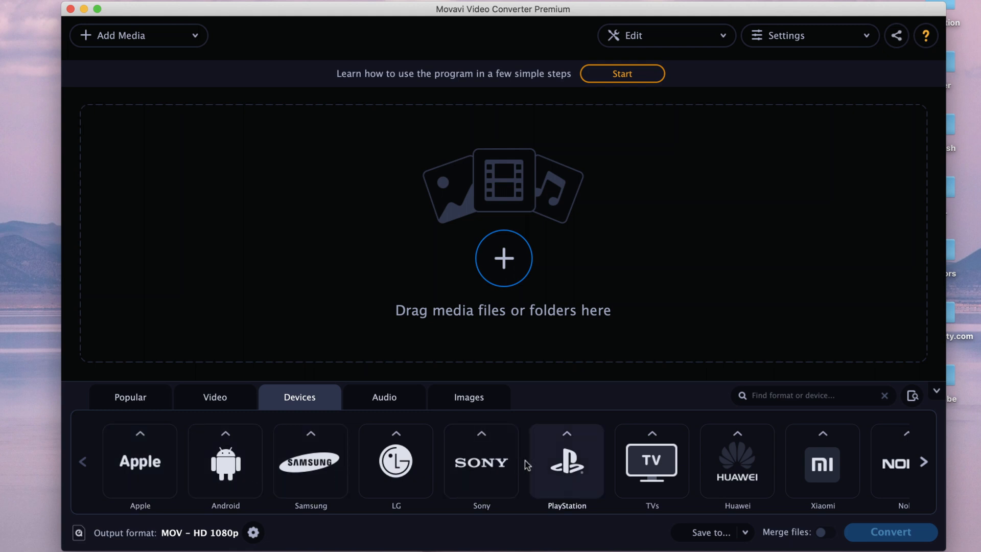
{"action": "mouse_move", "coordinate": [526, 512]}
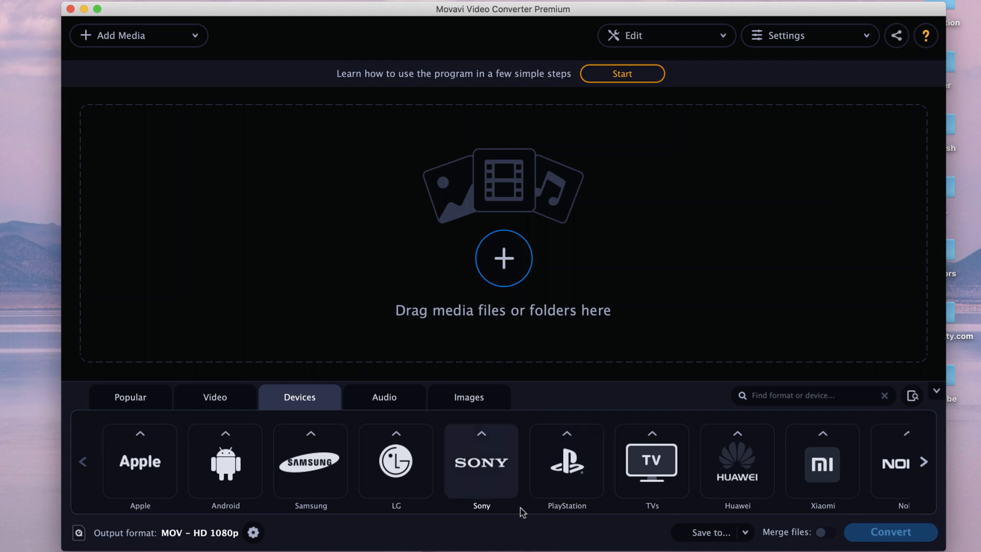
{"action": "mouse_move", "coordinate": [933, 408]}
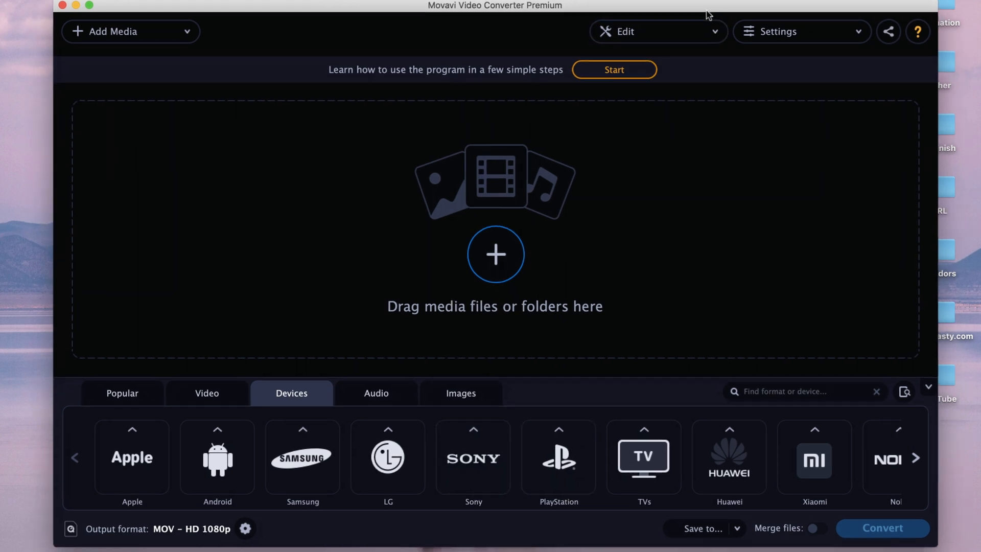
{"action": "mouse_move", "coordinate": [902, 401]}
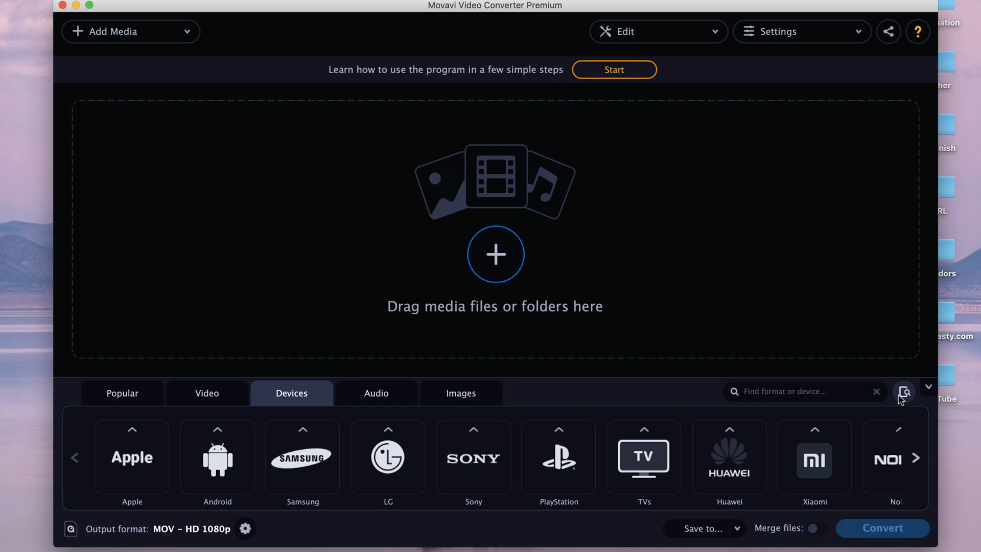
{"action": "mouse_move", "coordinate": [904, 400]}
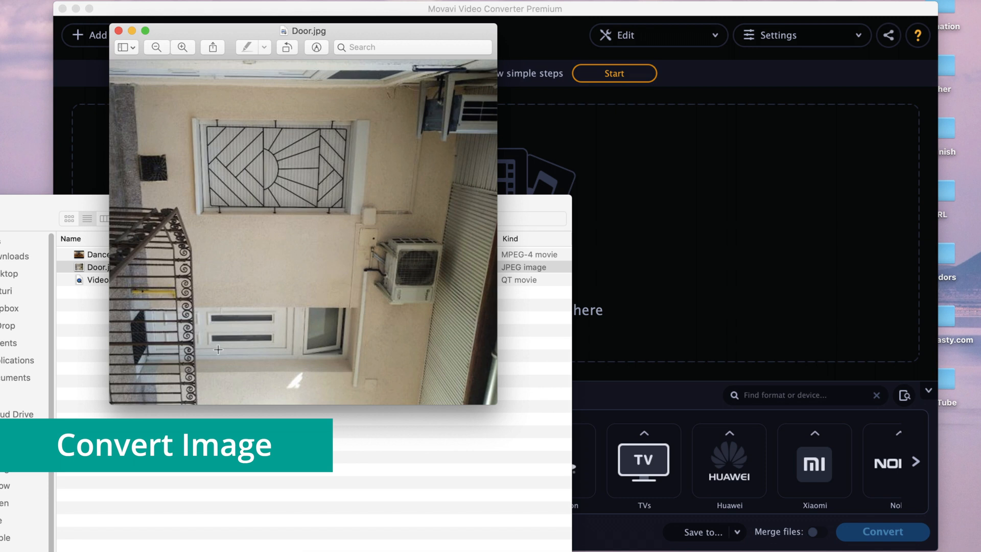
{"action": "mouse_move", "coordinate": [338, 290]}
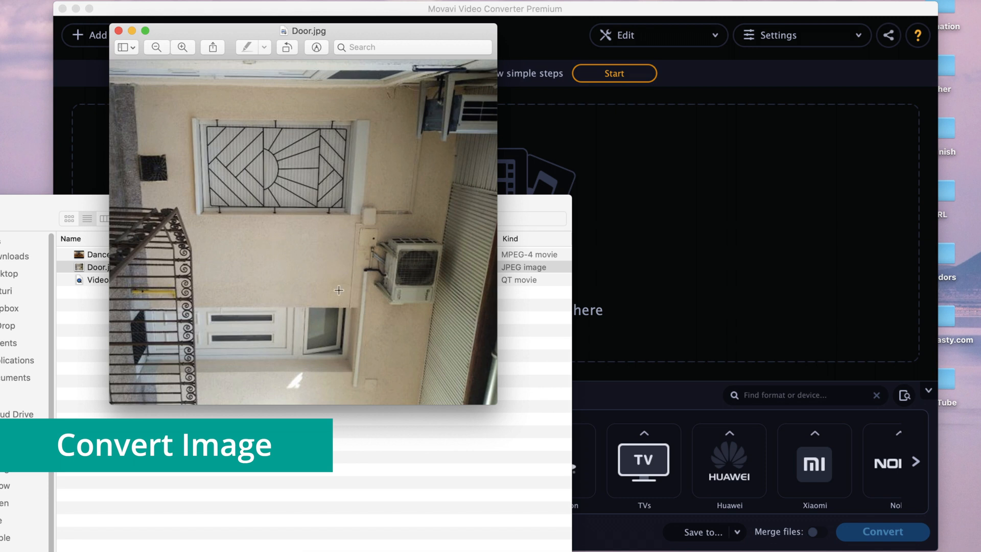
Close the upside-down Door.jpg photo in Preview
{"action": "left_click", "coordinate": [117, 31]}
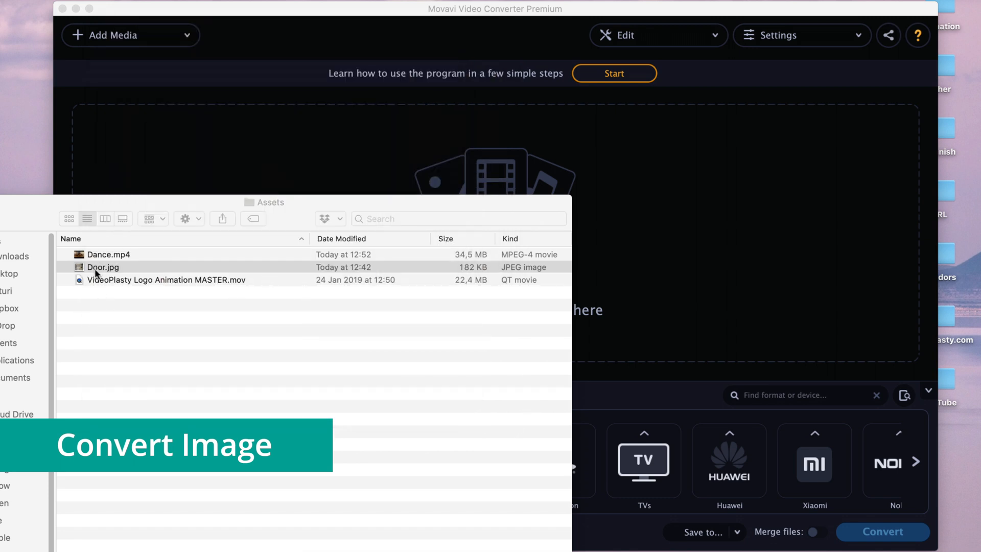
Add Door.jpg to the converter, choose PNG output and check its size options
{"action": "double_click", "coordinate": [99, 267]}
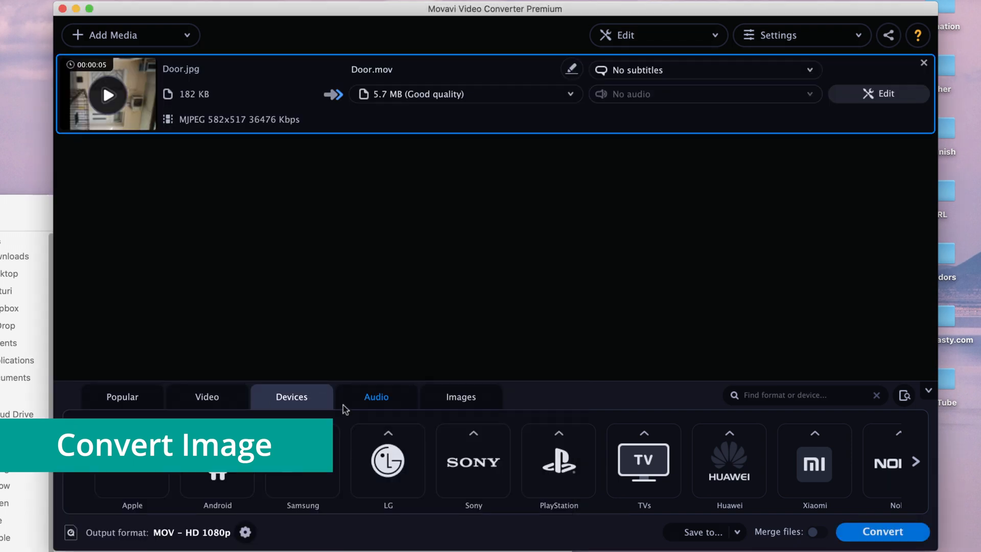
{"action": "left_click", "coordinate": [460, 397]}
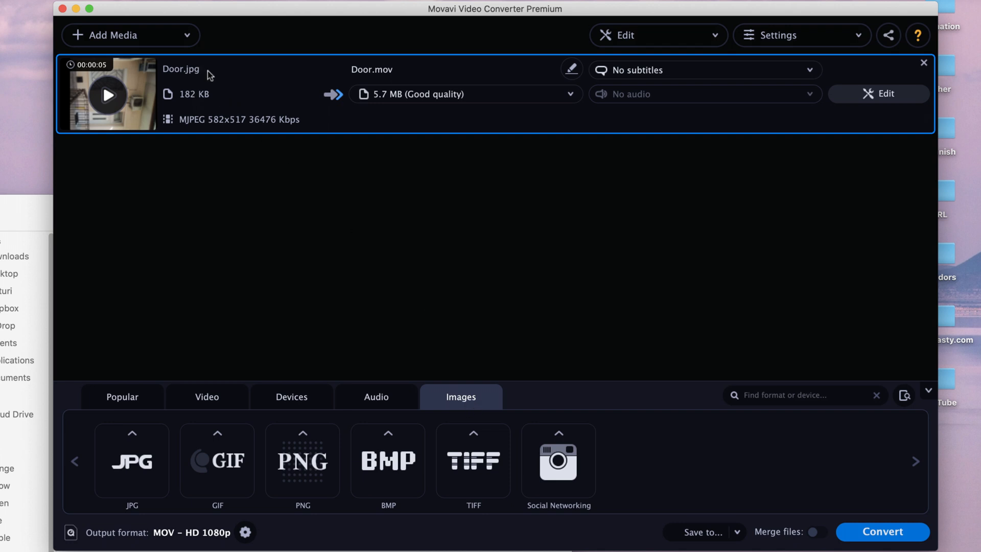
{"action": "mouse_move", "coordinate": [208, 92]}
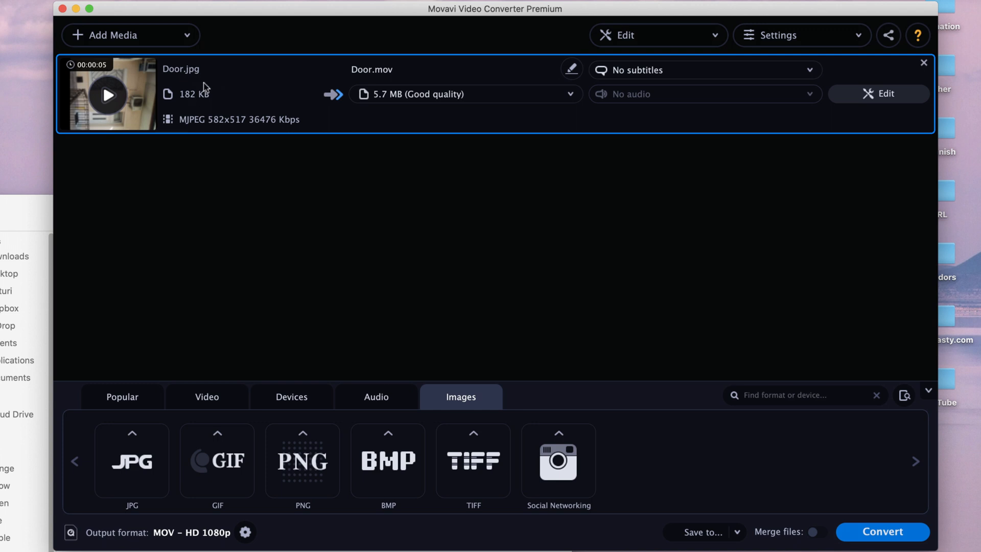
{"action": "mouse_move", "coordinate": [213, 77]}
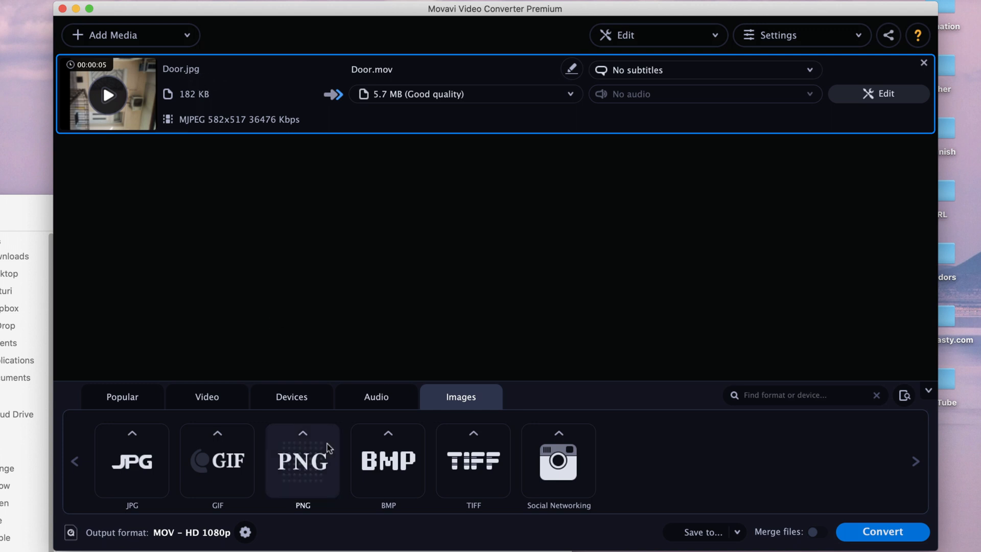
{"action": "mouse_move", "coordinate": [281, 482]}
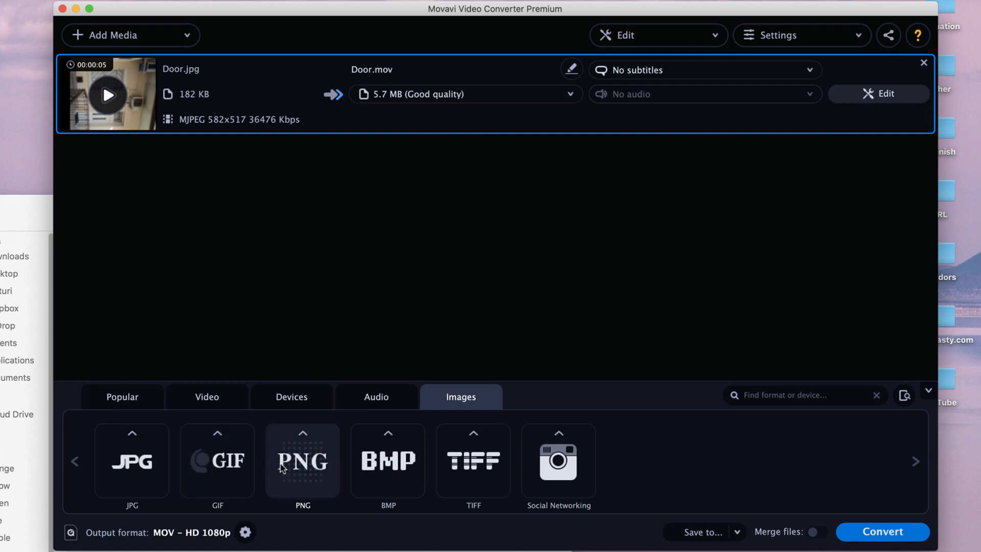
{"action": "left_click", "coordinate": [303, 461]}
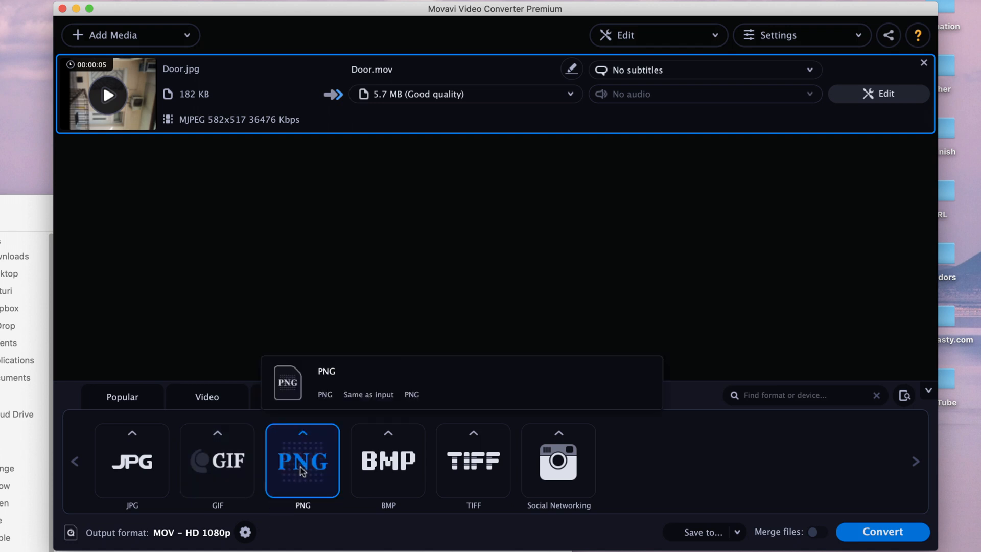
{"action": "left_click", "coordinate": [302, 461]}
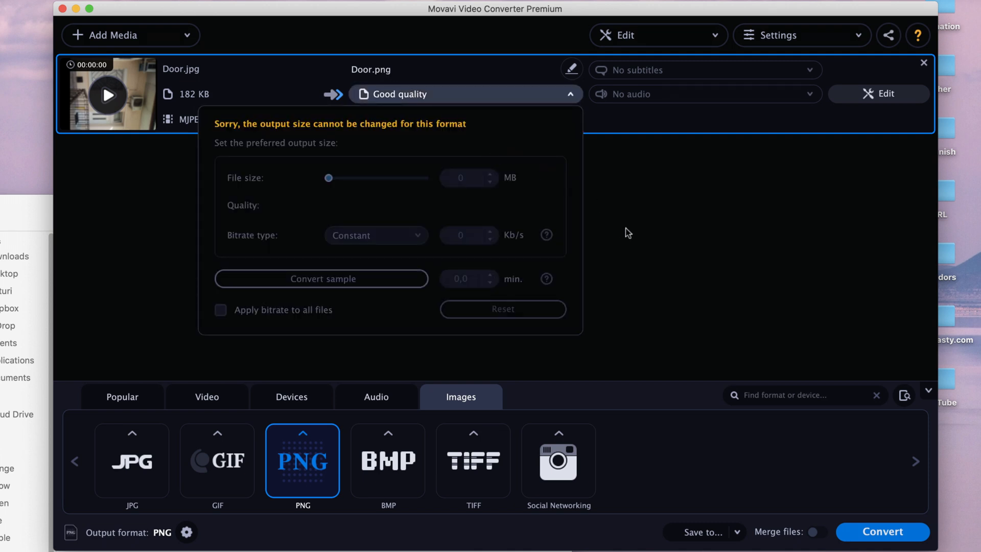
{"action": "mouse_move", "coordinate": [290, 161]}
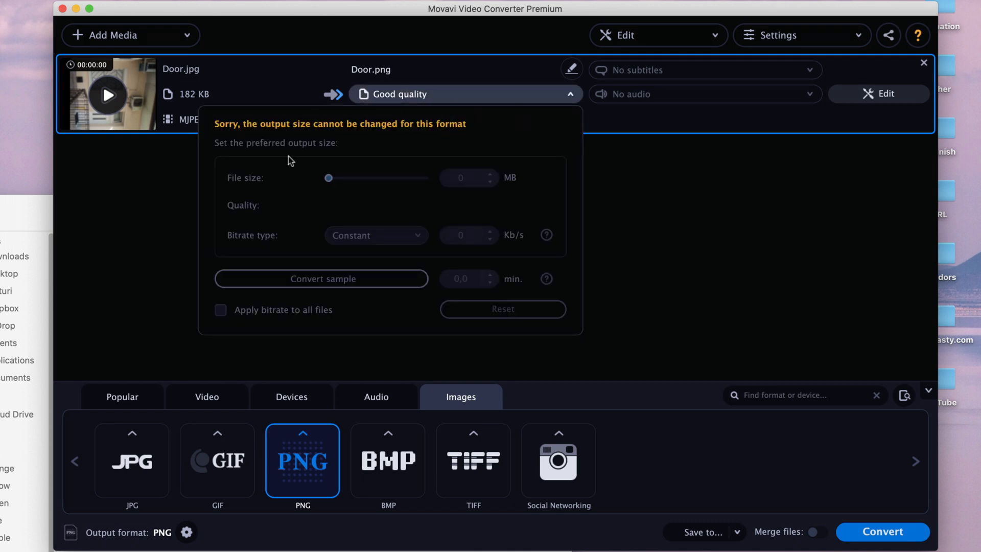
{"action": "mouse_move", "coordinate": [648, 210]}
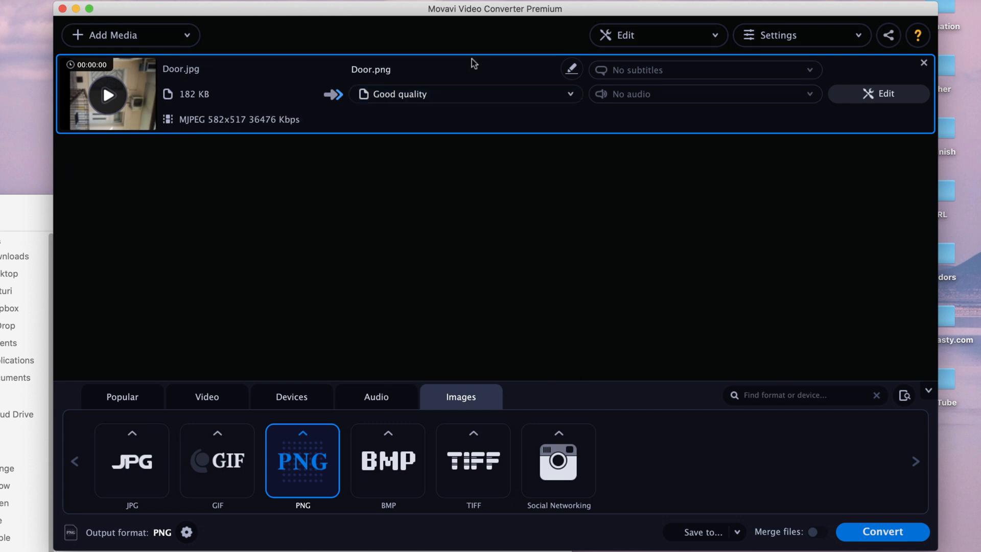
{"action": "mouse_move", "coordinate": [857, 102]}
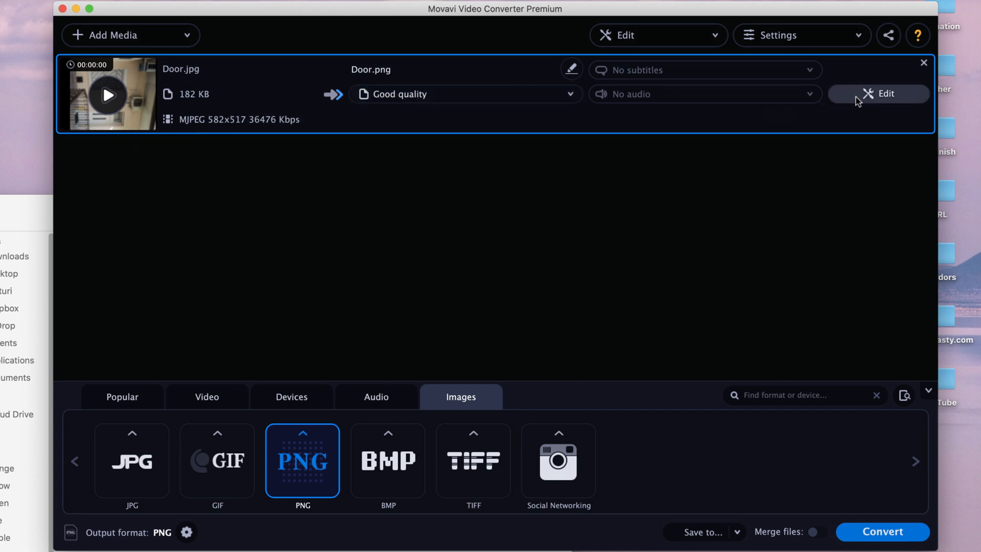
Open the editor for Door.jpg and rotate the photo upright
{"action": "left_click", "coordinate": [878, 94]}
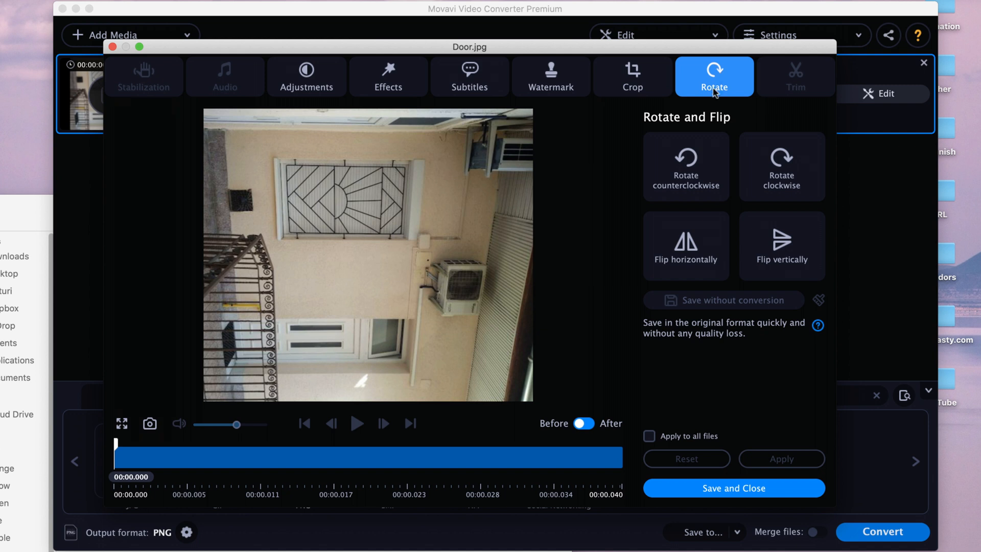
{"action": "left_click", "coordinate": [686, 166]}
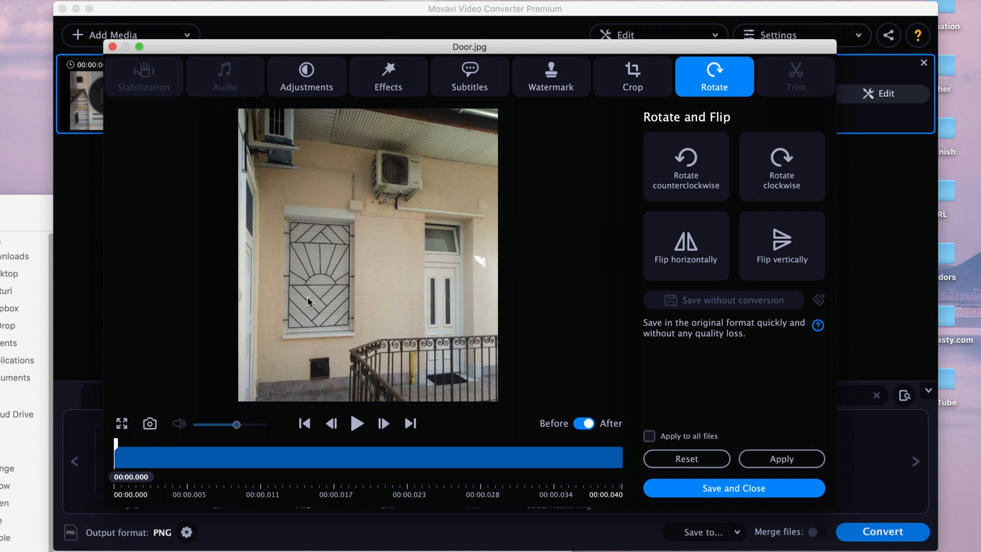
{"action": "mouse_move", "coordinate": [312, 411]}
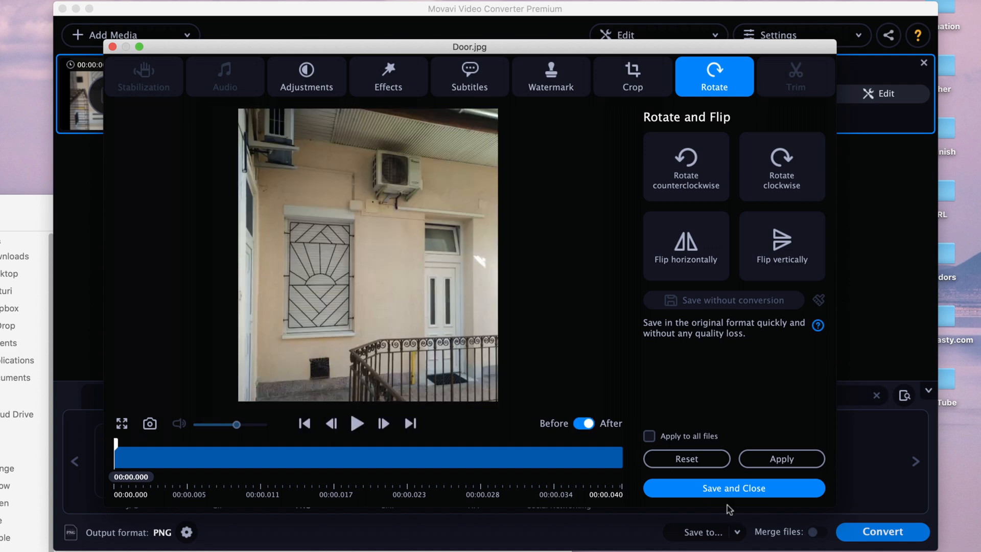
{"action": "mouse_move", "coordinate": [710, 494]}
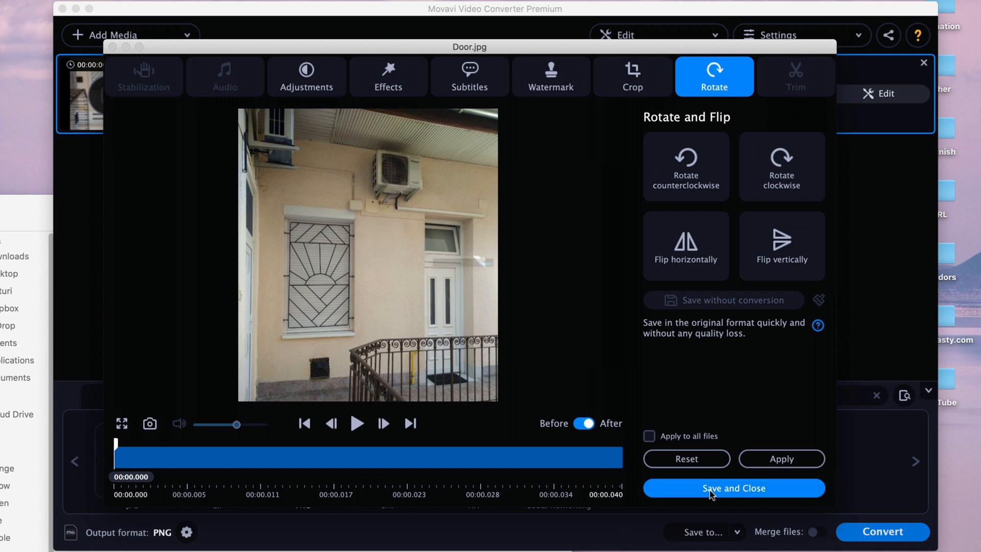
Save the rotation and select the converted Door.png in the output folder
{"action": "left_click", "coordinate": [733, 488]}
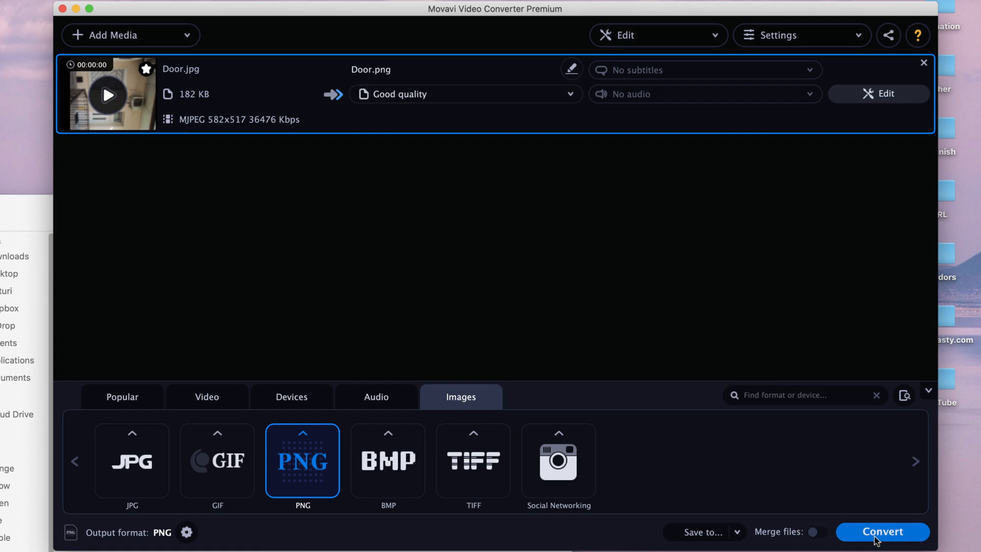
{"action": "left_click", "coordinate": [881, 546]}
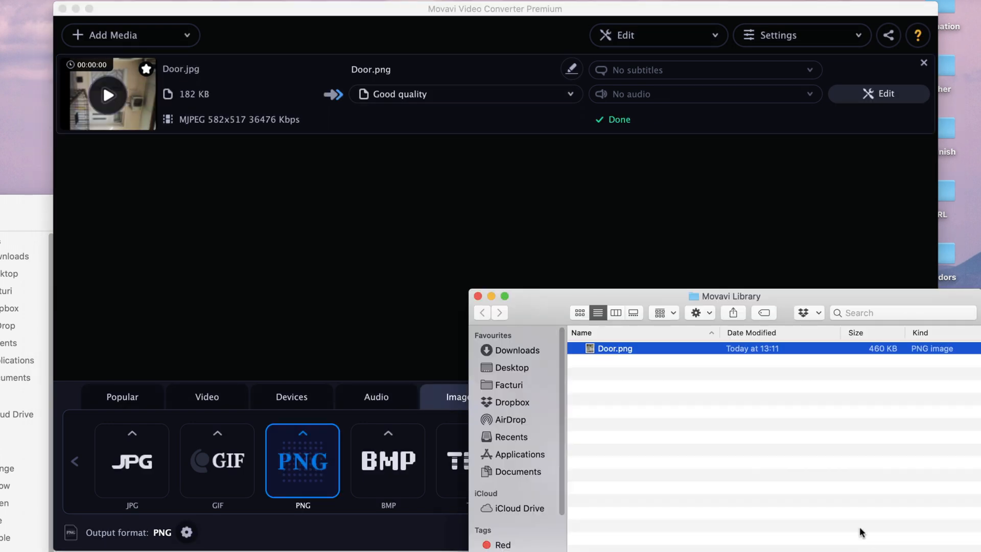
{"action": "mouse_move", "coordinate": [582, 325]}
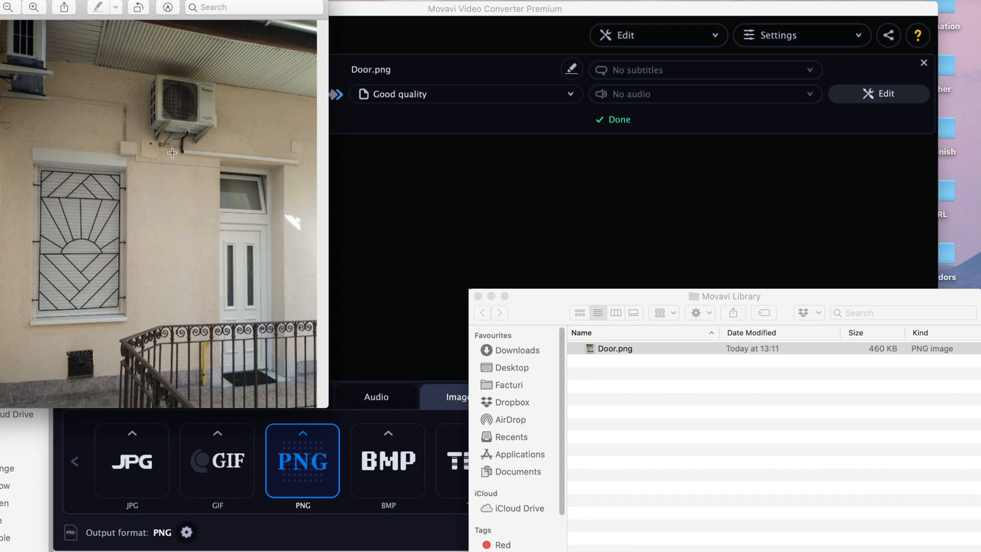
{"action": "mouse_move", "coordinate": [158, 187]}
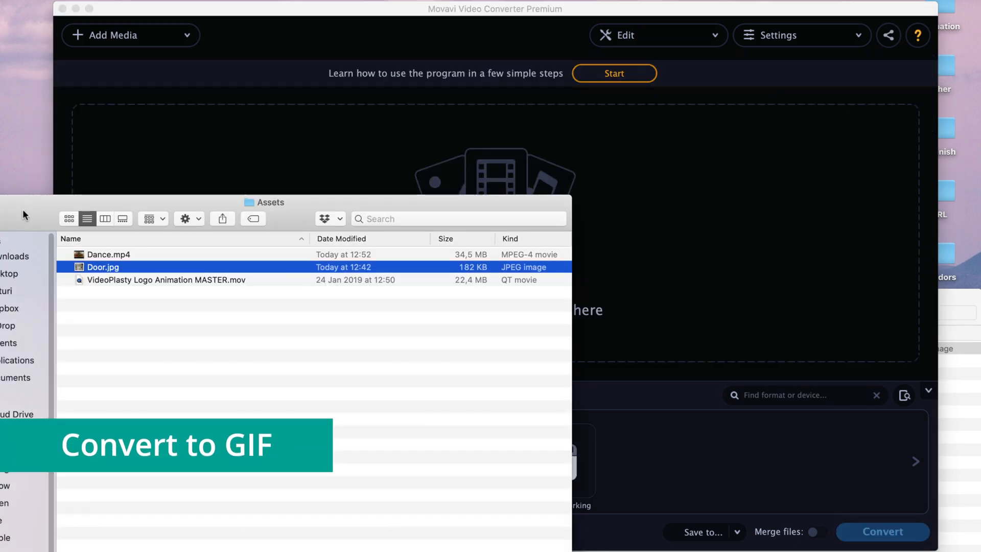
{"action": "mouse_move", "coordinate": [161, 310]}
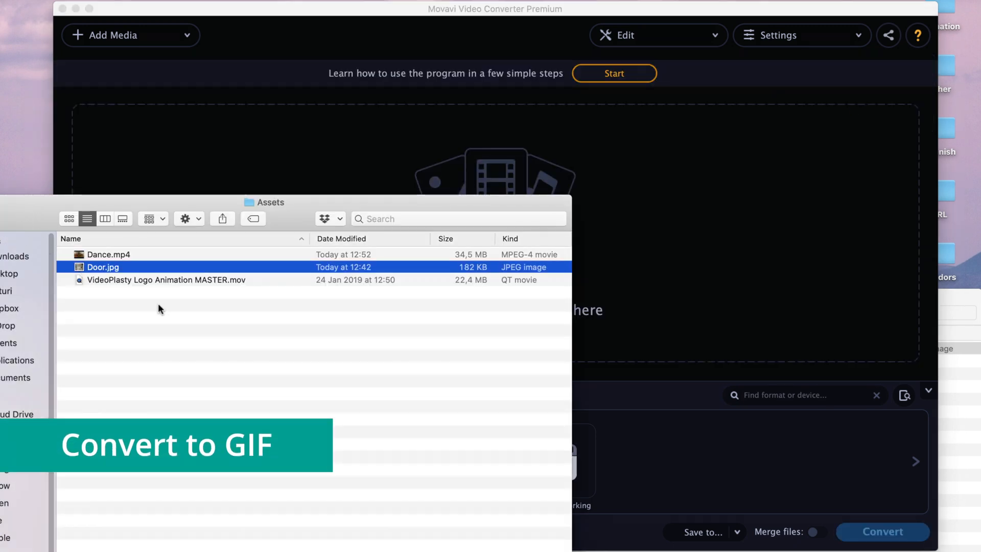
Add VideoPlasty Logo Animation MASTER.mov and set the Large GIF preset
{"action": "left_click", "coordinate": [146, 280]}
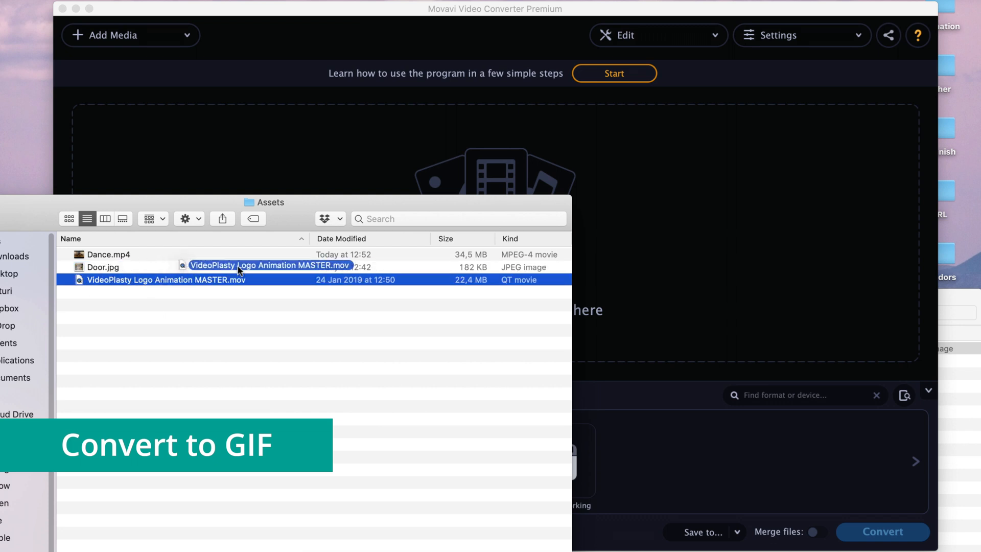
{"action": "double_click", "coordinate": [163, 279]}
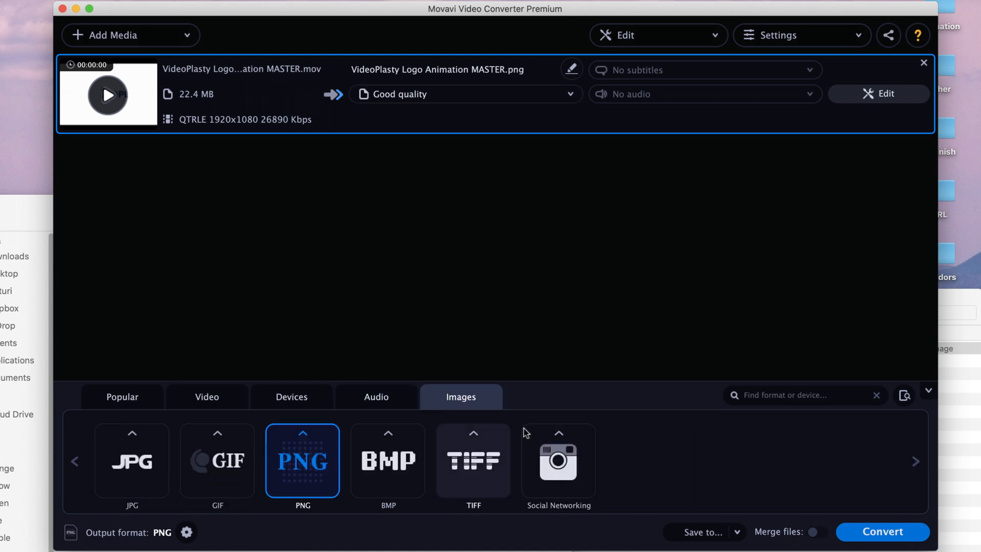
{"action": "left_click", "coordinate": [217, 461]}
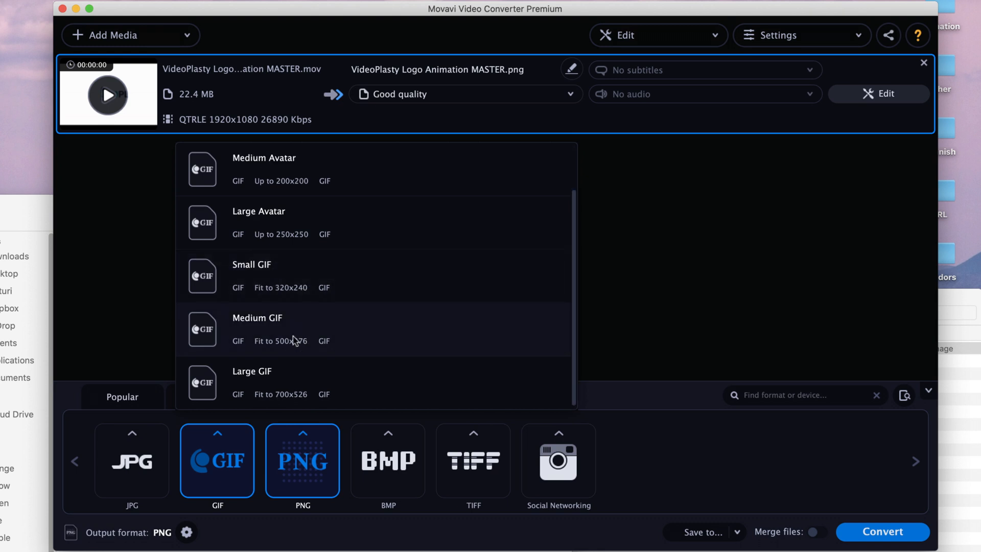
{"action": "mouse_move", "coordinate": [262, 382]}
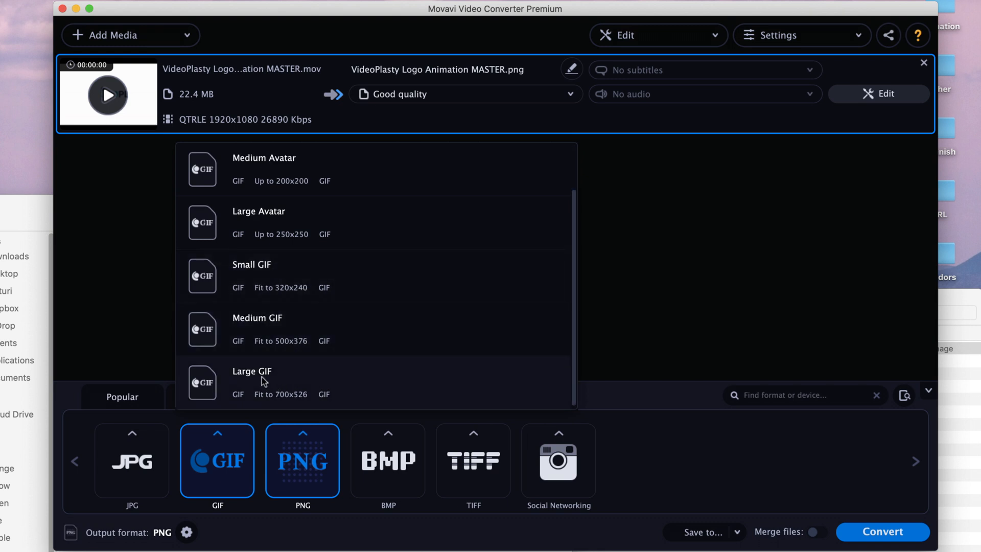
{"action": "left_click", "coordinate": [252, 372]}
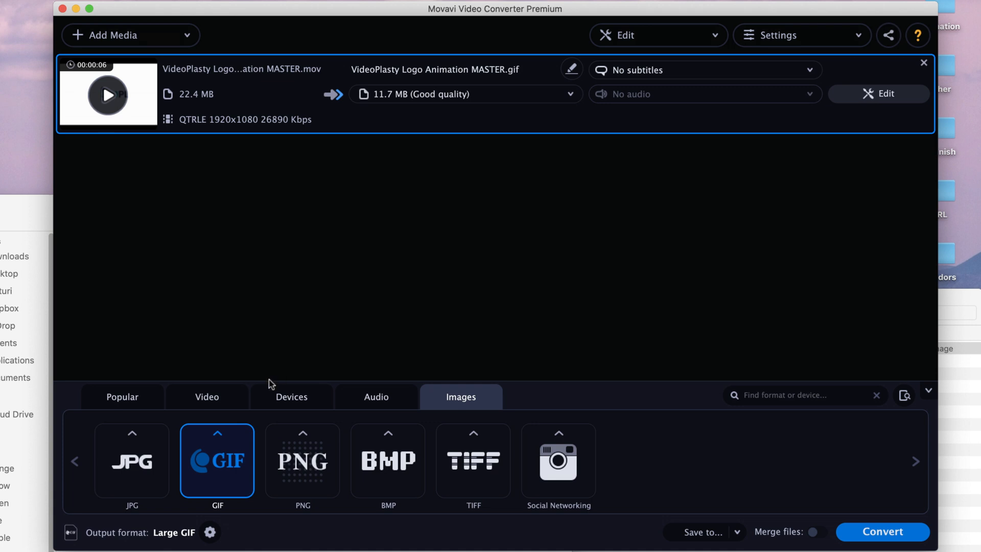
{"action": "mouse_move", "coordinate": [470, 73]}
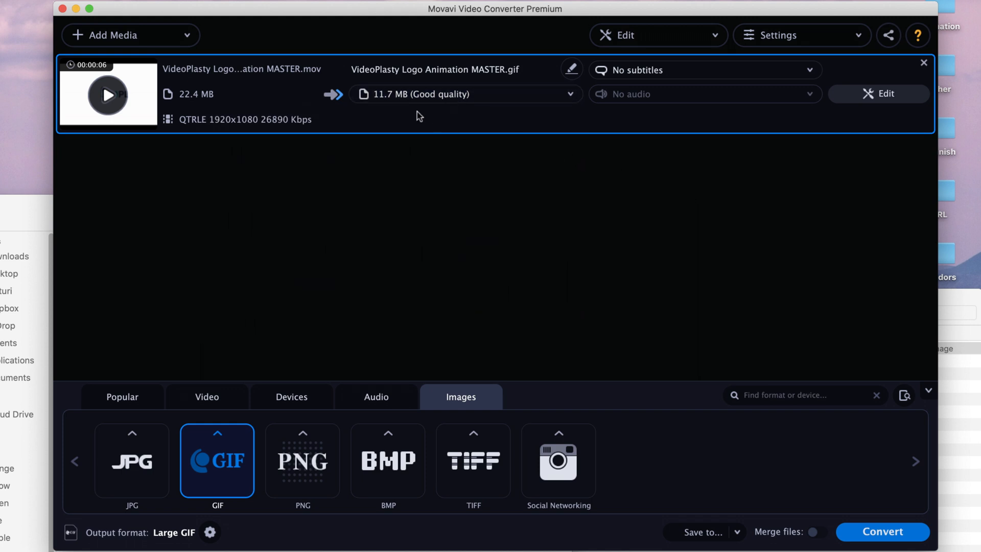
{"action": "mouse_move", "coordinate": [426, 124]}
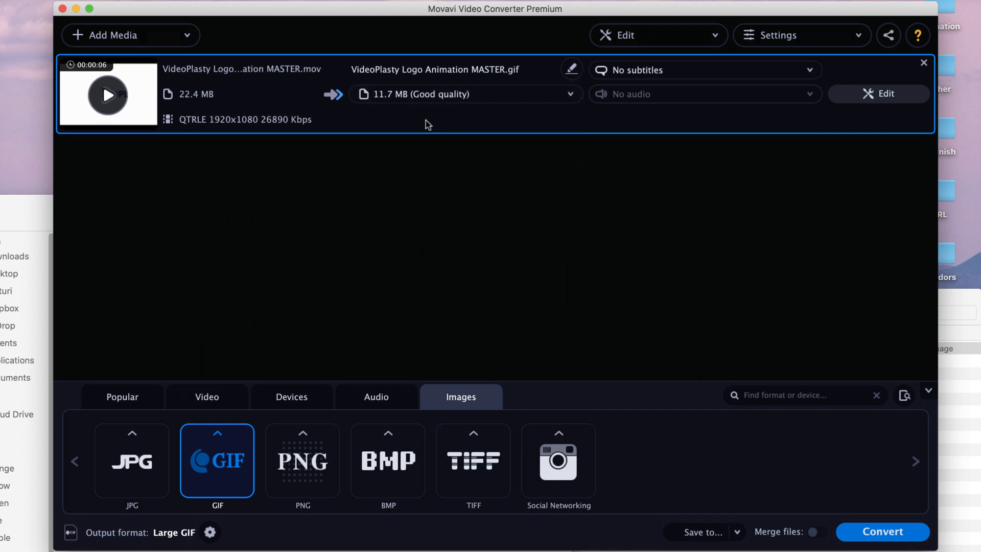
{"action": "mouse_move", "coordinate": [751, 306]}
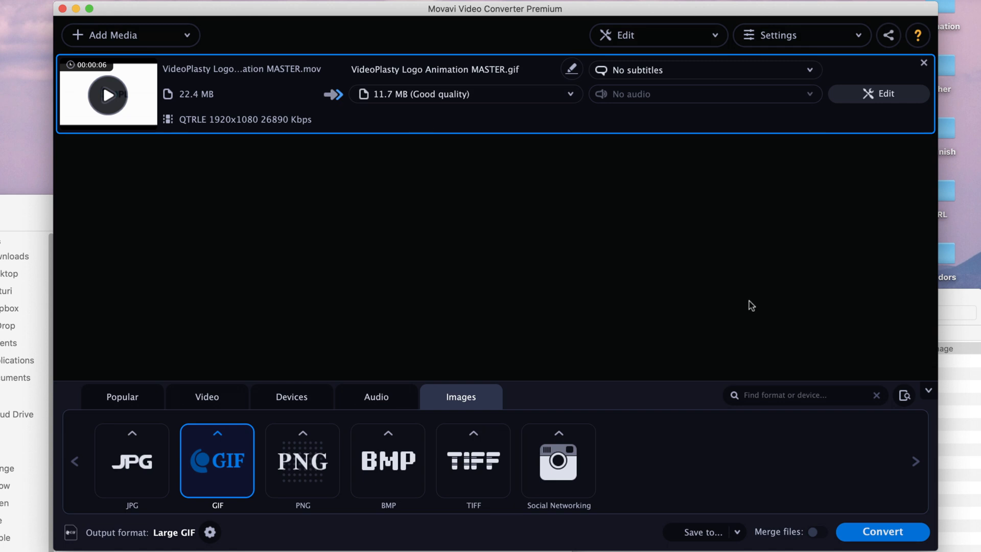
Convert the logo animation to GIF and move the output folder window aside
{"action": "left_click", "coordinate": [881, 531]}
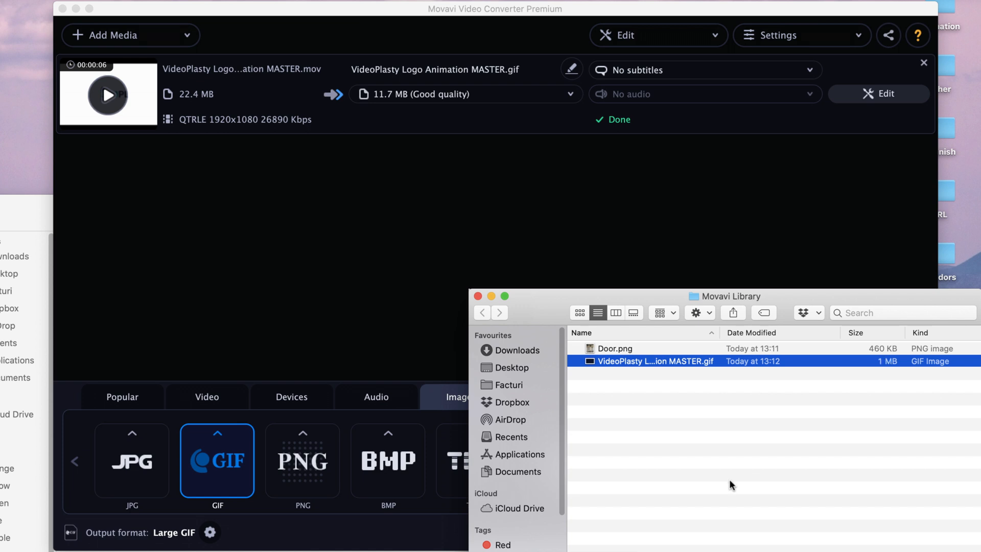
{"action": "mouse_move", "coordinate": [802, 337]}
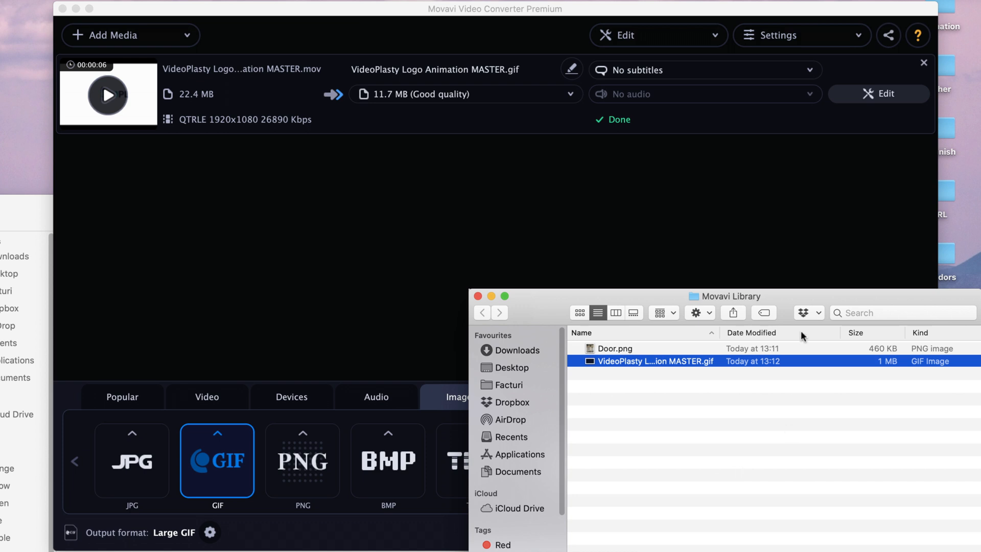
{"action": "mouse_move", "coordinate": [709, 439]}
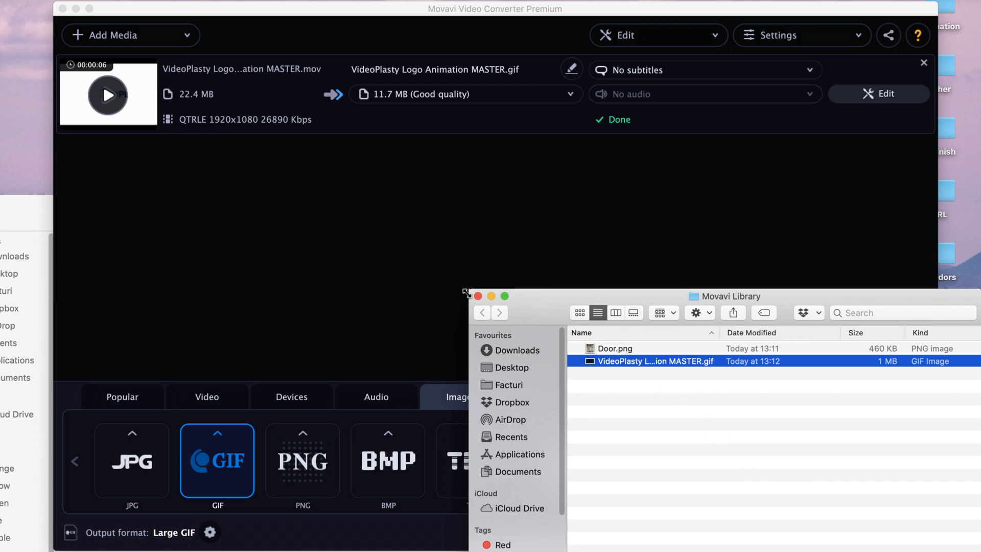
{"action": "left_click_drag", "start_coordinate": [466, 292], "coordinate": [427, 271]}
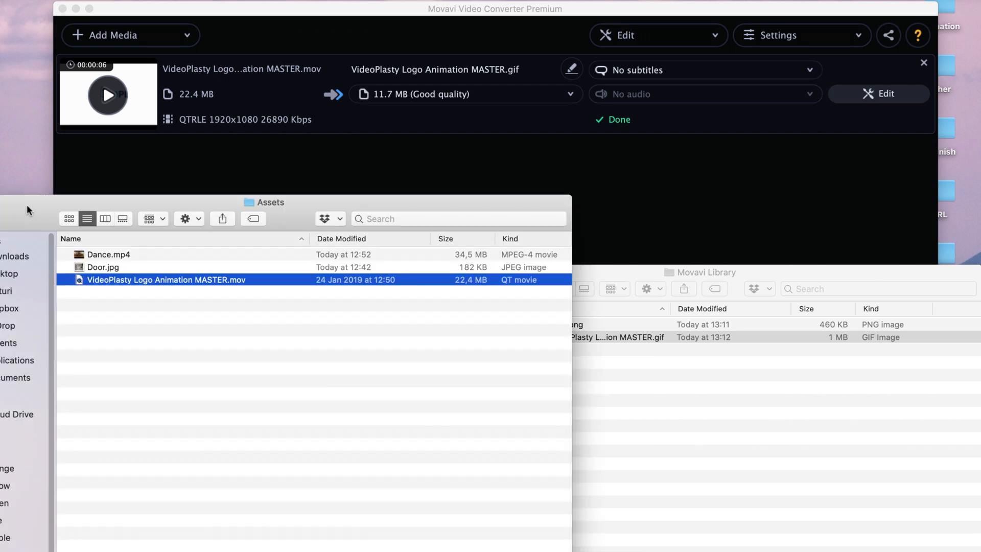
{"action": "mouse_move", "coordinate": [720, 169]}
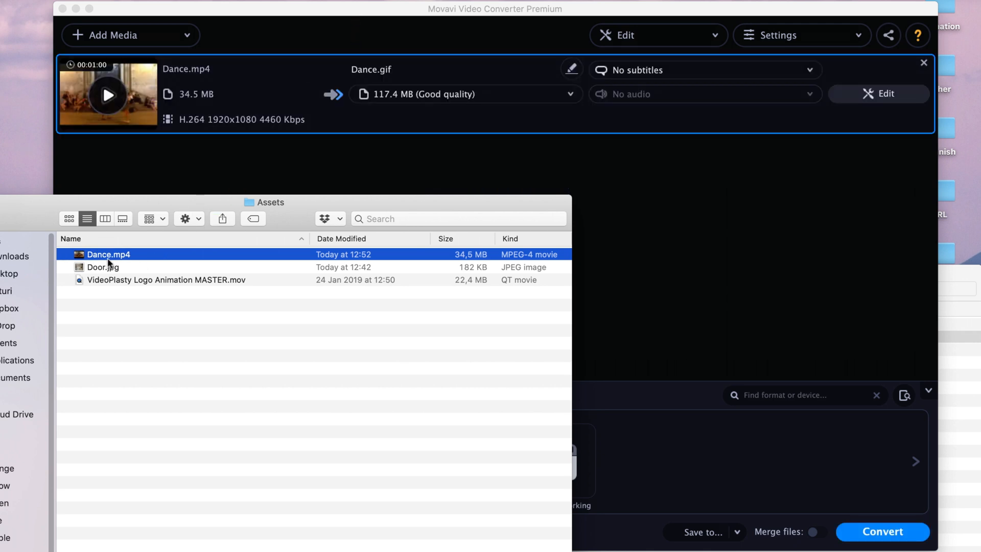
Add Dance.mp4 from the Assets folder to the converter
{"action": "double_click", "coordinate": [109, 254]}
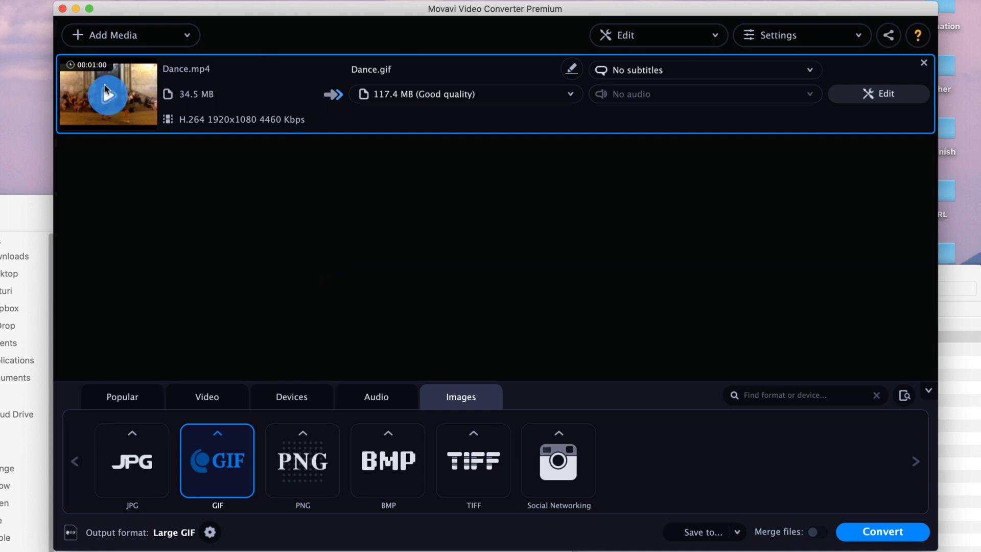
{"action": "mouse_move", "coordinate": [369, 398]}
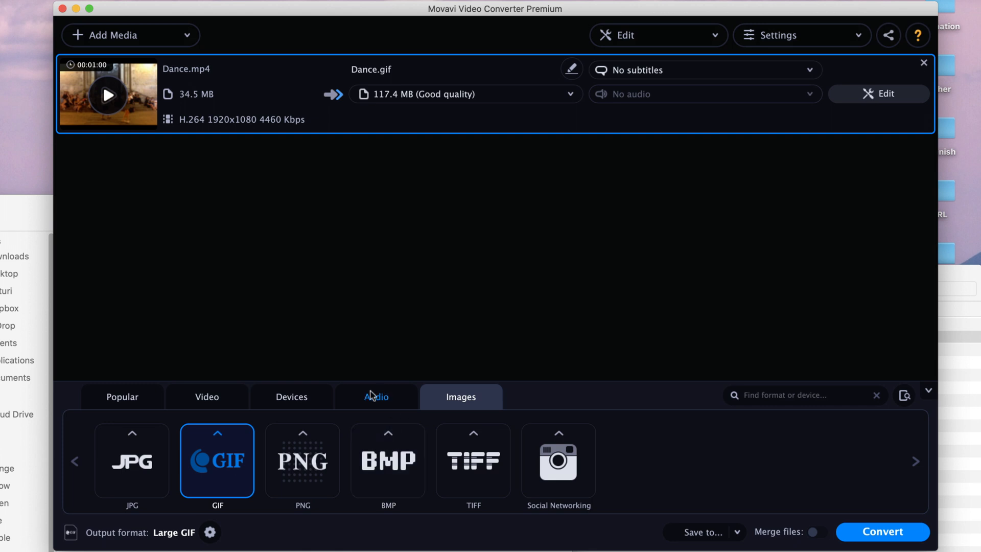
{"action": "mouse_move", "coordinate": [392, 407]}
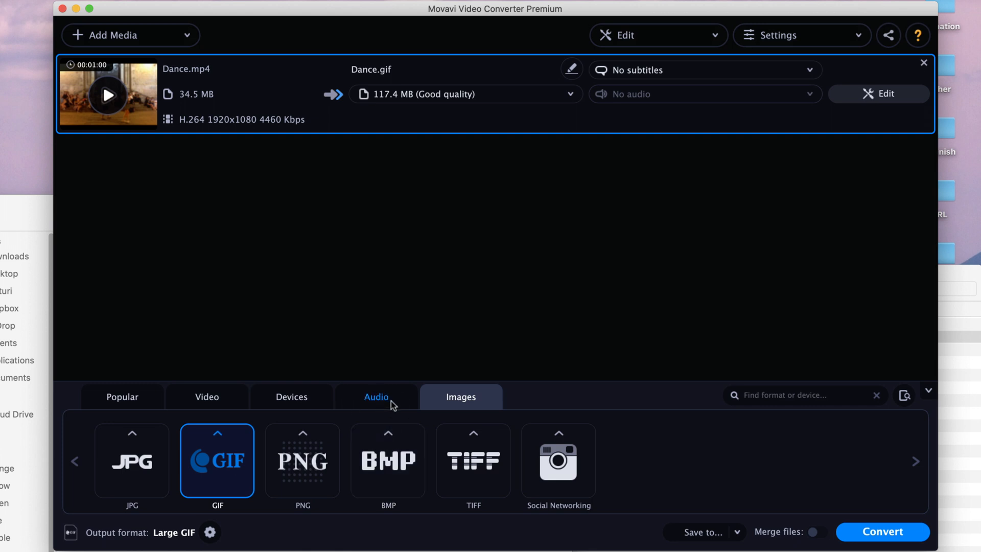
Browse the audio formats and pick the 'MP3 – Original Bitrate' preset for Dance.mp4
{"action": "left_click", "coordinate": [376, 396]}
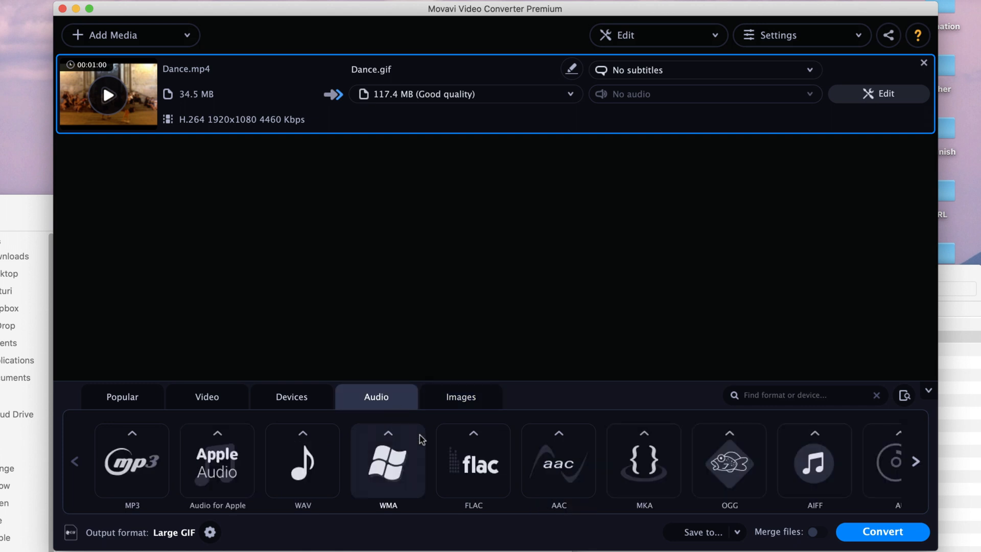
{"action": "left_click", "coordinate": [916, 475]}
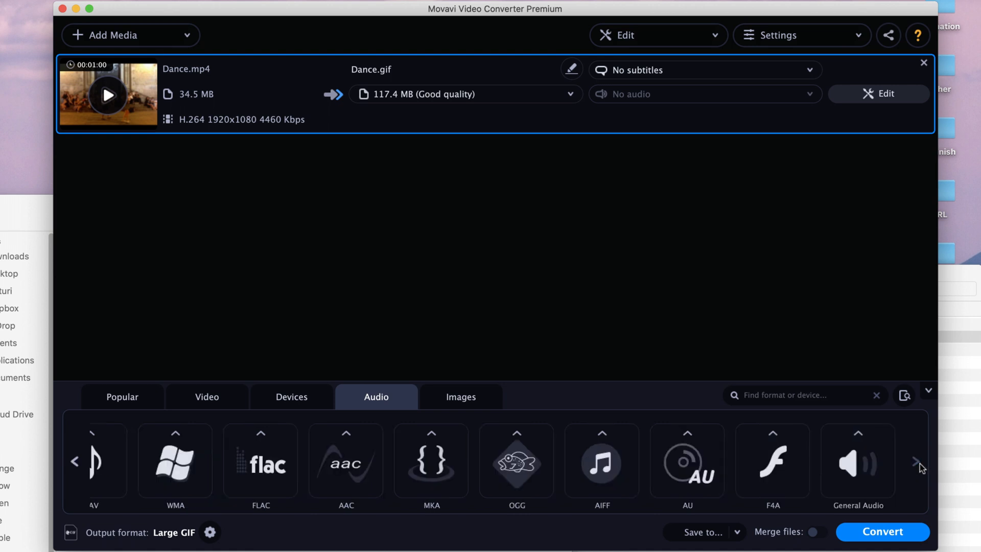
{"action": "left_click", "coordinate": [75, 460]}
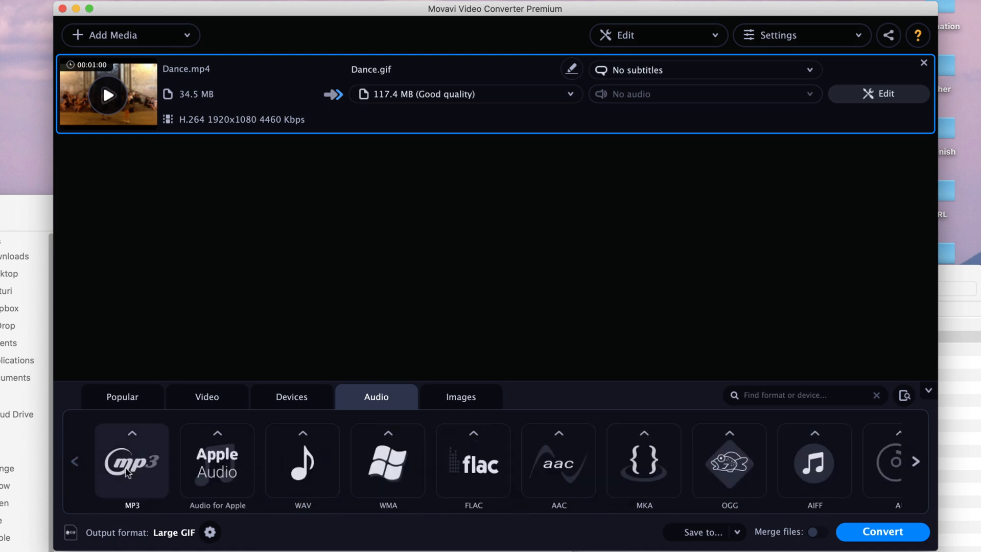
{"action": "mouse_move", "coordinate": [146, 475]}
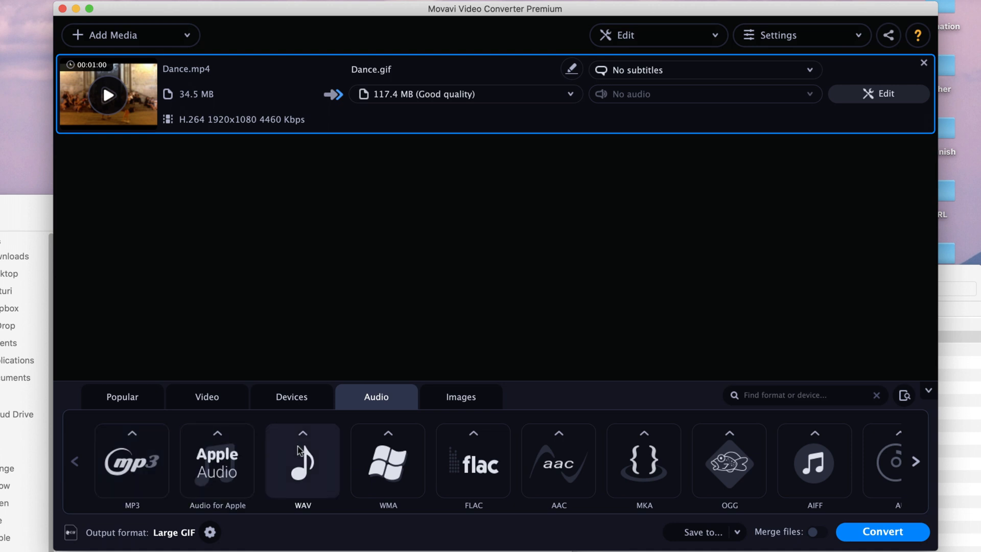
{"action": "left_click", "coordinate": [302, 468]}
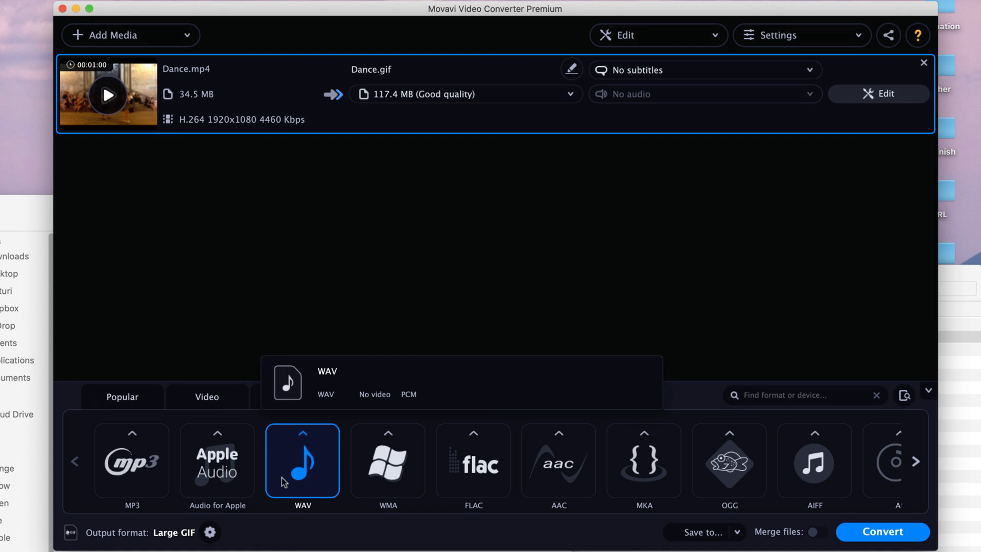
{"action": "mouse_move", "coordinate": [166, 326]}
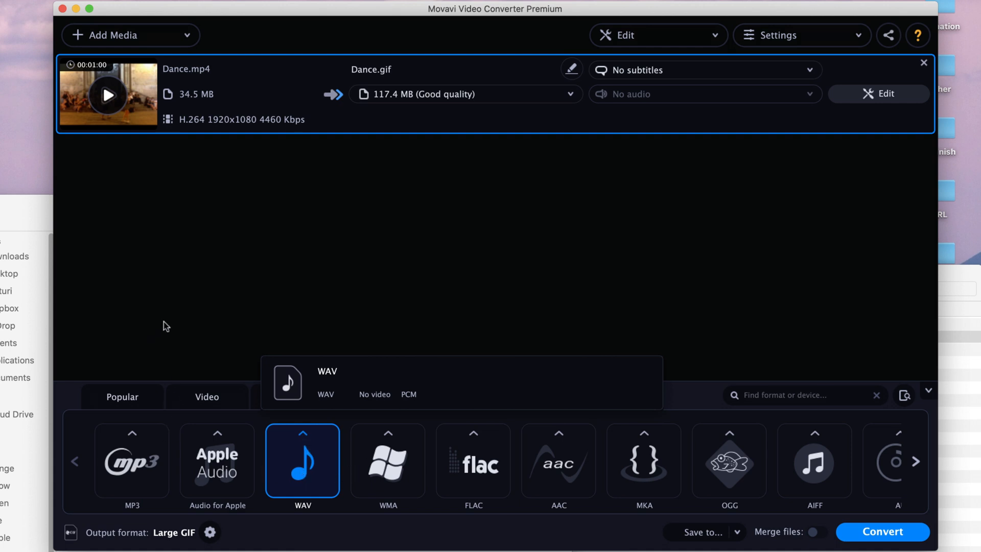
{"action": "left_click", "coordinate": [131, 461]}
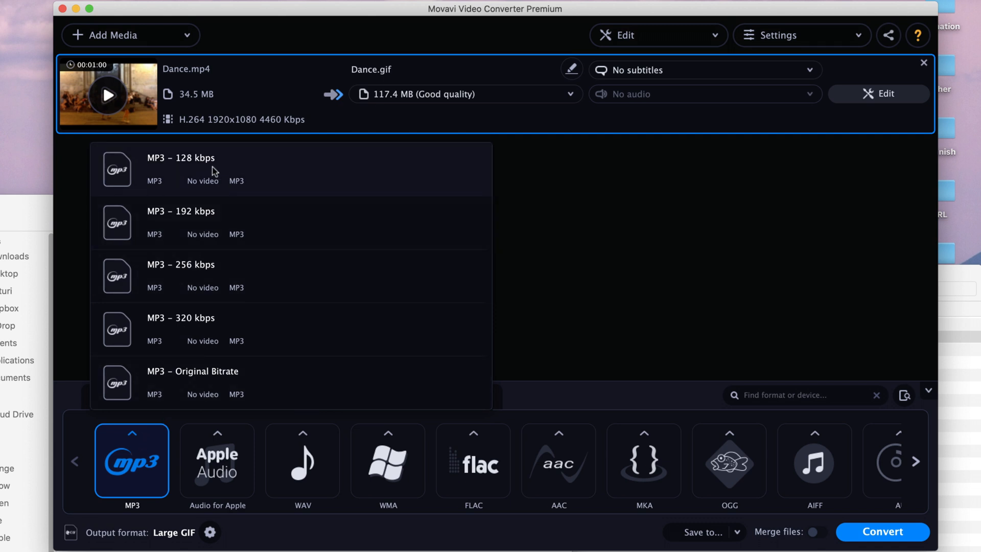
{"action": "mouse_move", "coordinate": [196, 176]}
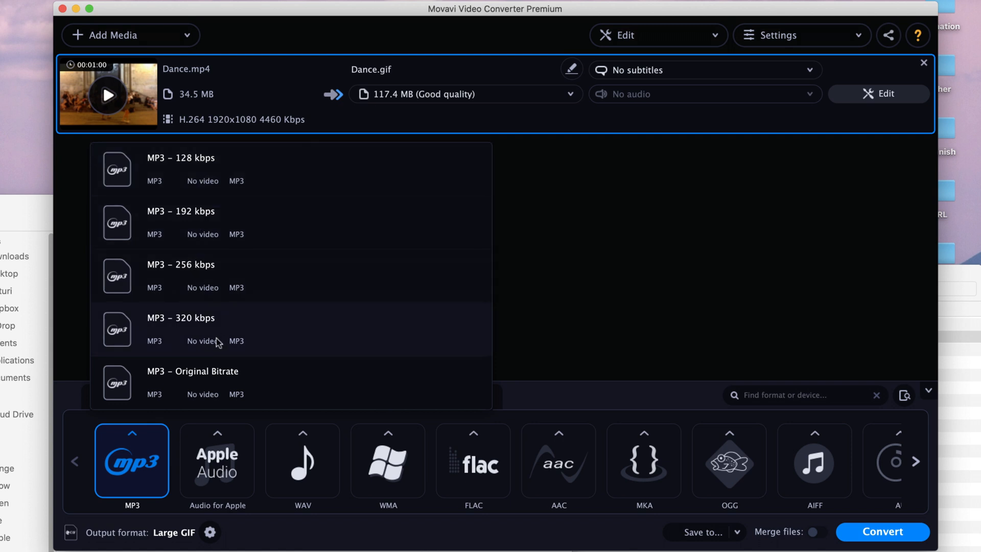
{"action": "mouse_move", "coordinate": [265, 378]}
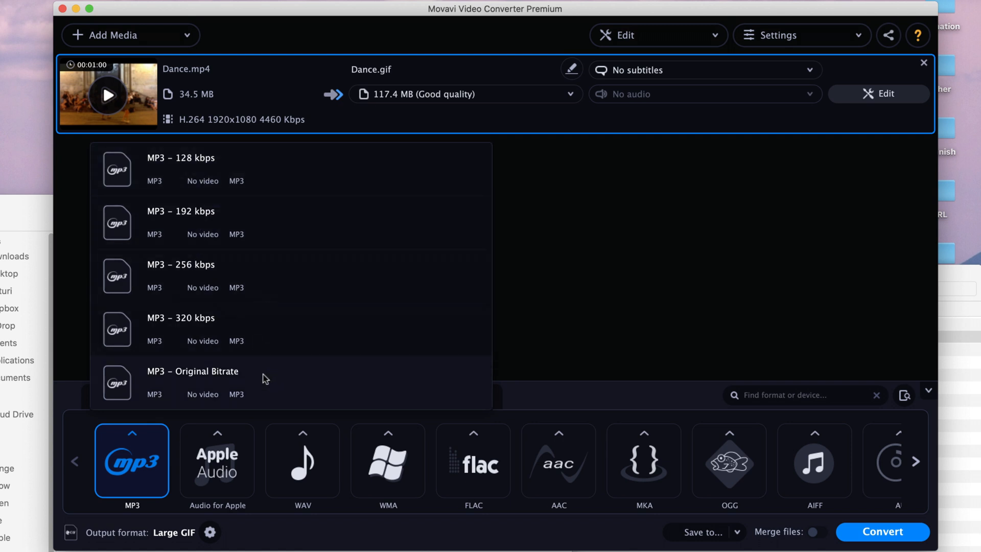
{"action": "mouse_move", "coordinate": [222, 392]}
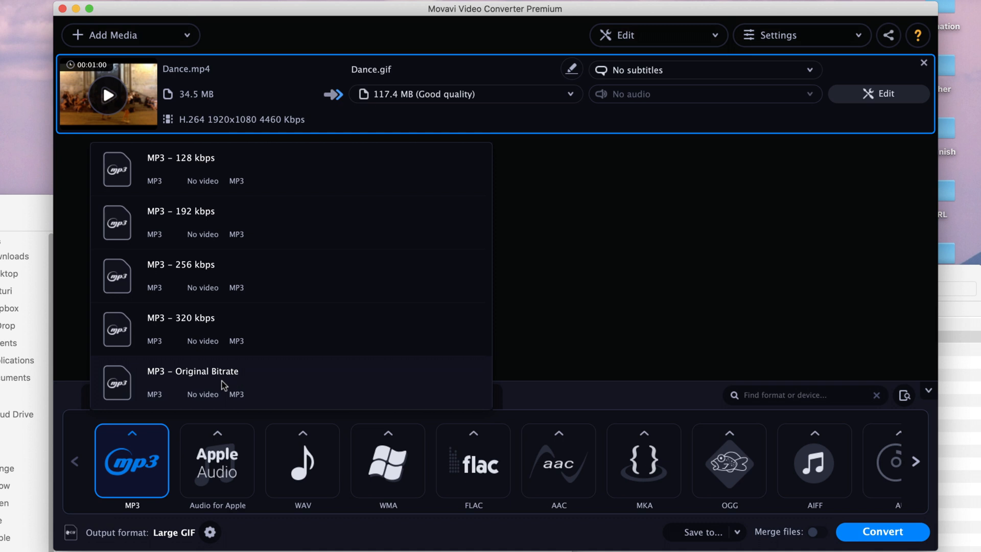
{"action": "left_click", "coordinate": [193, 382]}
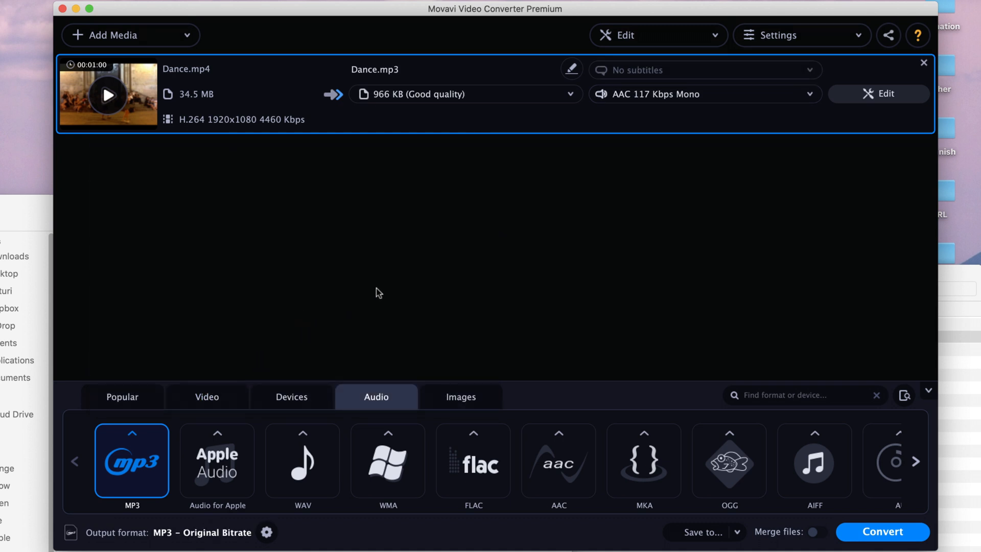
{"action": "mouse_move", "coordinate": [622, 340]}
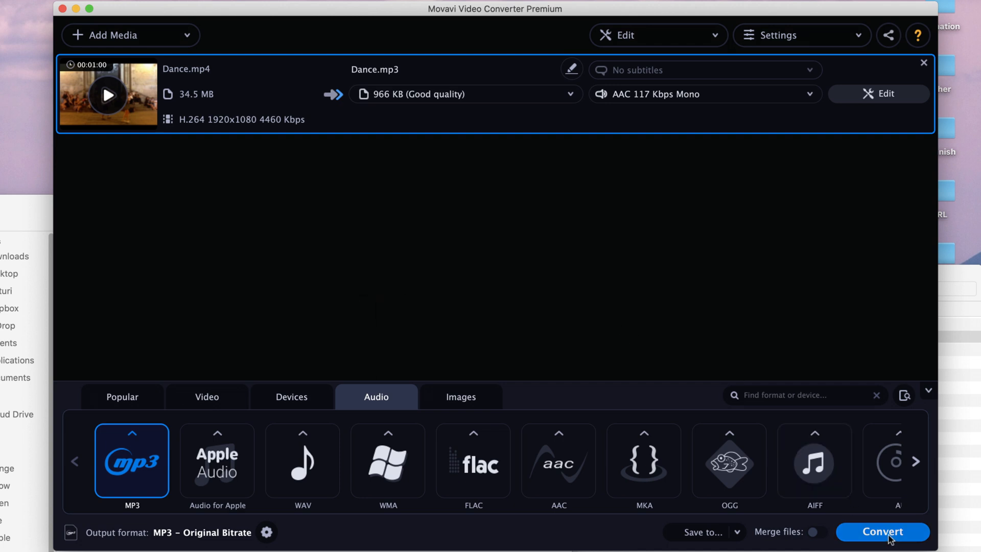
Convert Dance.mp4 to MP3, then play Dance.mp3 from the Movavi Library folder
{"action": "left_click", "coordinate": [882, 531]}
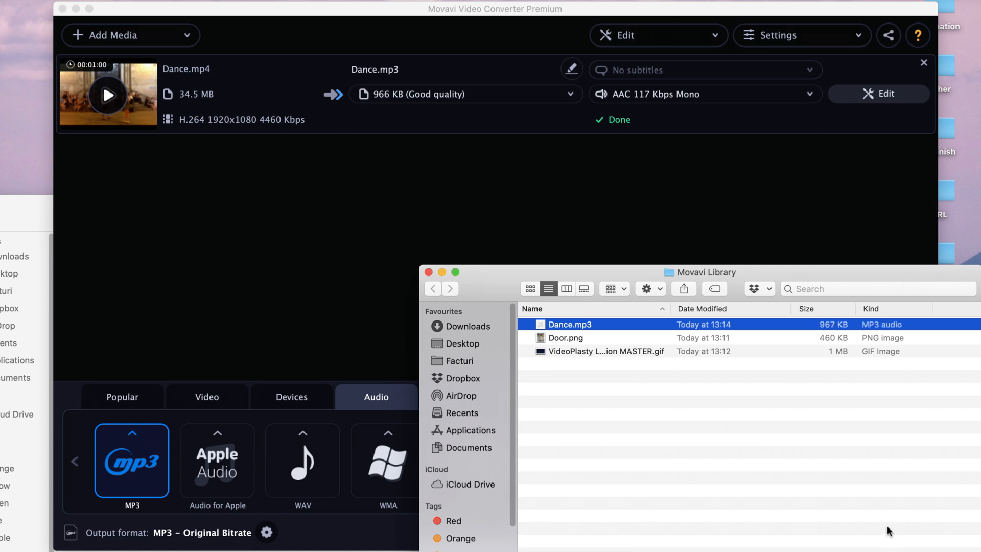
{"action": "mouse_move", "coordinate": [573, 325]}
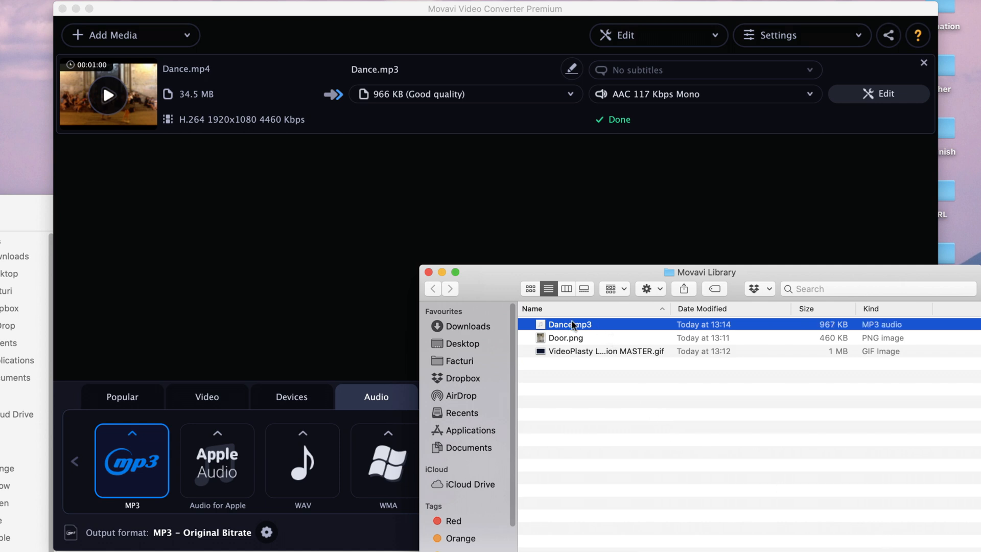
{"action": "mouse_move", "coordinate": [584, 333]}
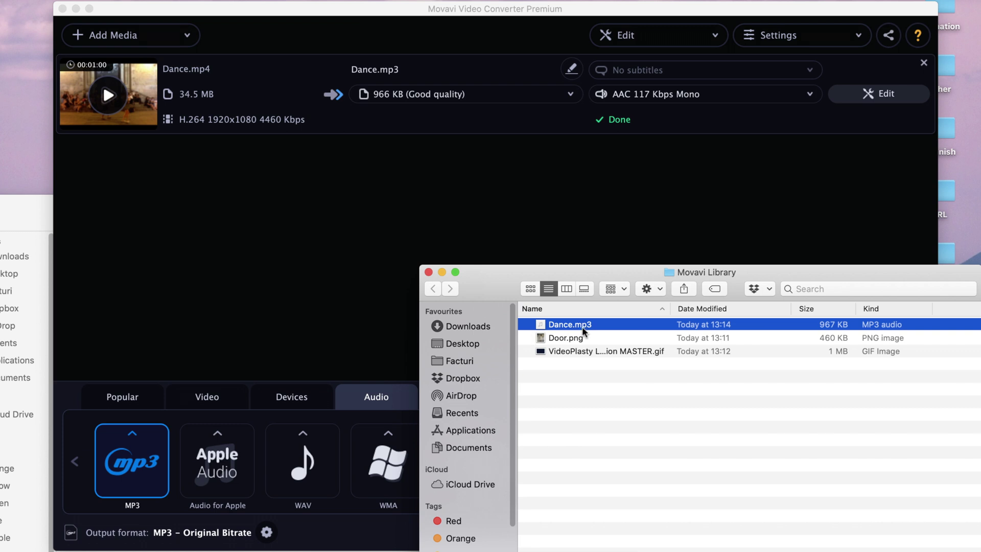
{"action": "mouse_move", "coordinate": [540, 238]}
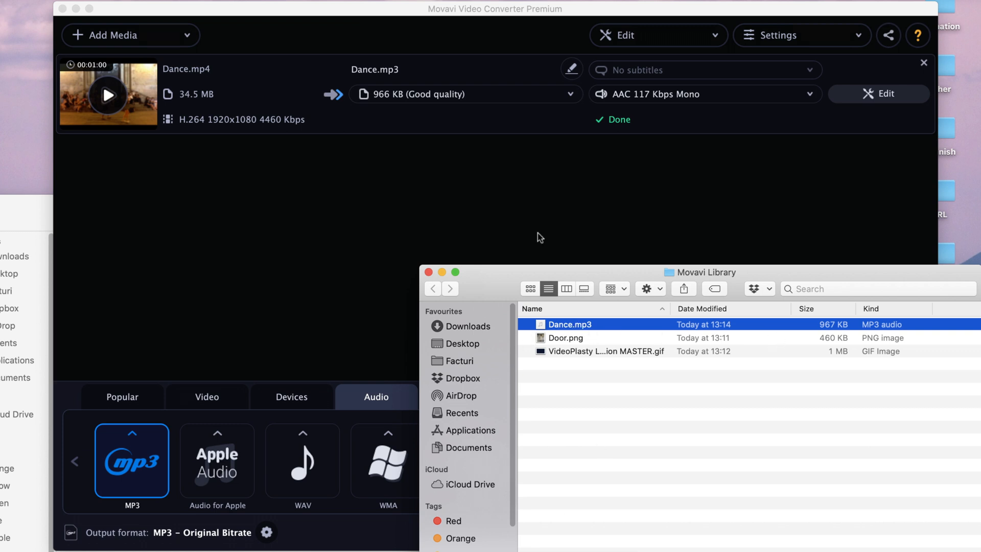
{"action": "mouse_move", "coordinate": [577, 327]}
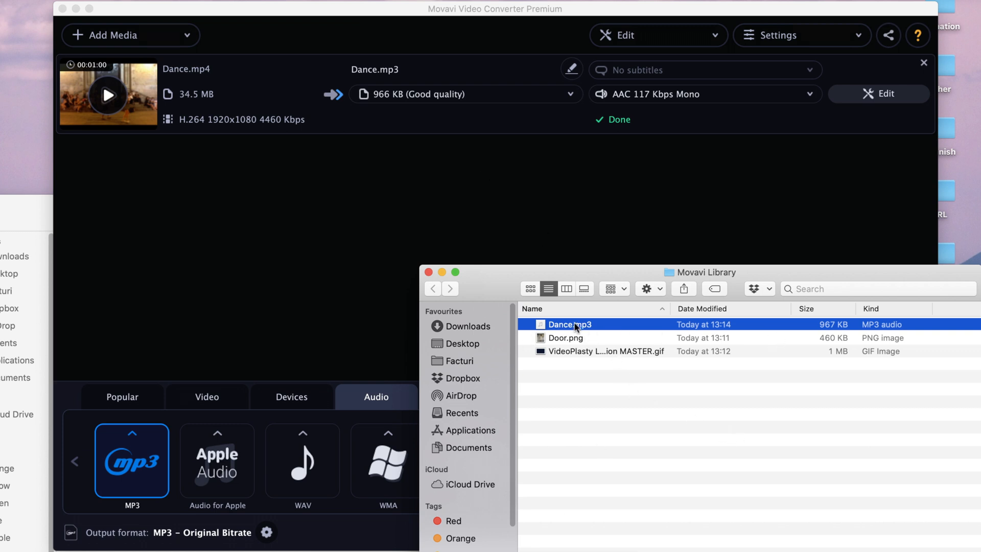
{"action": "double_click", "coordinate": [569, 324]}
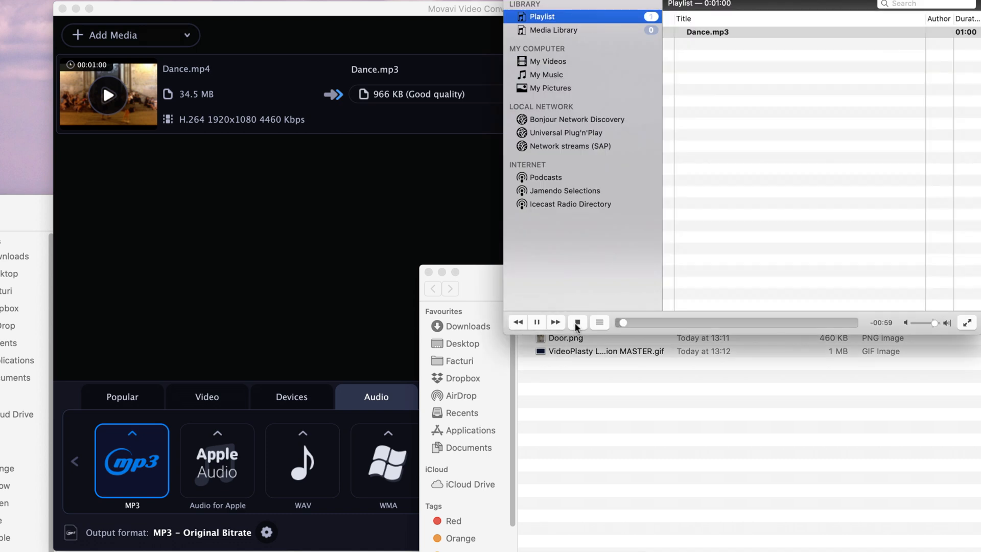
{"action": "left_click_drag", "start_coordinate": [618, 322], "coordinate": [688, 322]}
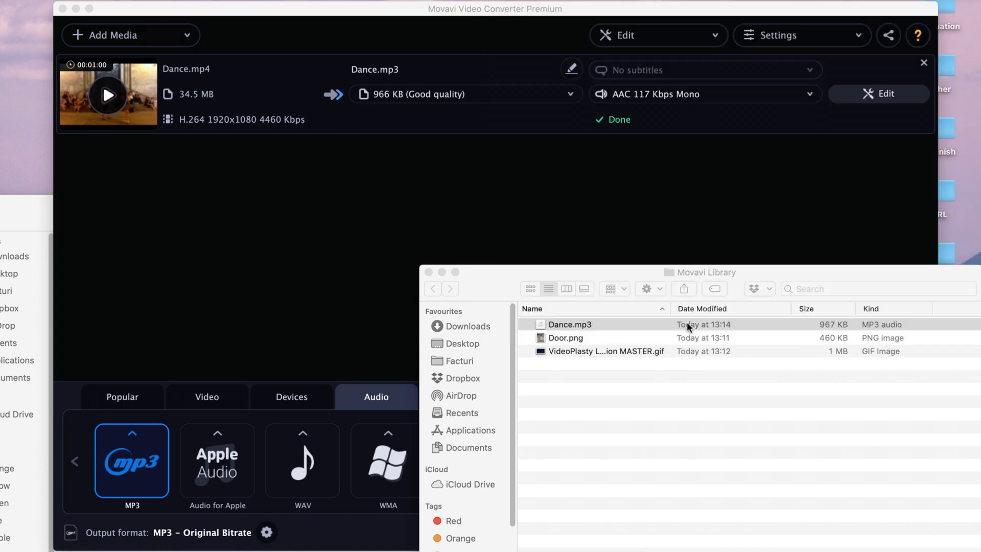
{"action": "left_click", "coordinate": [569, 325]}
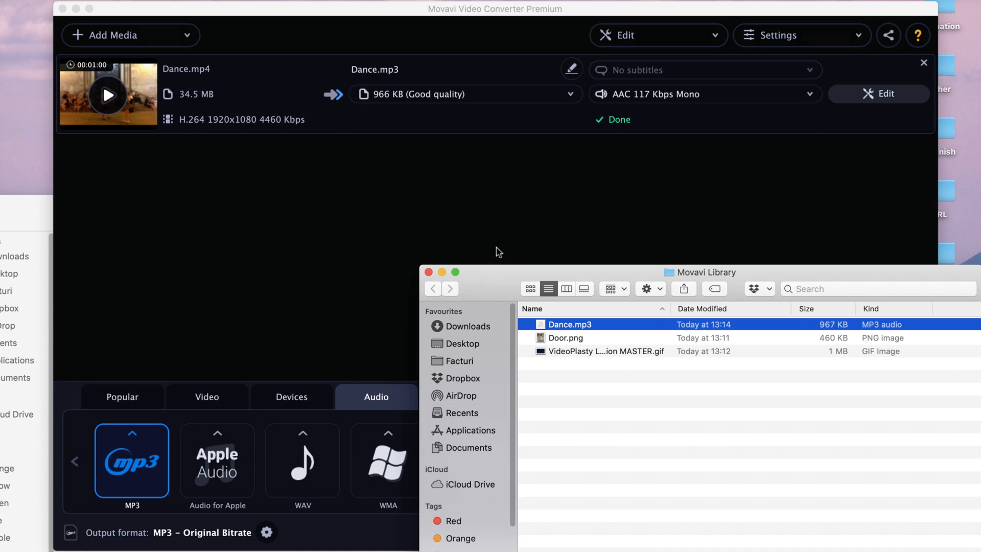
{"action": "mouse_move", "coordinate": [452, 263]}
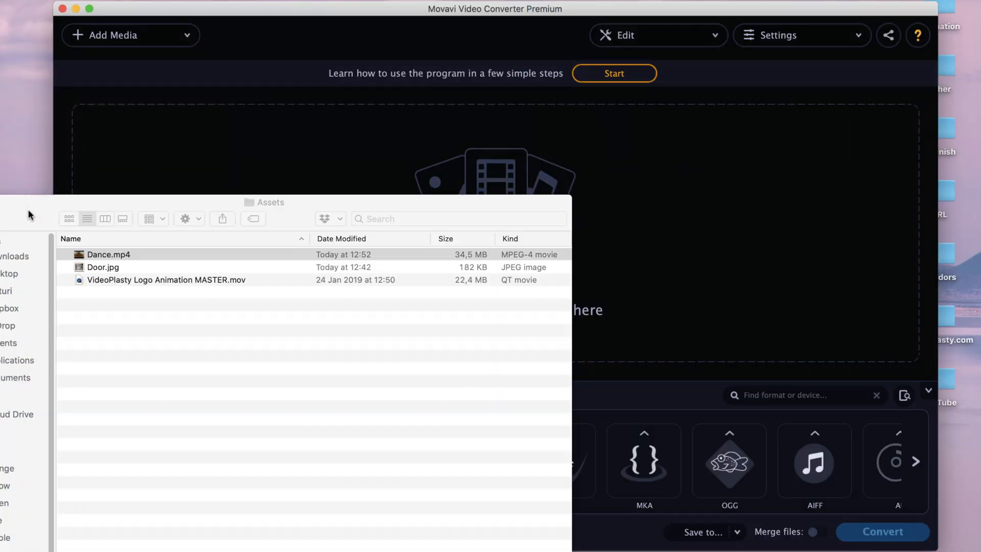
Reload the original Dance.mp4 into Movavi and list the video output formats
{"action": "left_click", "coordinate": [108, 254]}
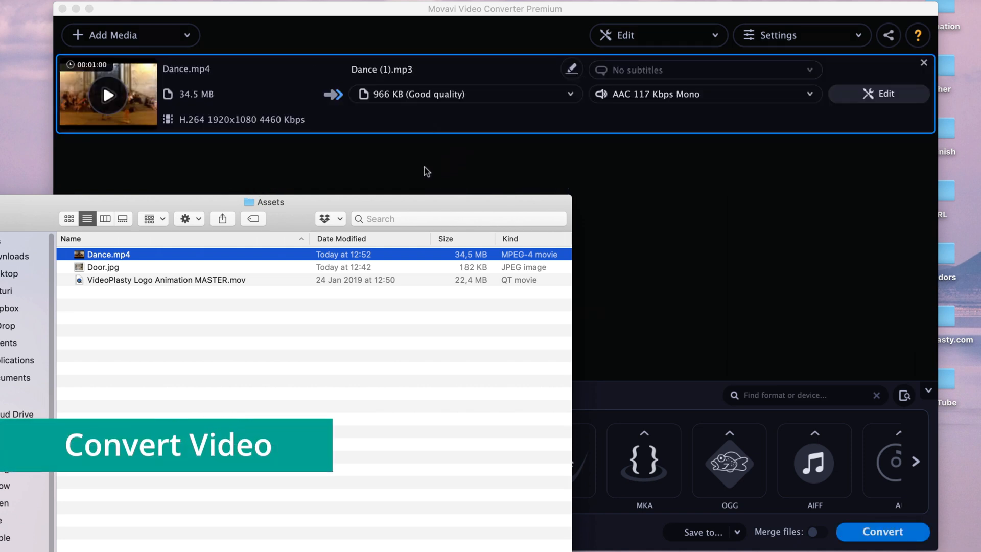
{"action": "mouse_move", "coordinate": [215, 78]}
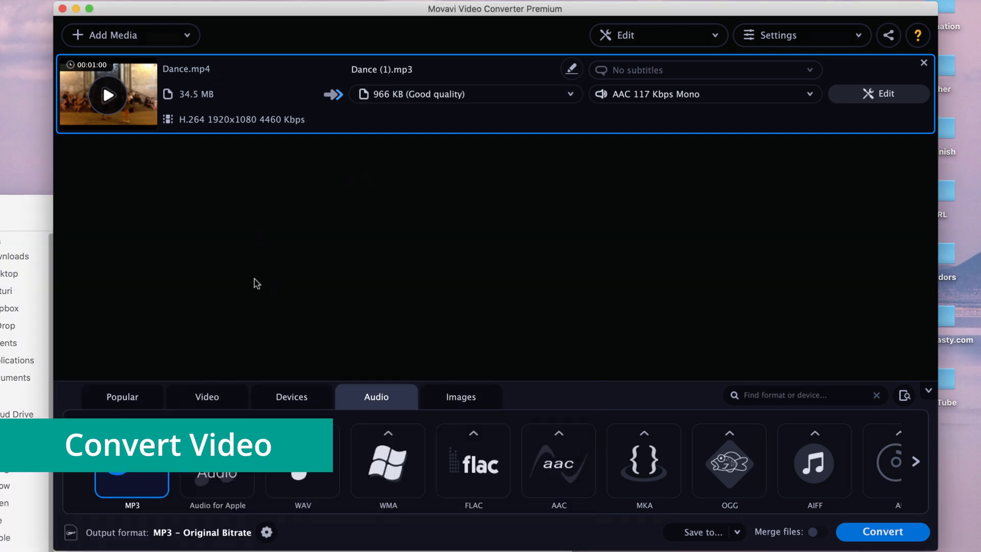
{"action": "mouse_move", "coordinate": [155, 105]}
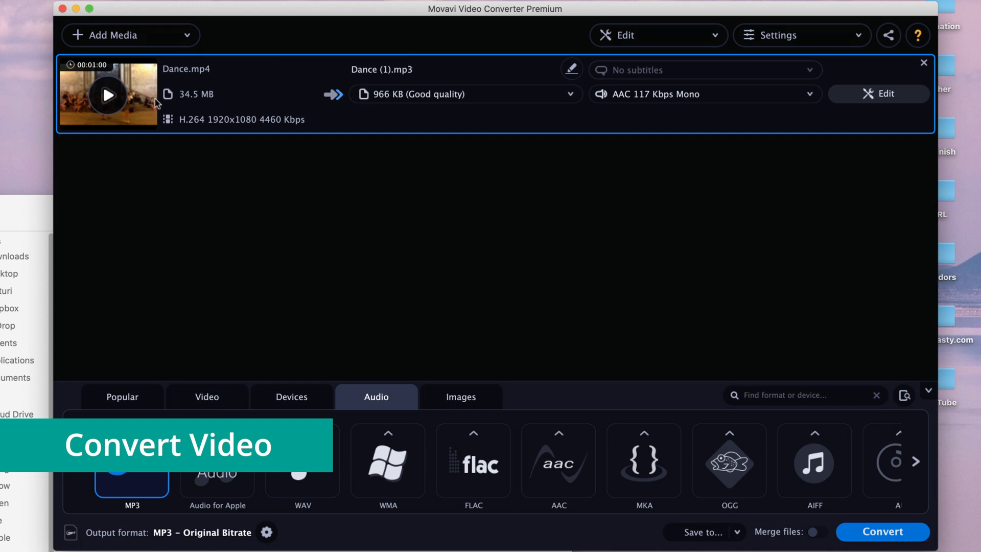
{"action": "mouse_move", "coordinate": [263, 352]}
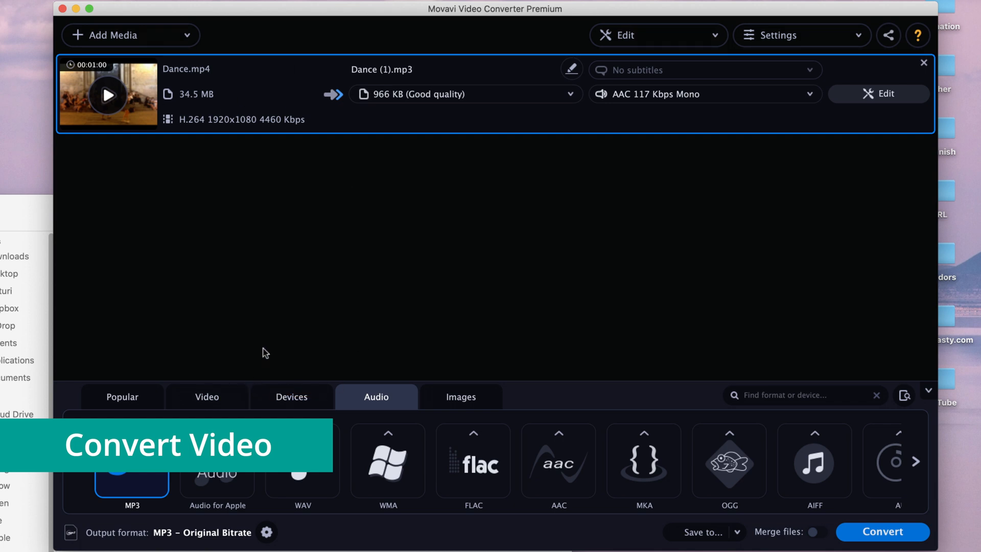
{"action": "left_click", "coordinate": [206, 396]}
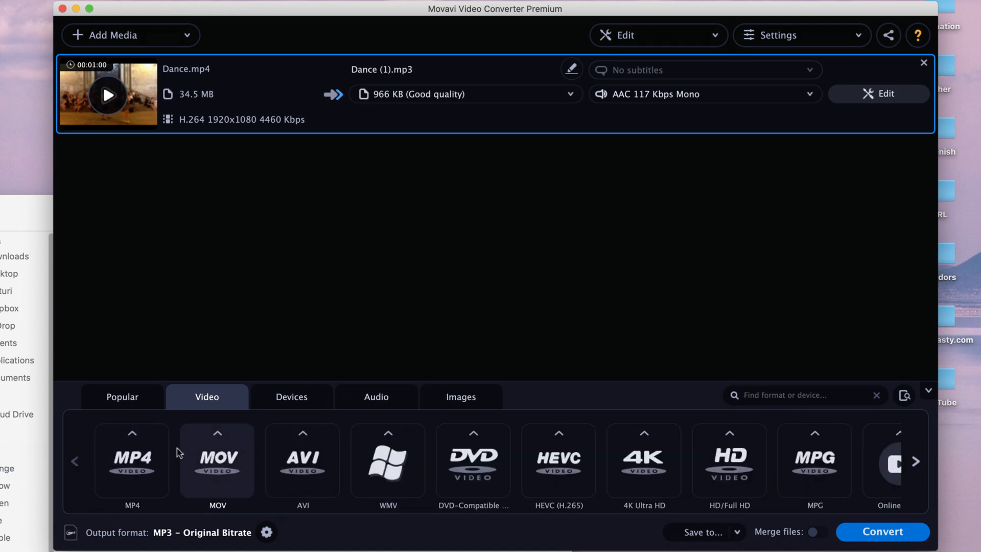
{"action": "mouse_move", "coordinate": [168, 492]}
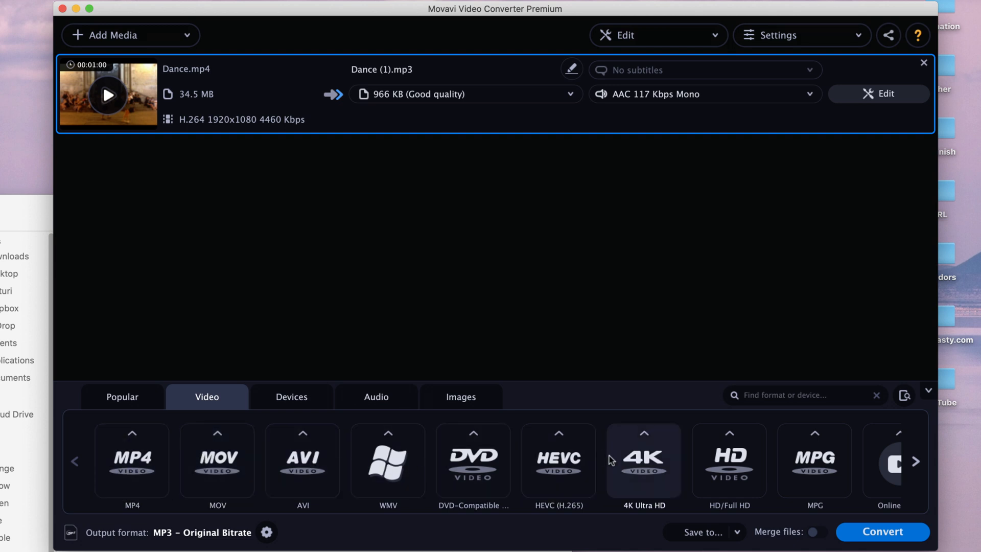
{"action": "mouse_move", "coordinate": [787, 438]}
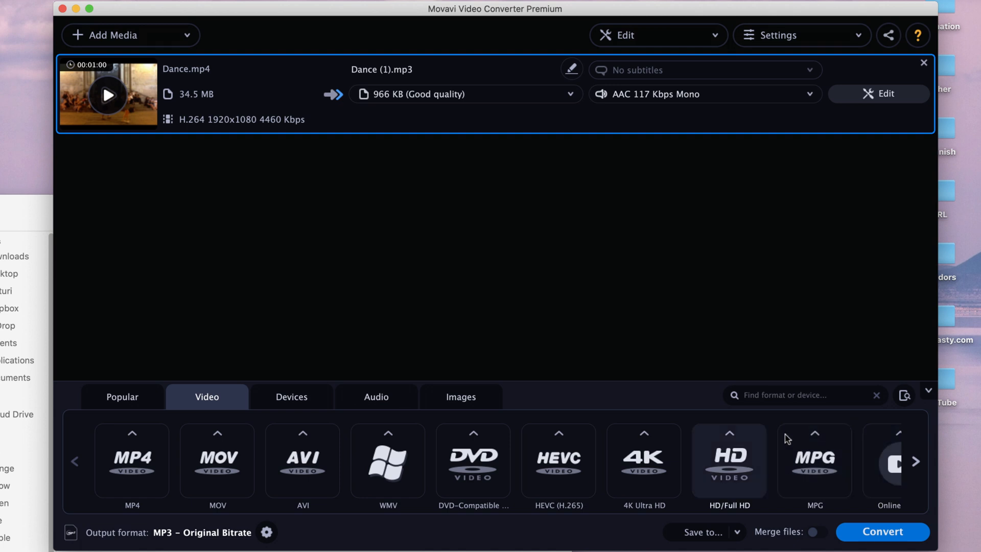
Pick the MOV – HD 1080p preset so Dance.mp4 outputs as Dance (1).mov
{"action": "left_click", "coordinate": [217, 460]}
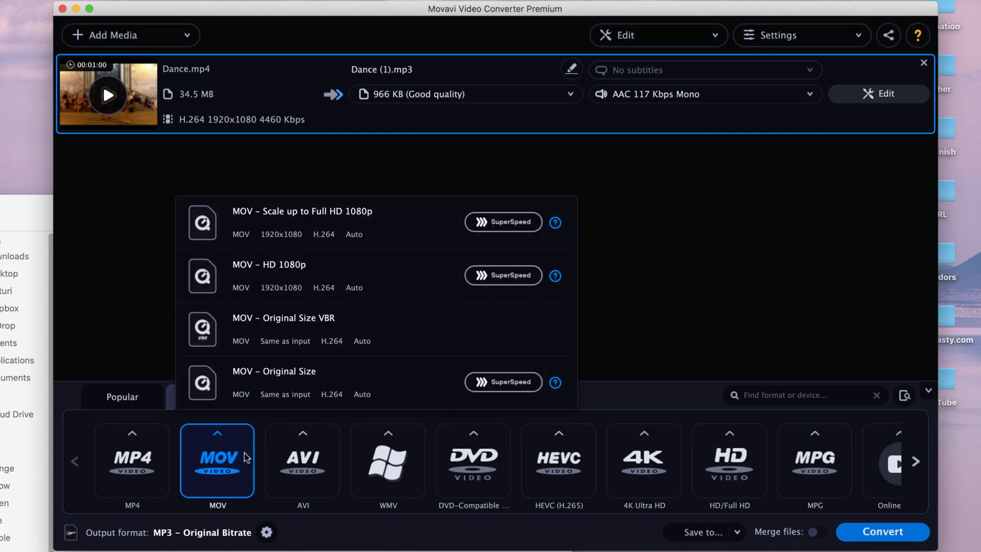
{"action": "mouse_move", "coordinate": [290, 287]}
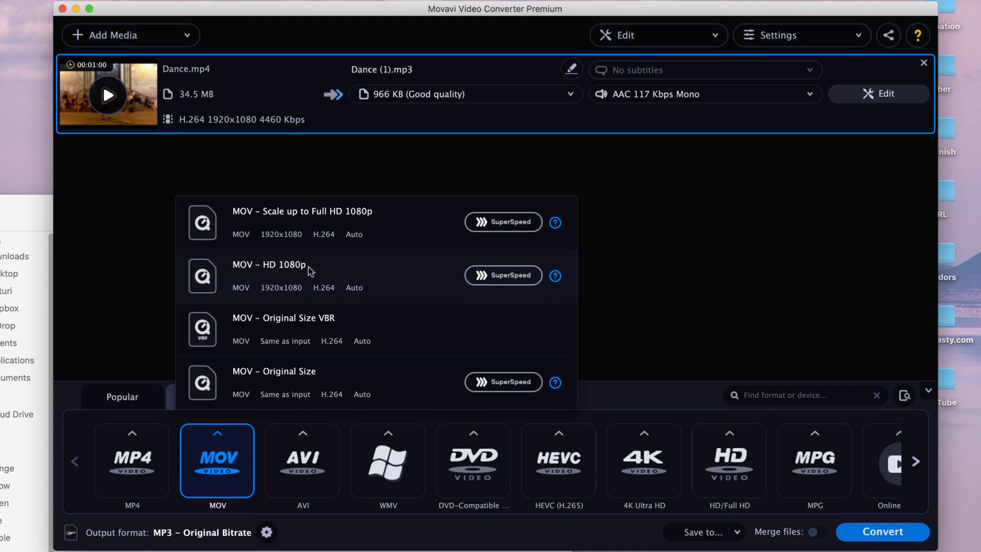
{"action": "mouse_move", "coordinate": [510, 286]}
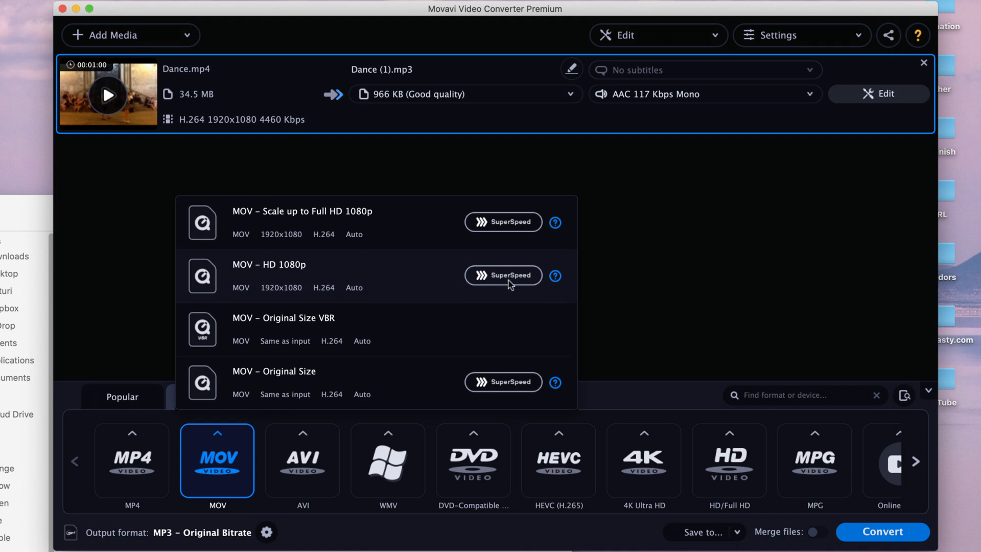
{"action": "mouse_move", "coordinate": [527, 295]}
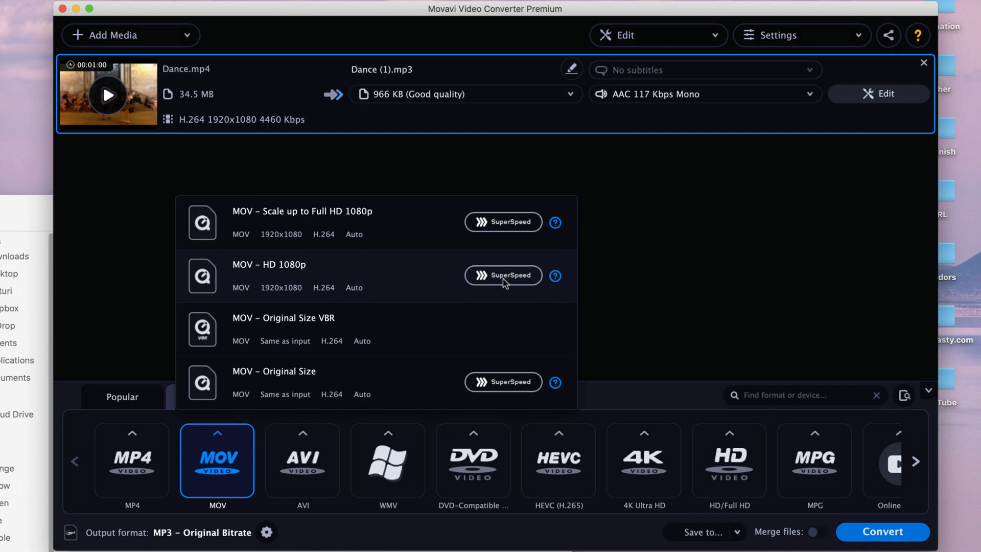
{"action": "mouse_move", "coordinate": [390, 284]}
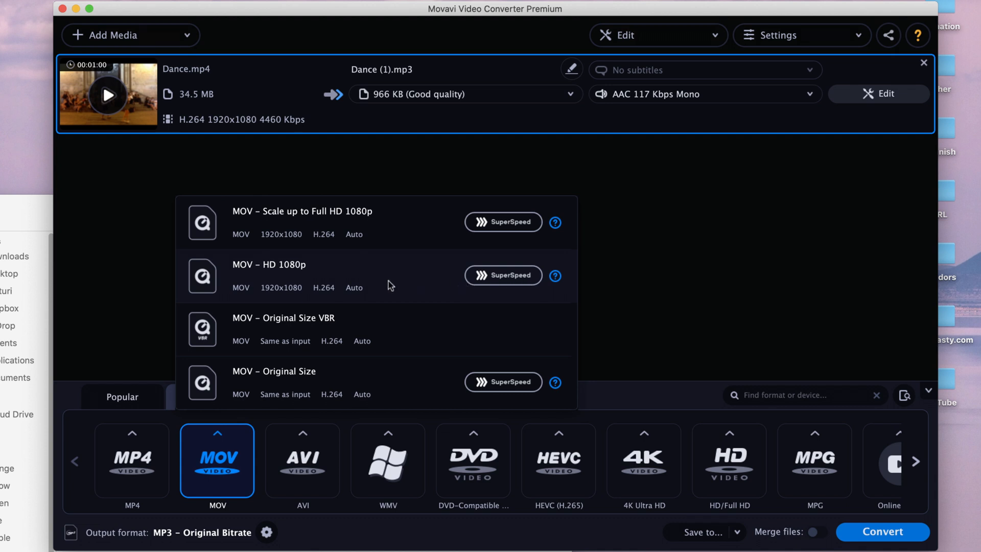
{"action": "left_click", "coordinate": [269, 276]}
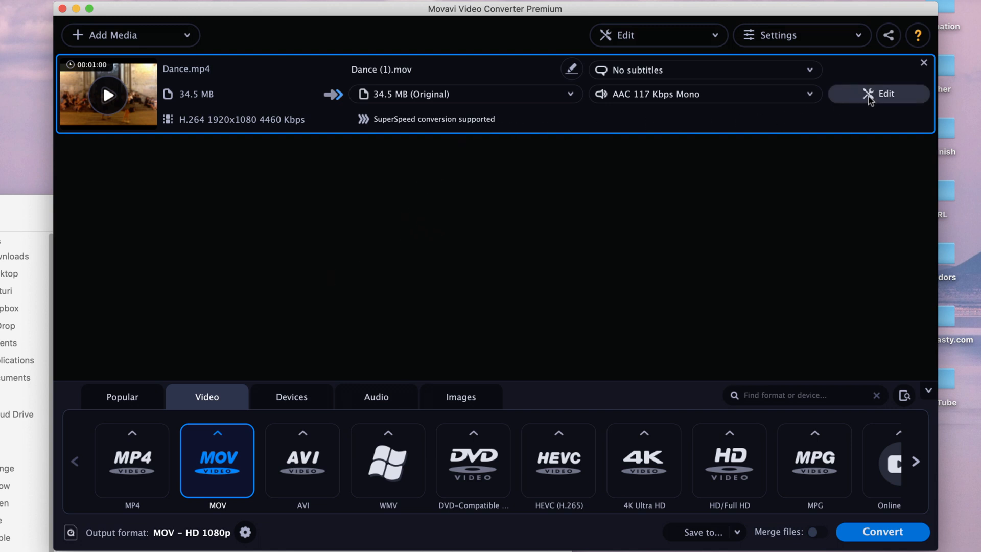
{"action": "mouse_move", "coordinate": [805, 131]}
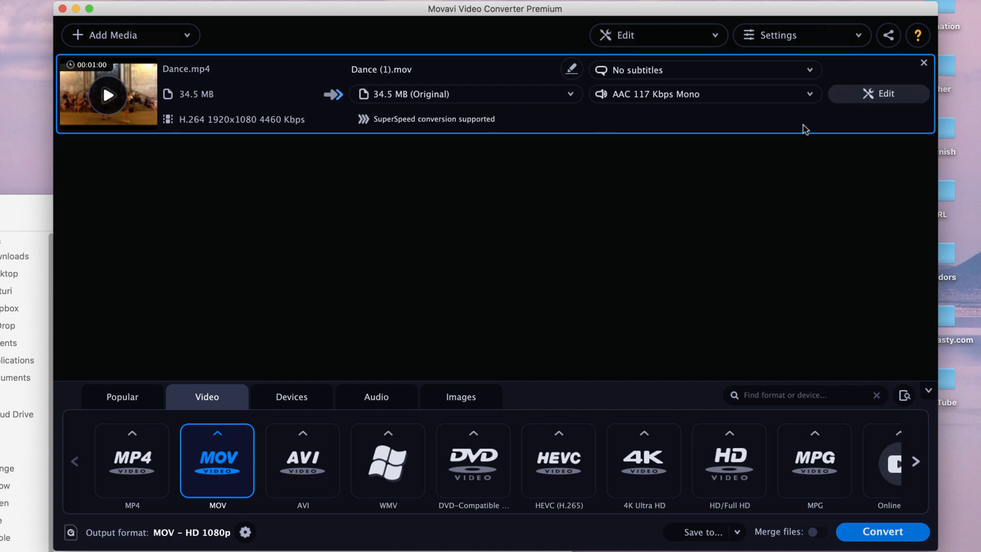
{"action": "mouse_move", "coordinate": [870, 100]}
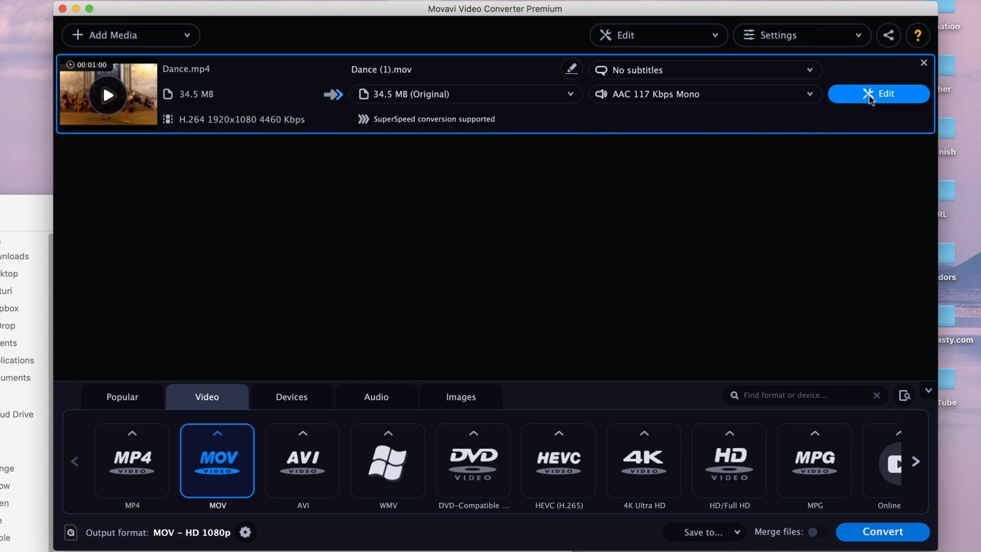
Split Dance.mp4 at 0:13, delete the opening 0:00–0:13 segment, and preview playback
{"action": "left_click", "coordinate": [877, 95]}
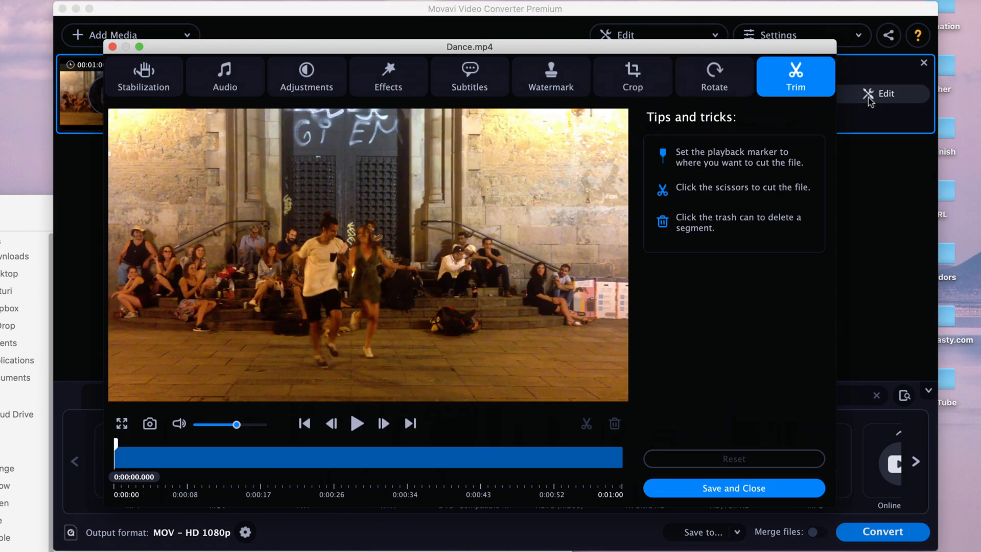
{"action": "mouse_move", "coordinate": [296, 6]}
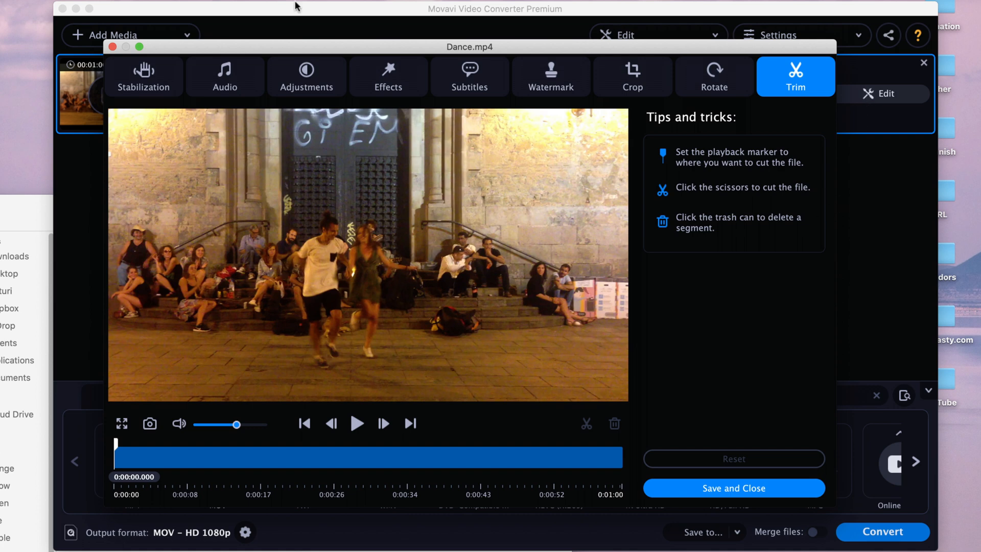
{"action": "mouse_move", "coordinate": [631, 273]}
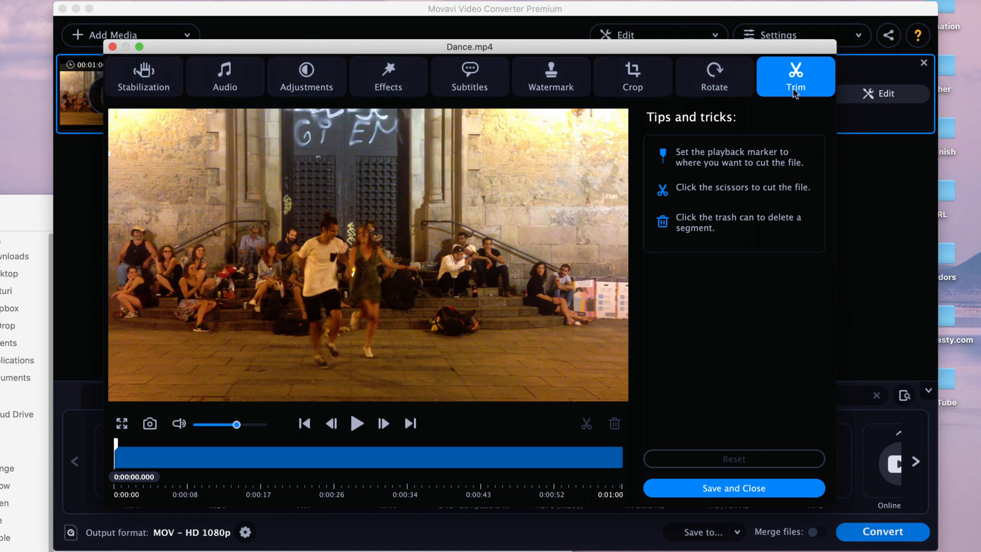
{"action": "mouse_move", "coordinate": [817, 78]}
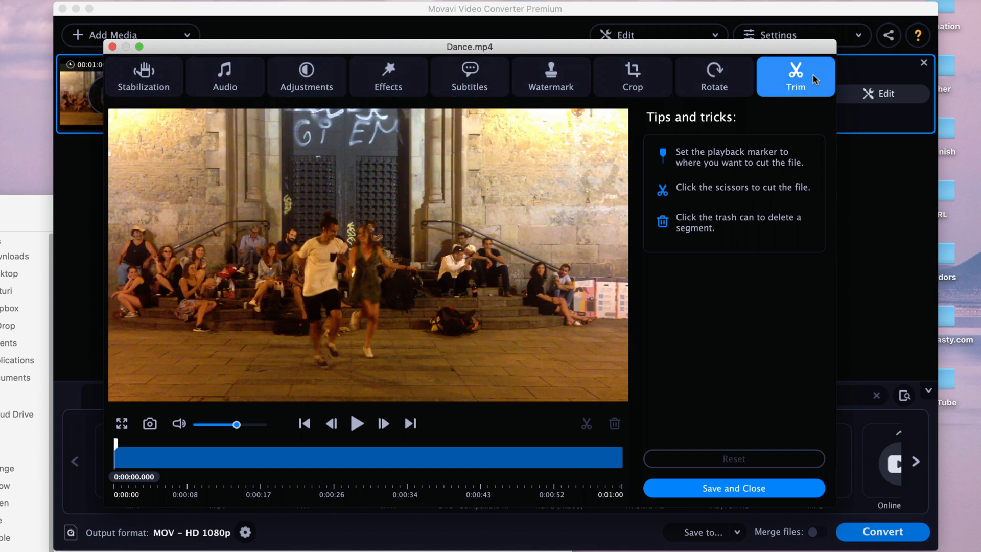
{"action": "mouse_move", "coordinate": [156, 459]}
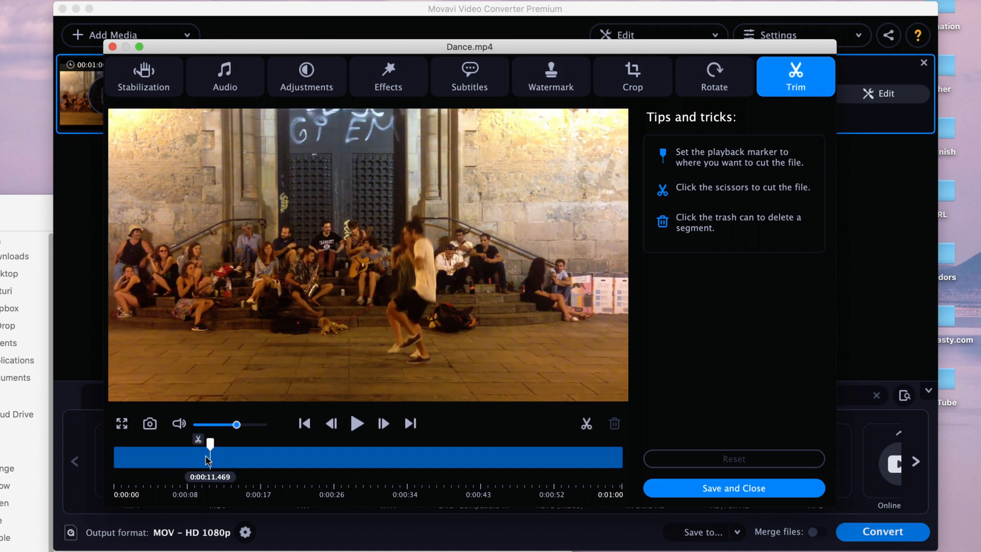
{"action": "left_click_drag", "start_coordinate": [210, 443], "coordinate": [154, 451]}
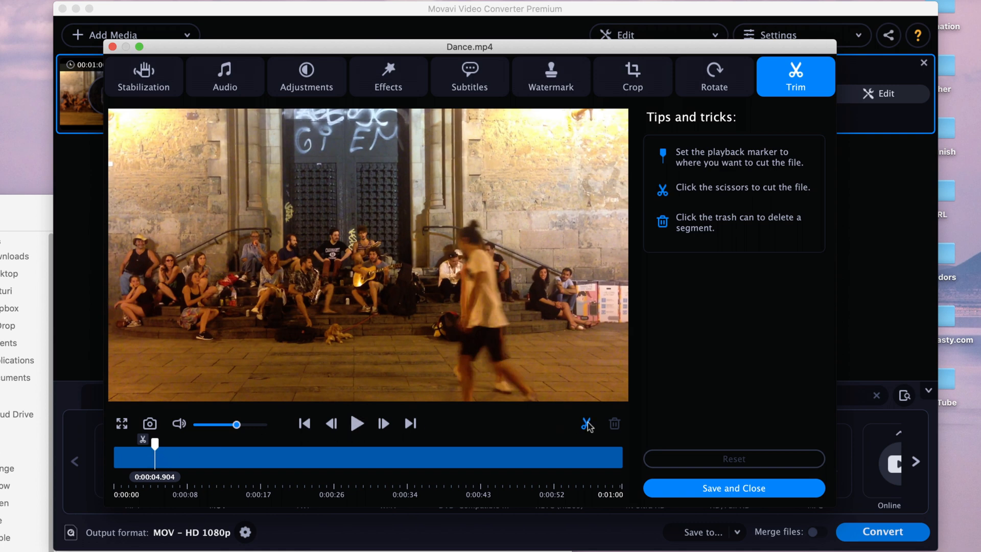
{"action": "left_click", "coordinate": [586, 424]}
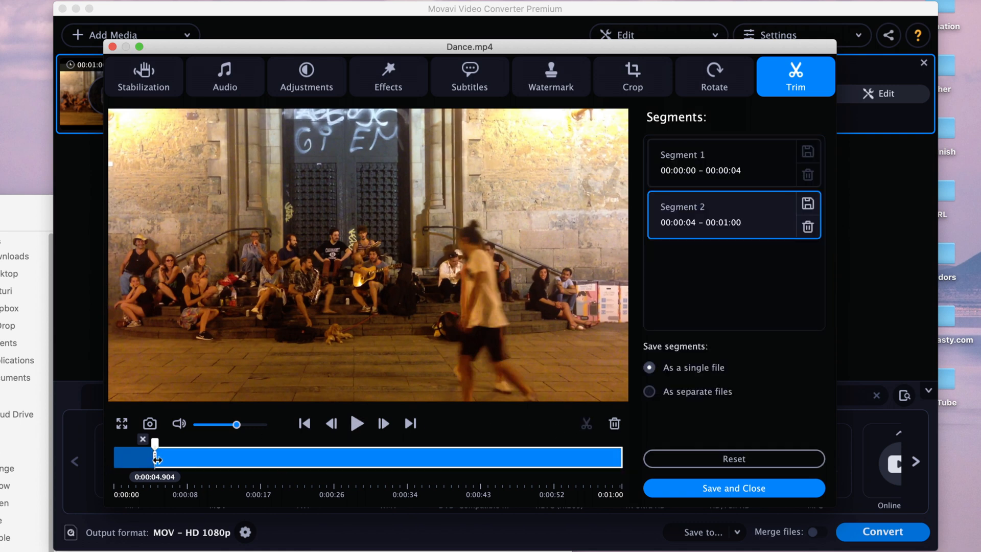
{"action": "left_click_drag", "start_coordinate": [155, 444], "coordinate": [161, 444]}
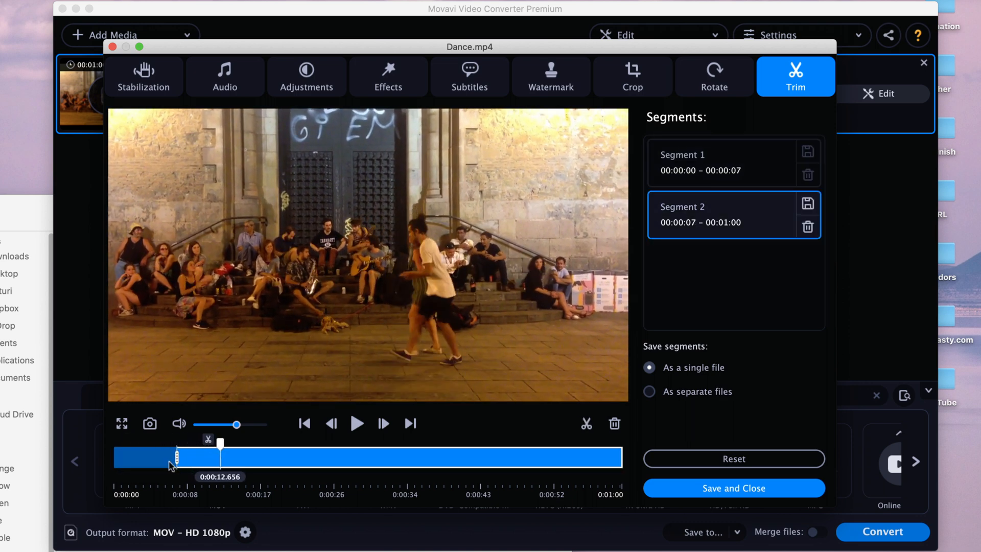
{"action": "left_click_drag", "start_coordinate": [220, 444], "coordinate": [182, 459]}
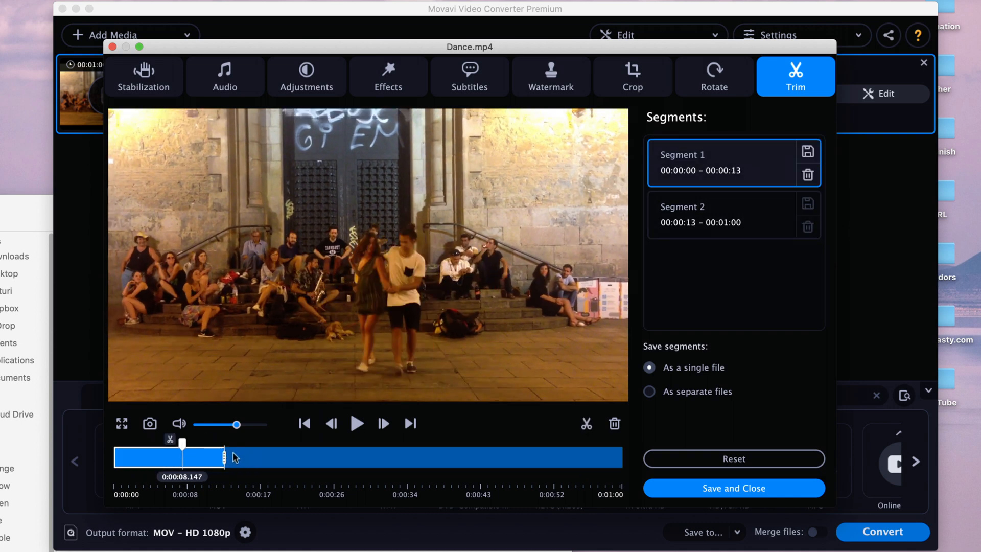
{"action": "mouse_move", "coordinate": [337, 470]}
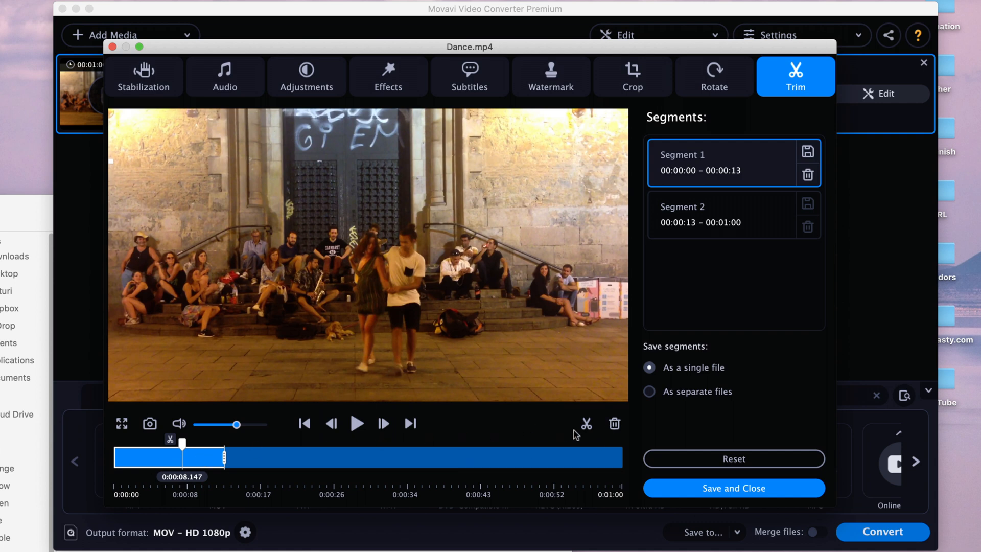
{"action": "mouse_move", "coordinate": [613, 423]}
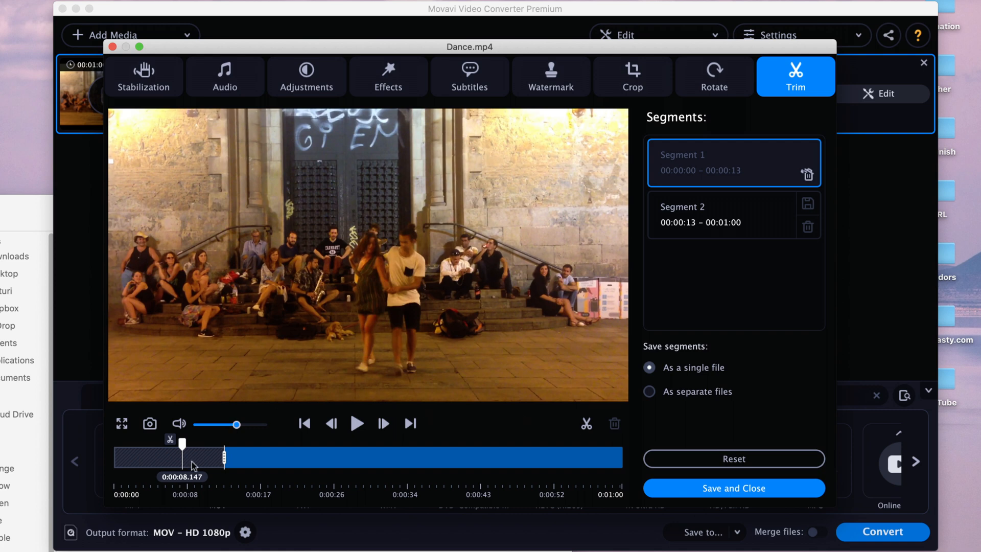
{"action": "mouse_move", "coordinate": [785, 494]}
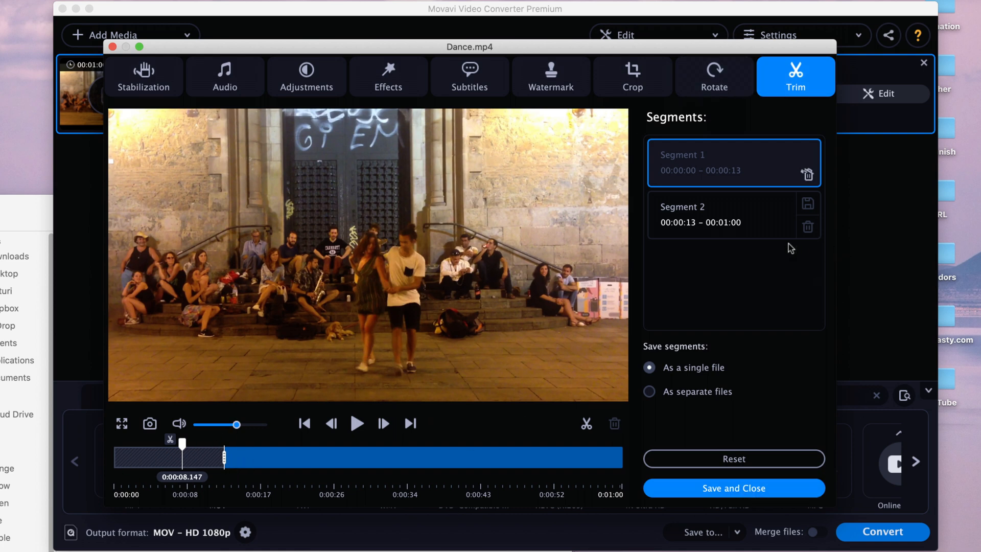
{"action": "mouse_move", "coordinate": [171, 468]}
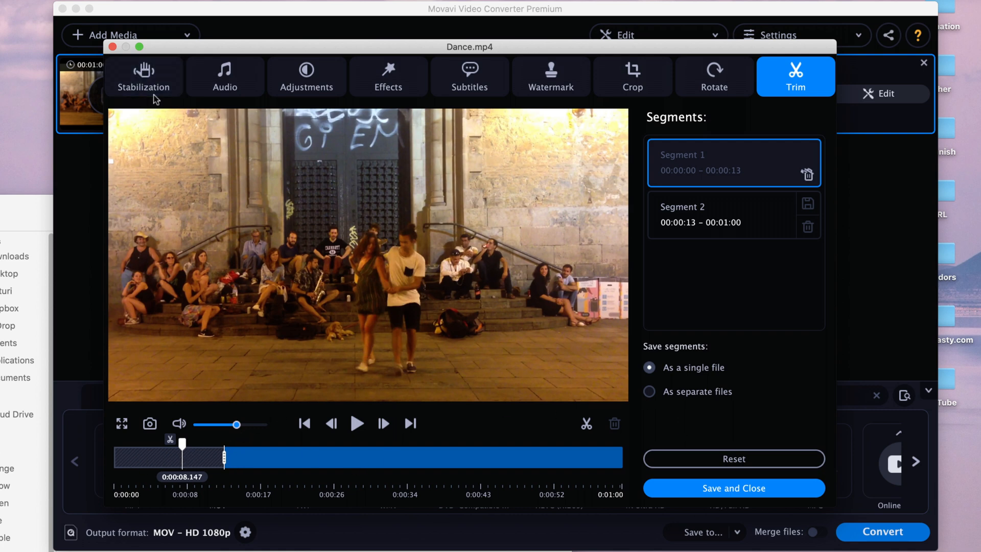
{"action": "mouse_move", "coordinate": [299, 370]}
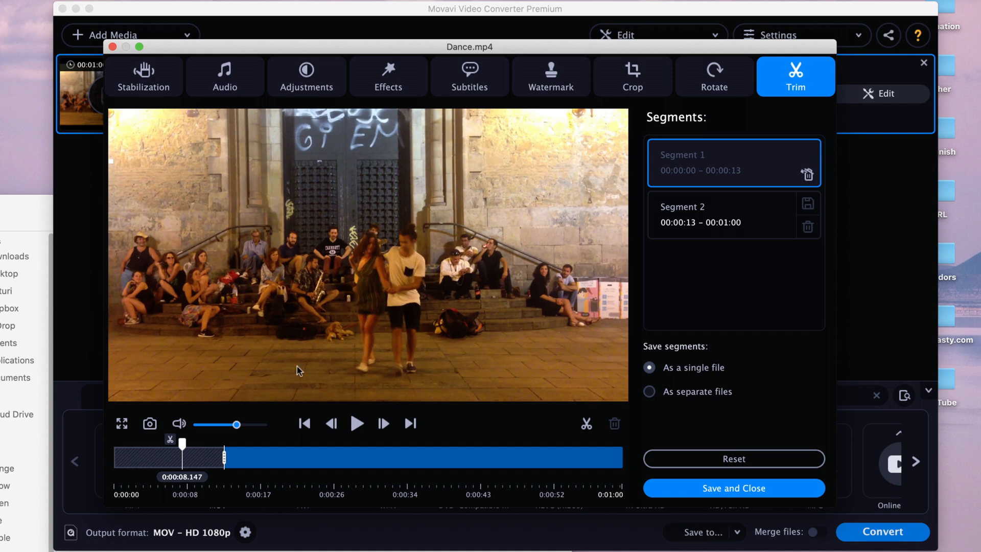
{"action": "left_click", "coordinate": [357, 423]}
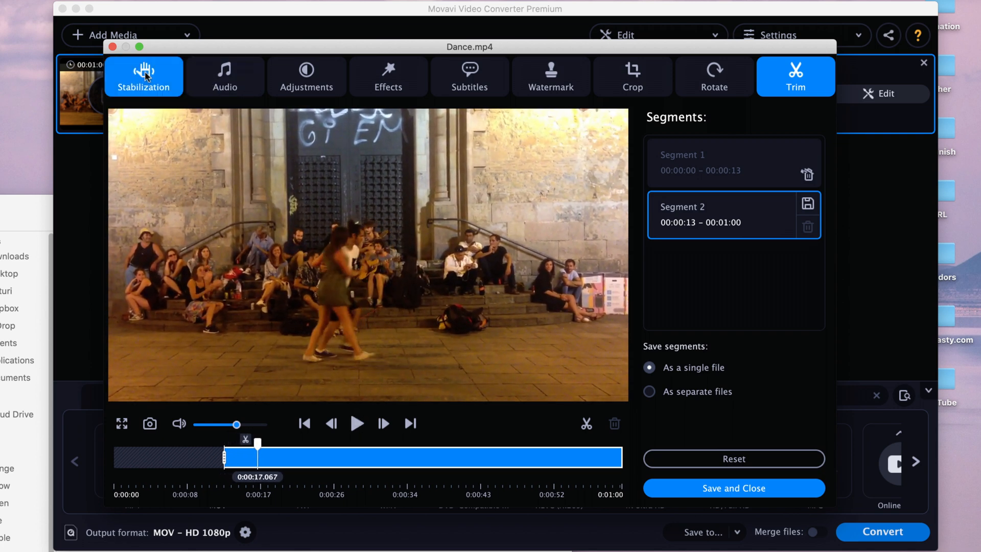
Toggle Before/After on the Stabilization tab, then view audio settings at 100% volume
{"action": "left_click", "coordinate": [144, 77]}
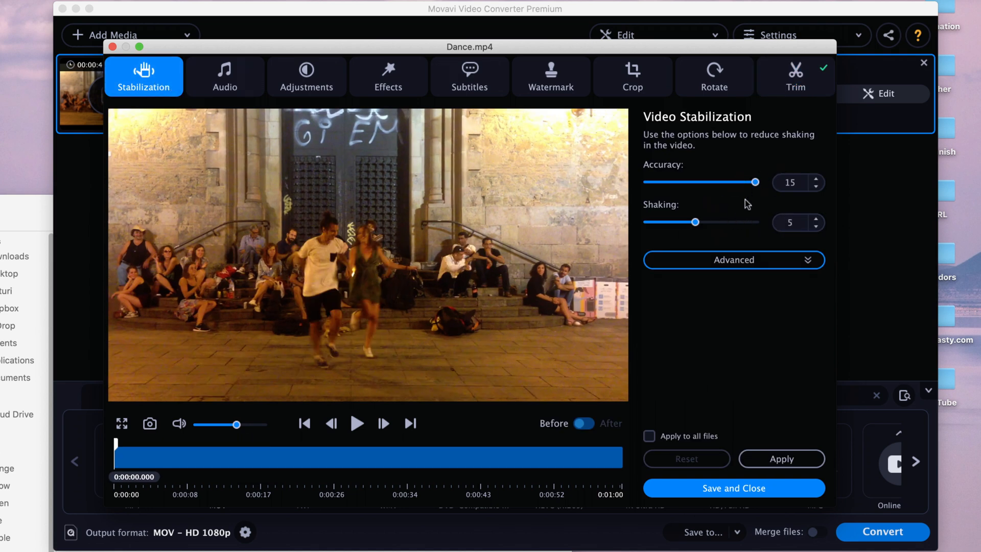
{"action": "mouse_move", "coordinate": [751, 311]}
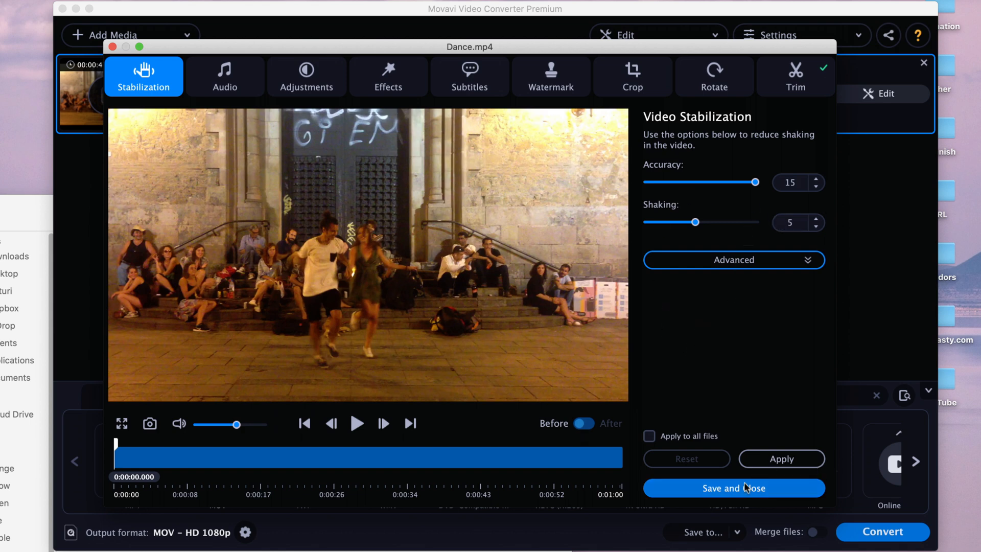
{"action": "mouse_move", "coordinate": [660, 408]}
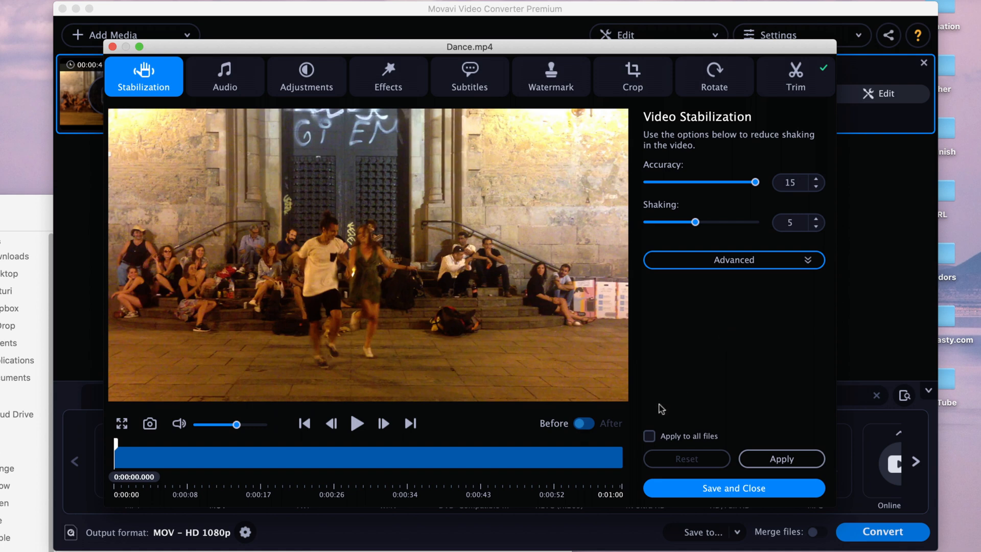
{"action": "mouse_move", "coordinate": [584, 429]}
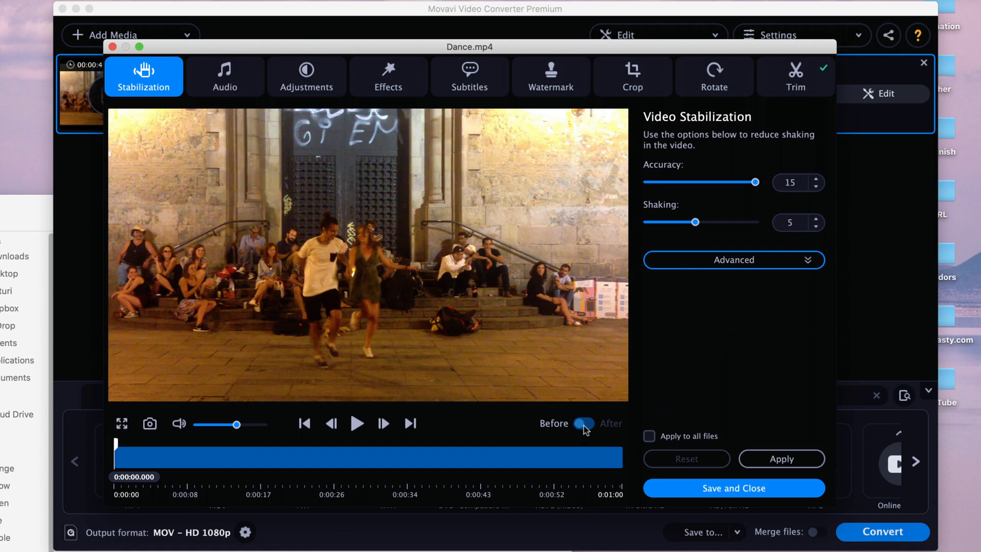
{"action": "left_click", "coordinate": [583, 423]}
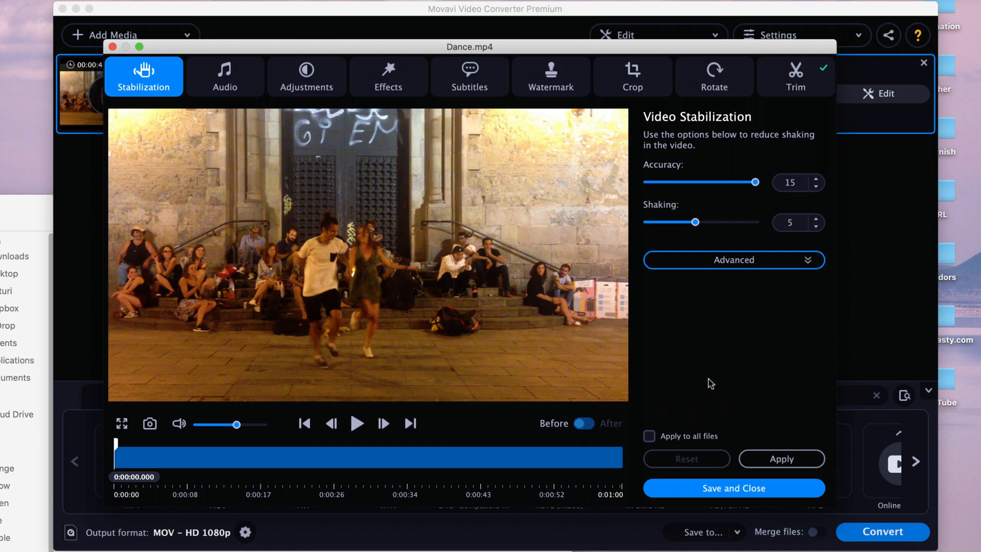
{"action": "mouse_move", "coordinate": [628, 340]}
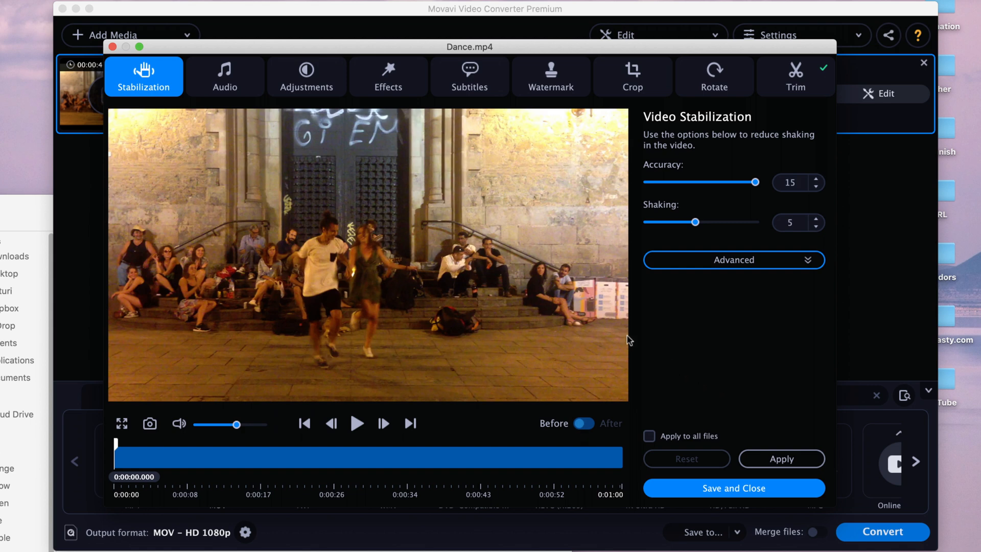
{"action": "left_click", "coordinate": [225, 76]}
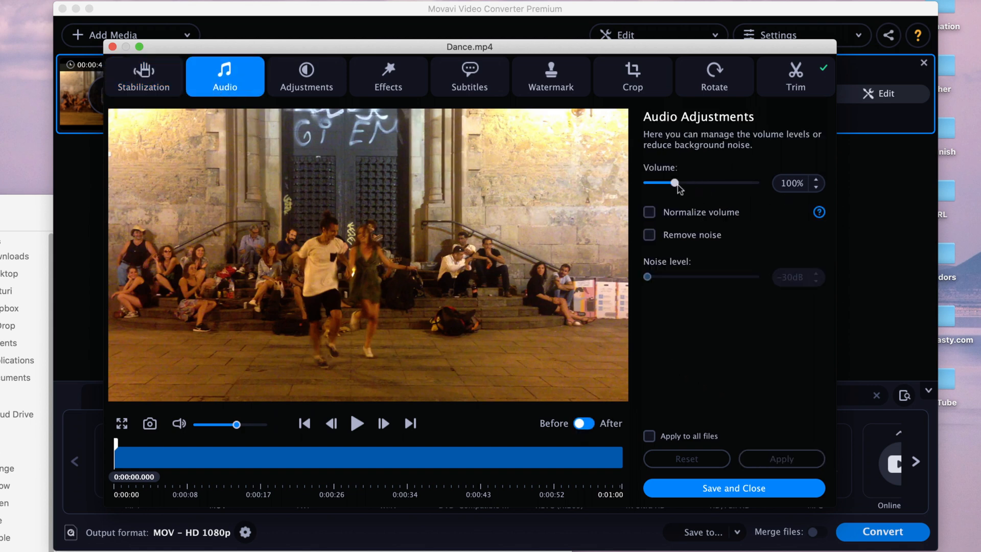
{"action": "left_click_drag", "start_coordinate": [674, 182], "coordinate": [677, 182]}
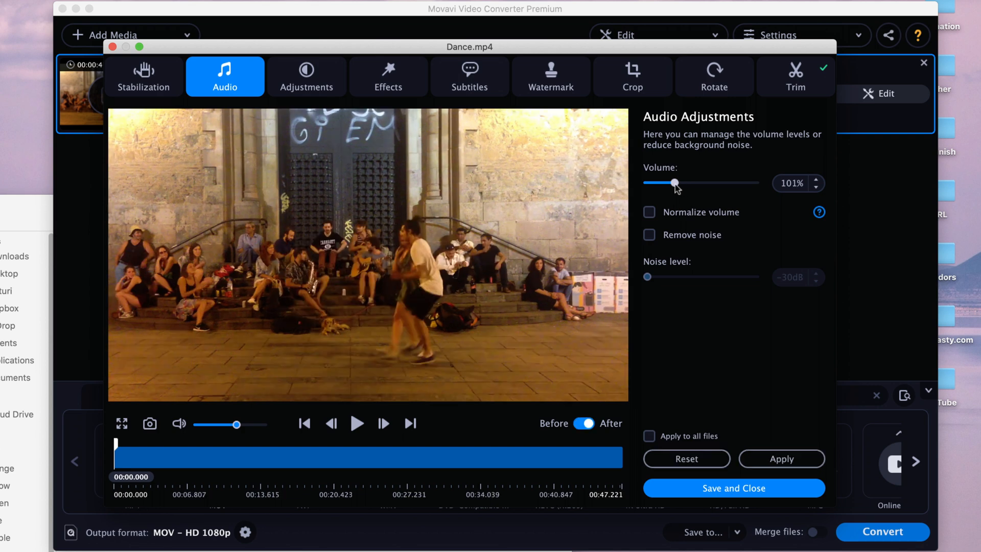
{"action": "left_click_drag", "start_coordinate": [674, 182], "coordinate": [684, 182]}
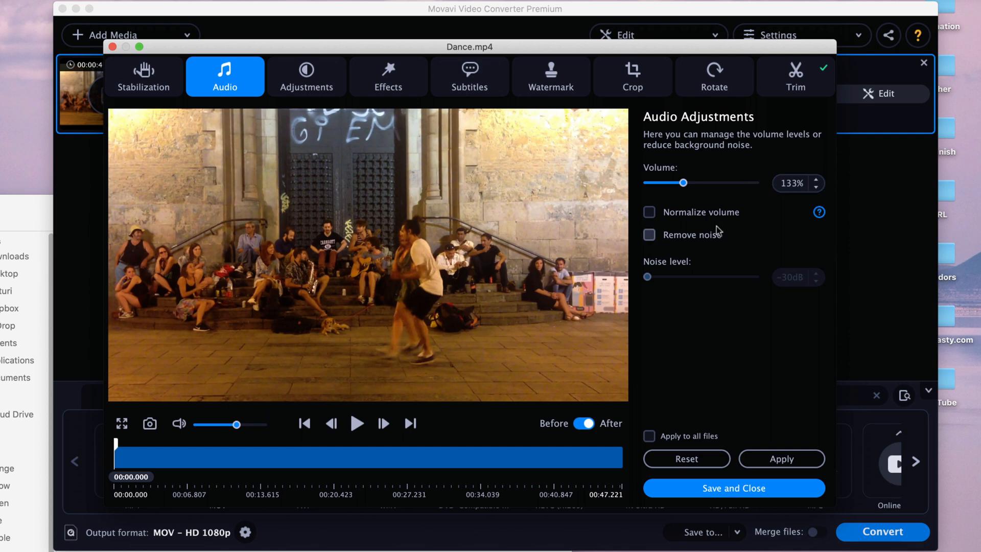
{"action": "mouse_move", "coordinate": [664, 246]}
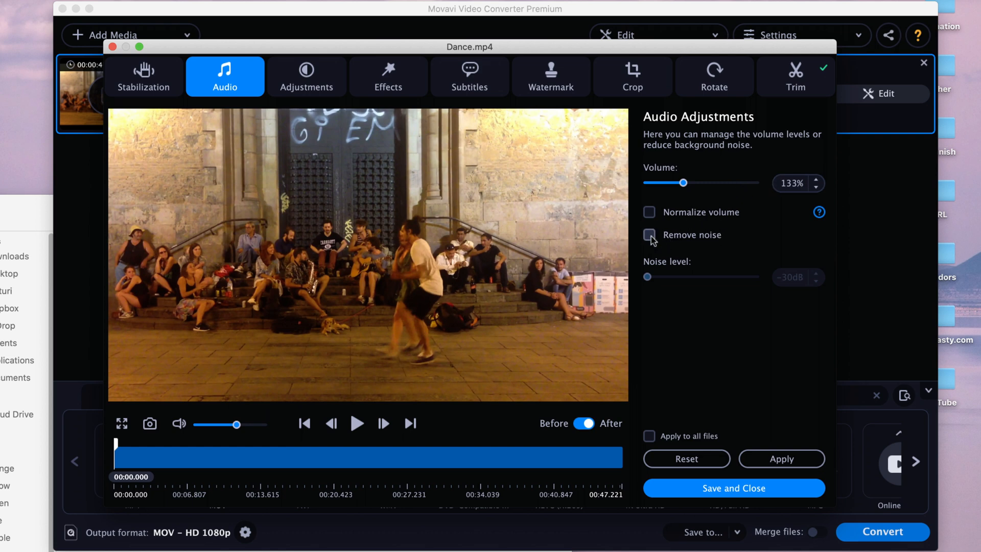
{"action": "left_click", "coordinate": [649, 235]}
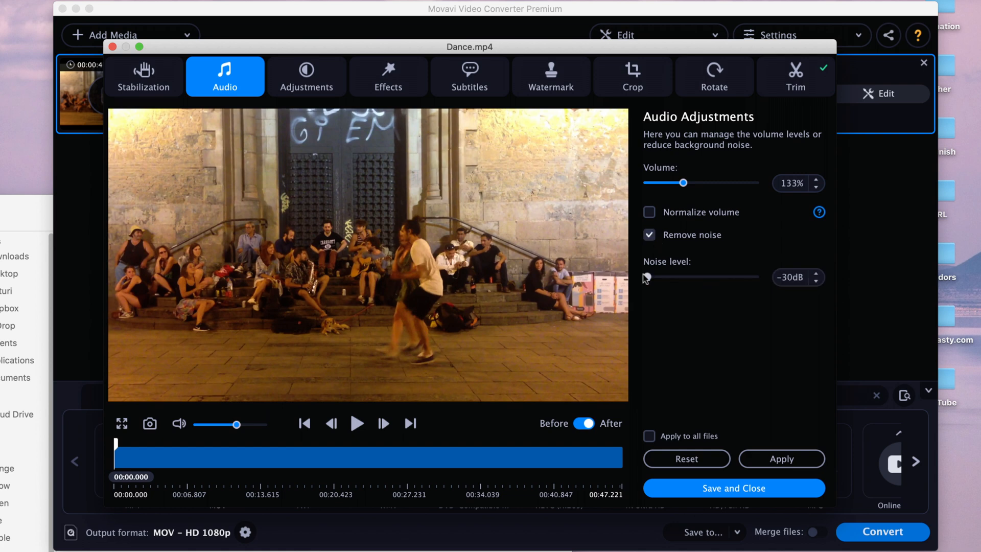
{"action": "left_click_drag", "start_coordinate": [645, 277], "coordinate": [672, 276]}
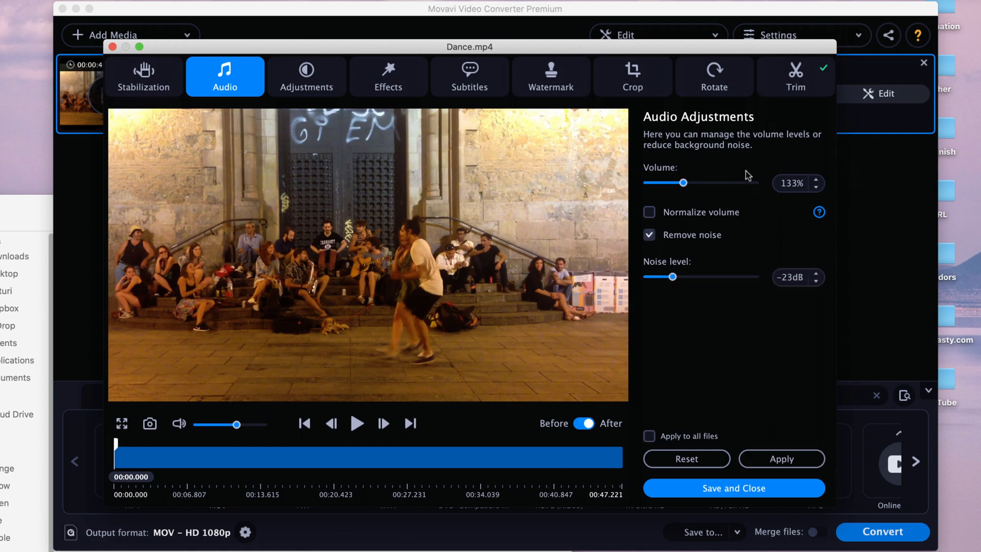
{"action": "left_click", "coordinate": [685, 459]}
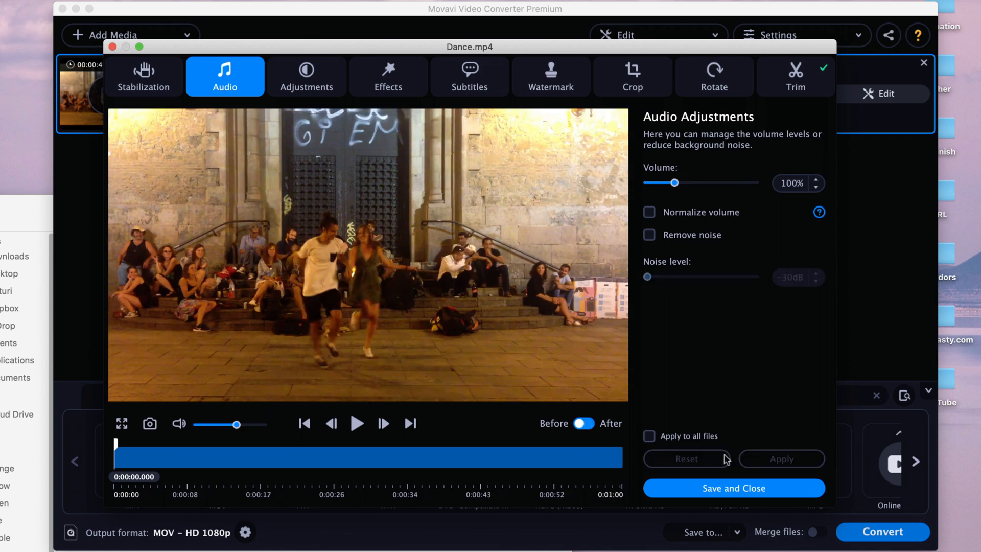
{"action": "mouse_move", "coordinate": [720, 424]}
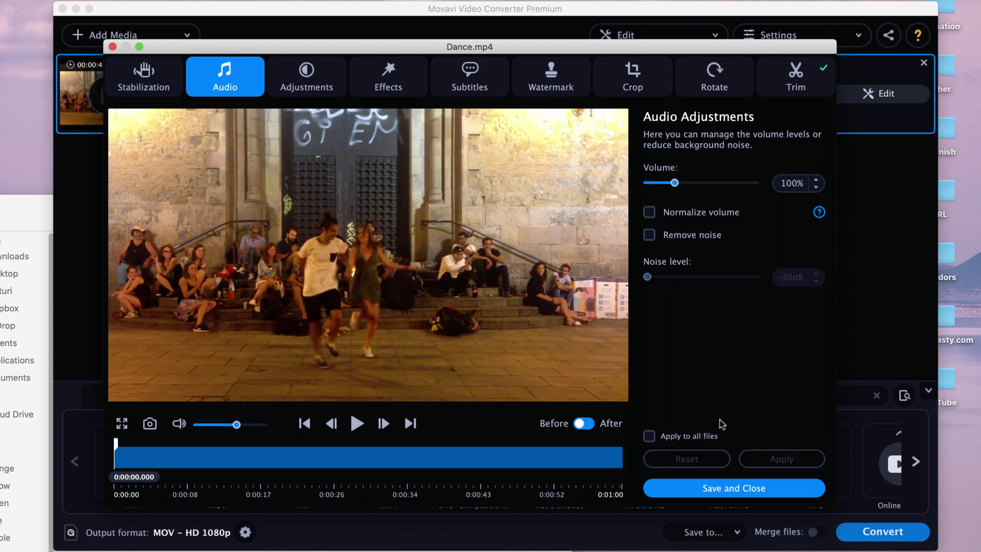
{"action": "left_click", "coordinate": [306, 77]}
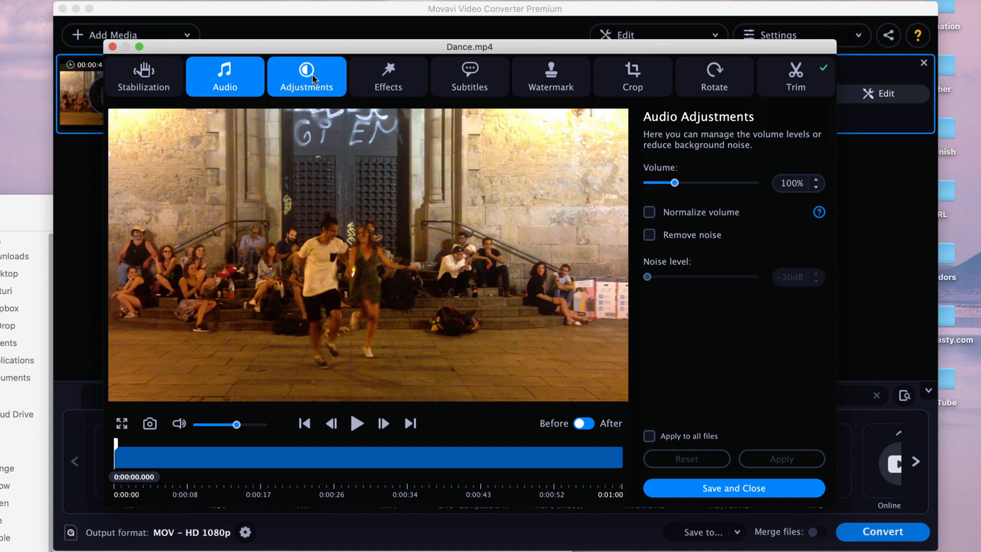
Trial brightness, contrast 40 and saturation 37, then reset all adjustments to zero
{"action": "left_click", "coordinate": [307, 77]}
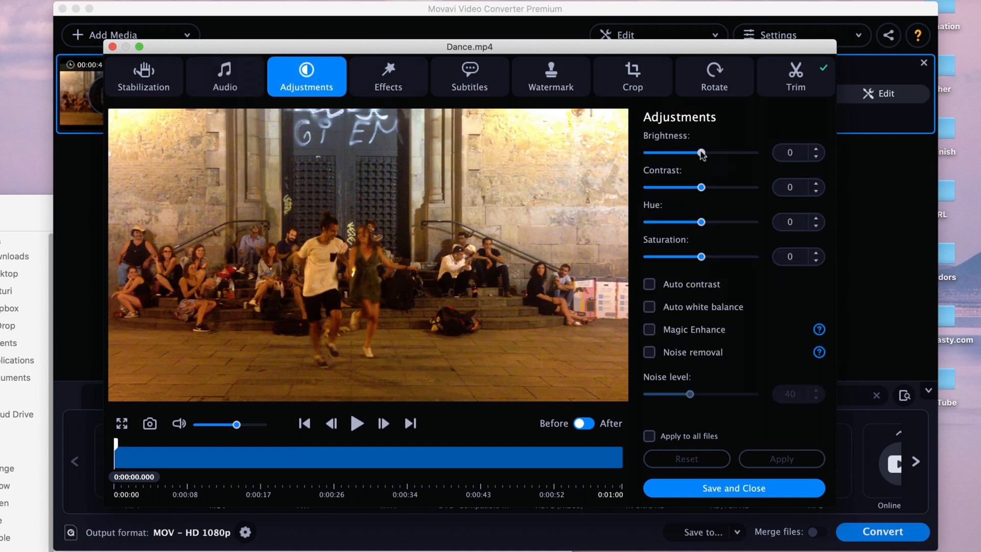
{"action": "left_click_drag", "start_coordinate": [701, 153], "coordinate": [722, 152]}
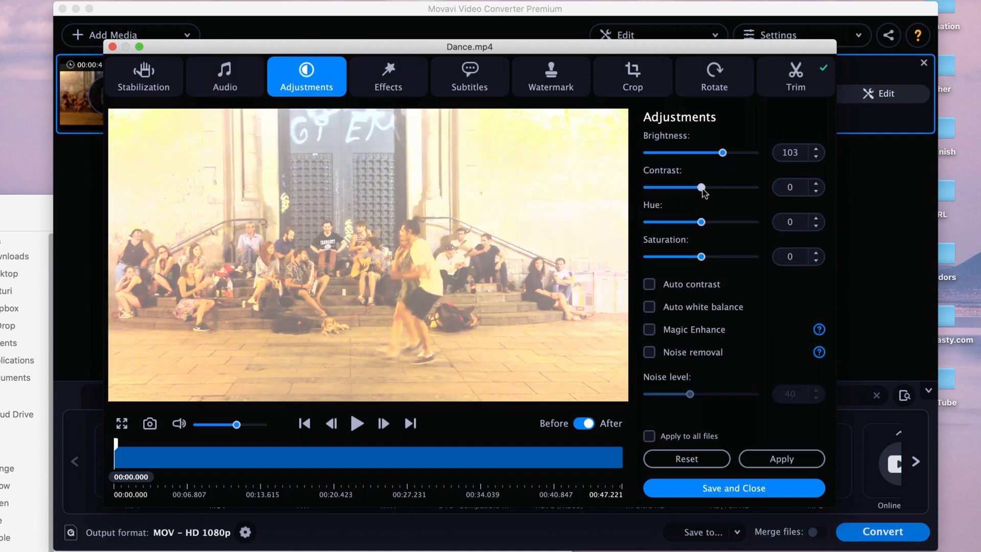
{"action": "left_click_drag", "start_coordinate": [700, 187], "coordinate": [719, 187]}
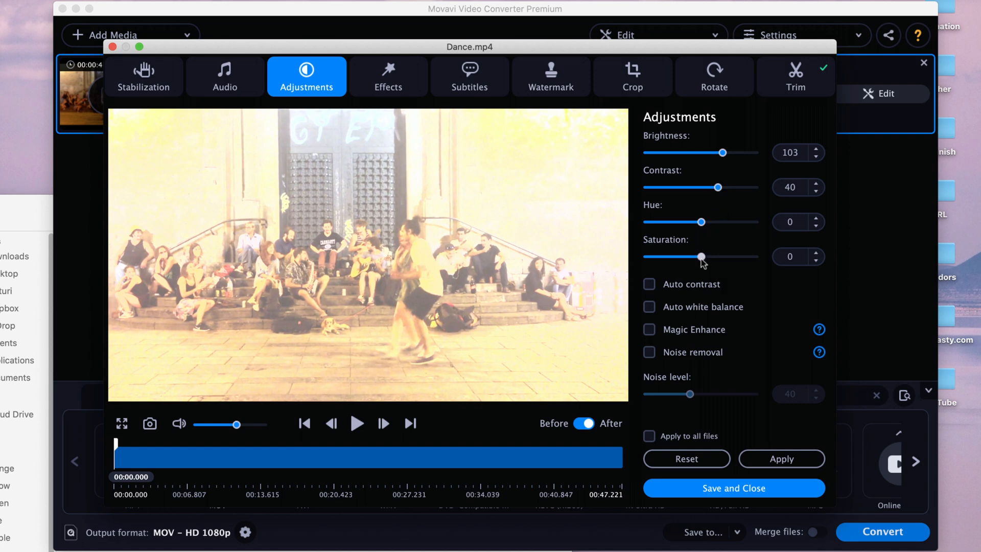
{"action": "left_click_drag", "start_coordinate": [700, 256], "coordinate": [719, 256]}
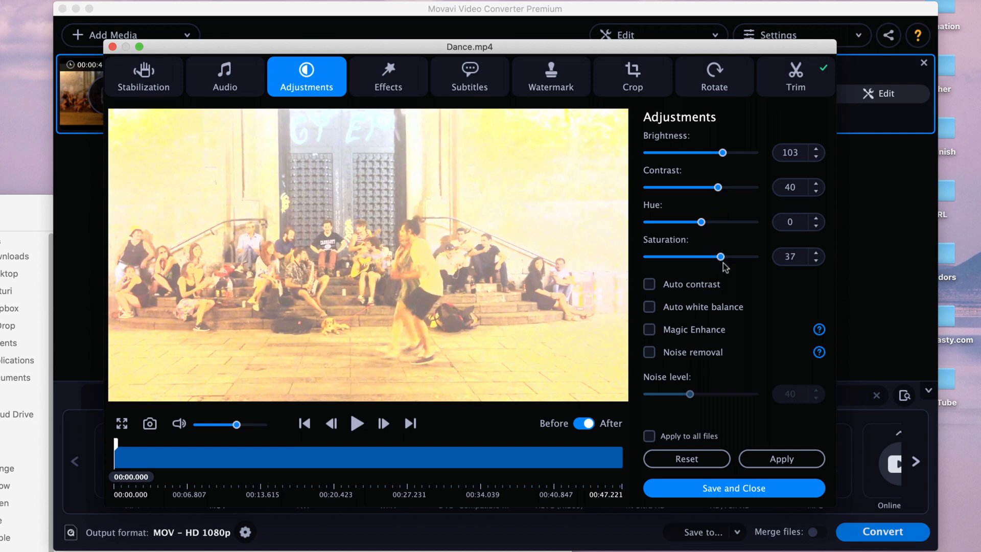
{"action": "mouse_move", "coordinate": [689, 391]}
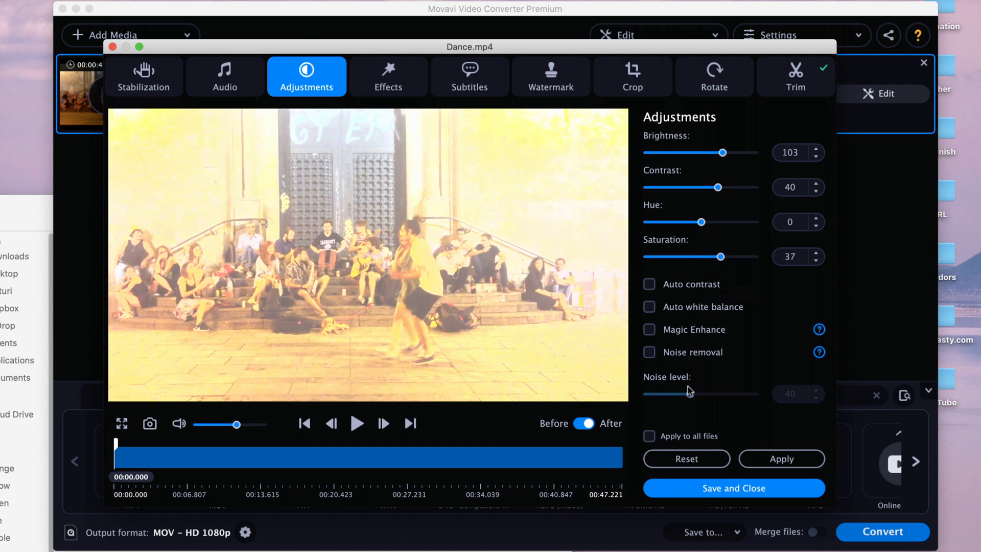
{"action": "mouse_move", "coordinate": [793, 301]}
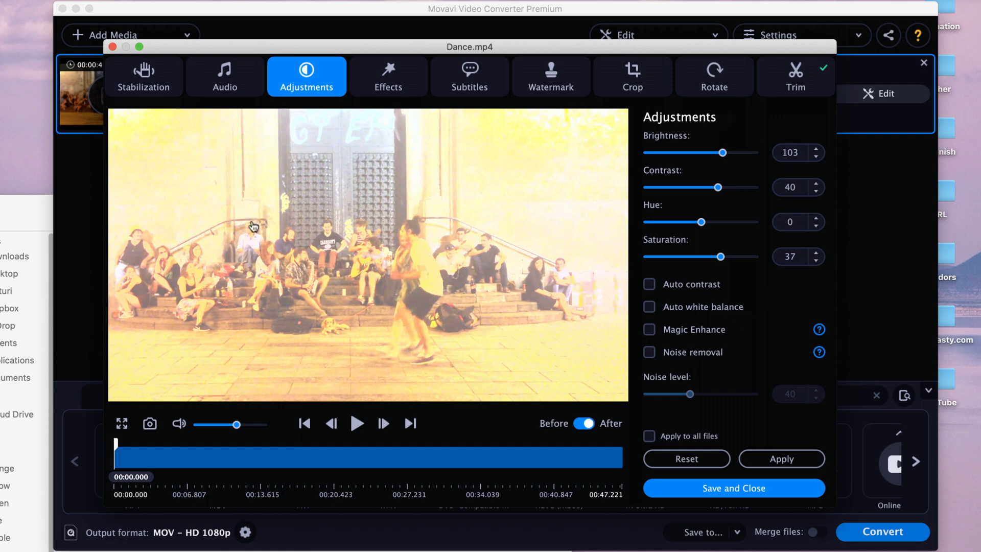
{"action": "mouse_move", "coordinate": [401, 252]}
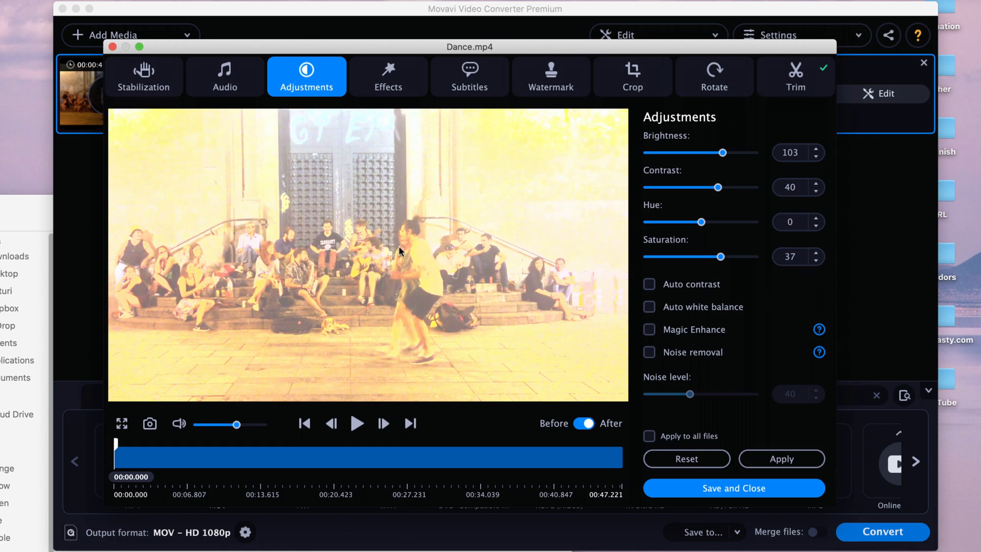
{"action": "mouse_move", "coordinate": [904, 395]}
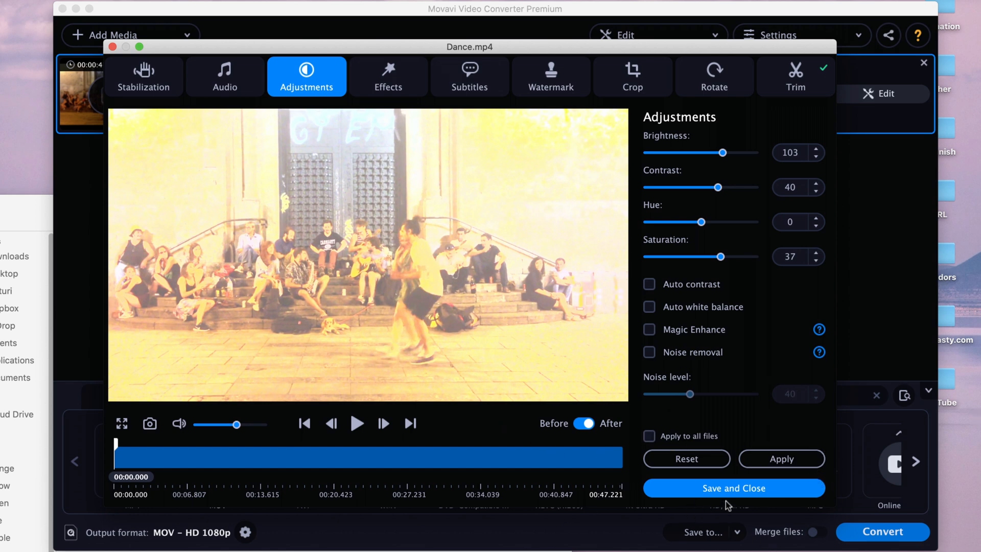
{"action": "left_click", "coordinate": [685, 459]}
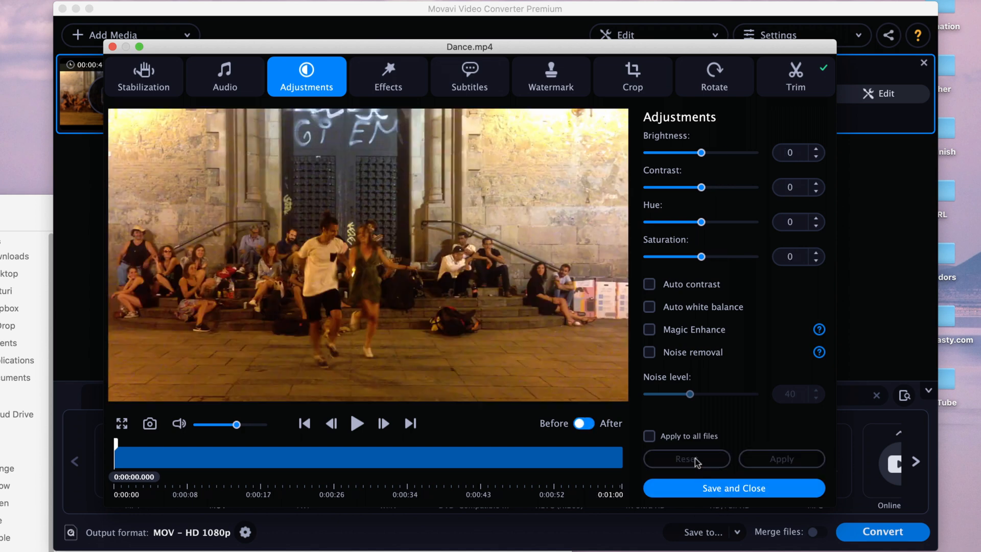
{"action": "left_click", "coordinate": [388, 77]}
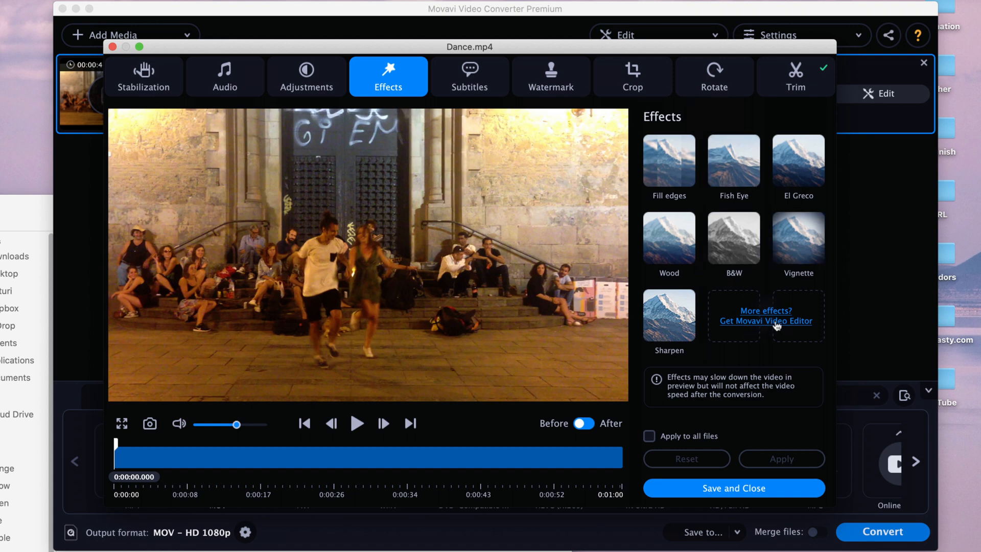
{"action": "mouse_move", "coordinate": [769, 333]}
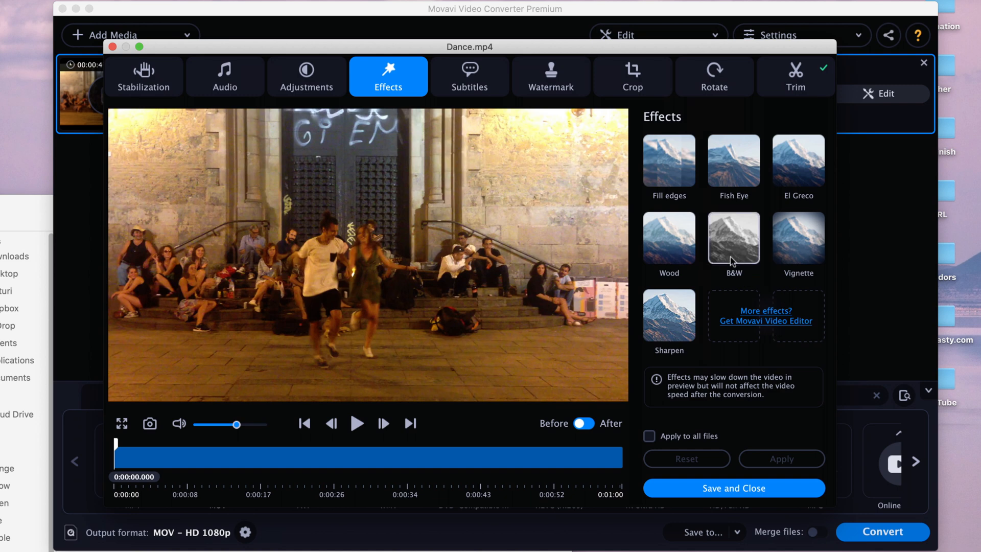
Apply the B&W and Vignette effects to Dance.mp4
{"action": "left_click", "coordinate": [733, 238]}
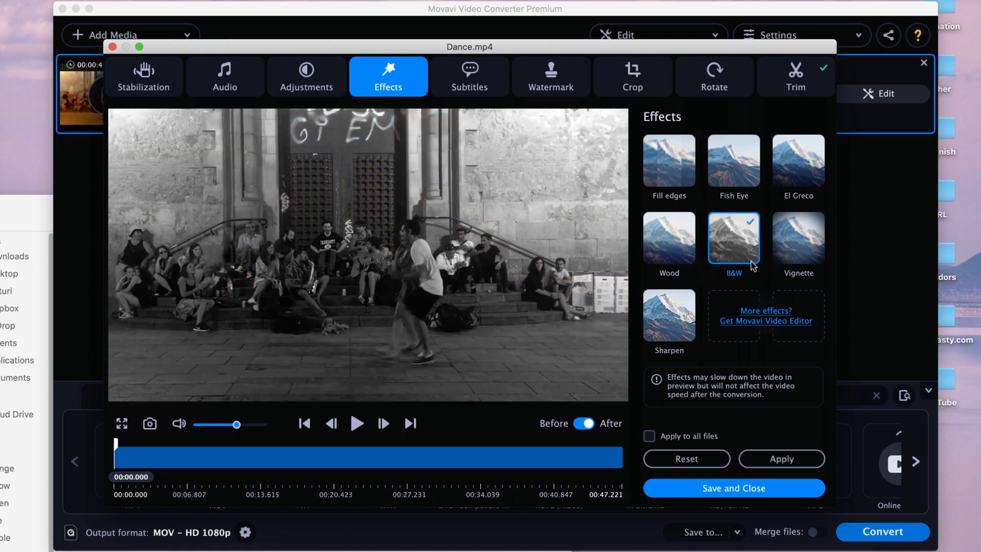
{"action": "left_click", "coordinate": [798, 237]}
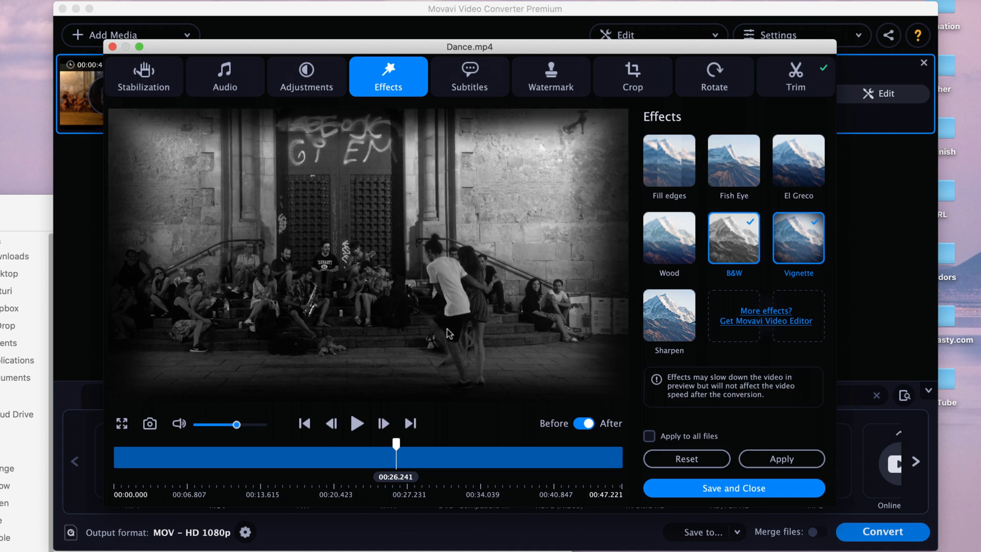
{"action": "mouse_move", "coordinate": [543, 351]}
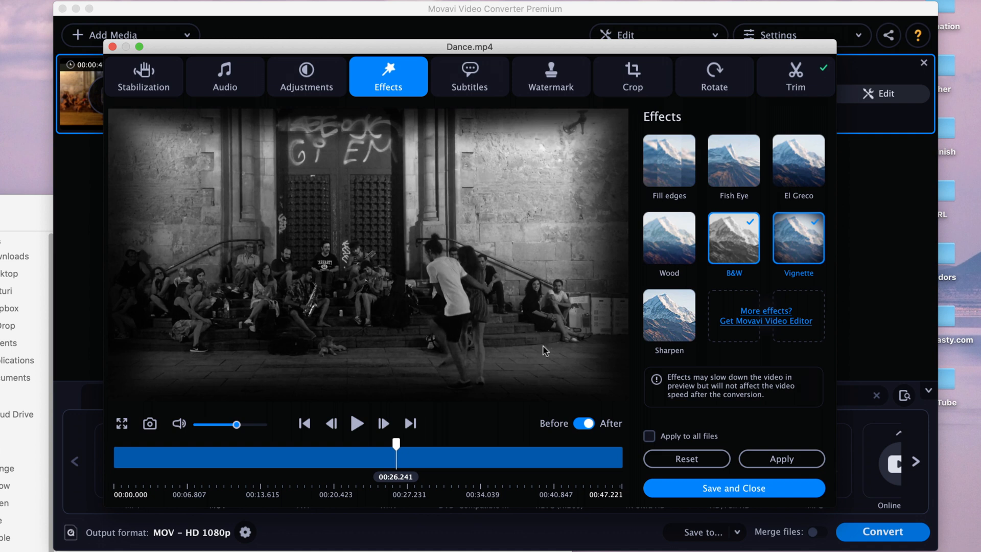
{"action": "left_click", "coordinate": [782, 458]}
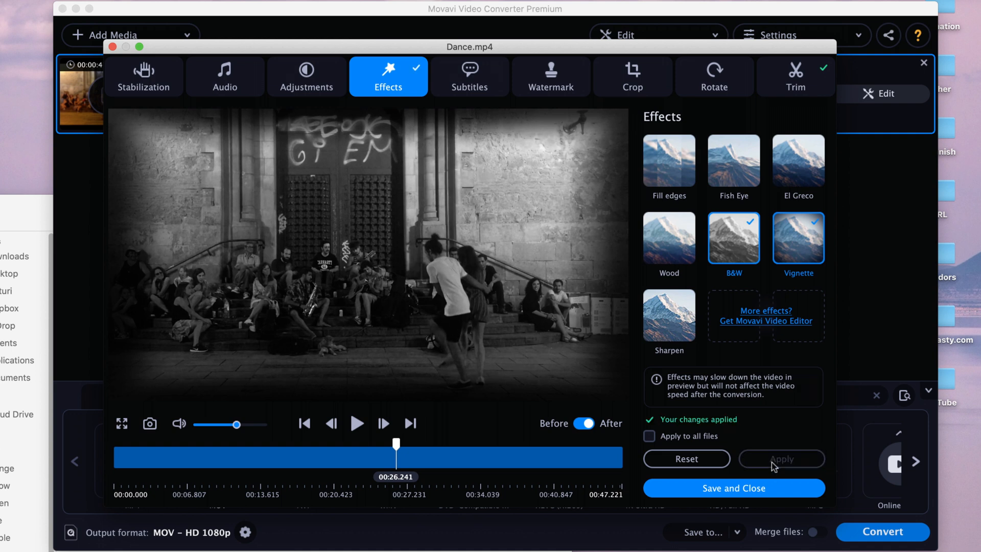
{"action": "left_click", "coordinate": [470, 77]}
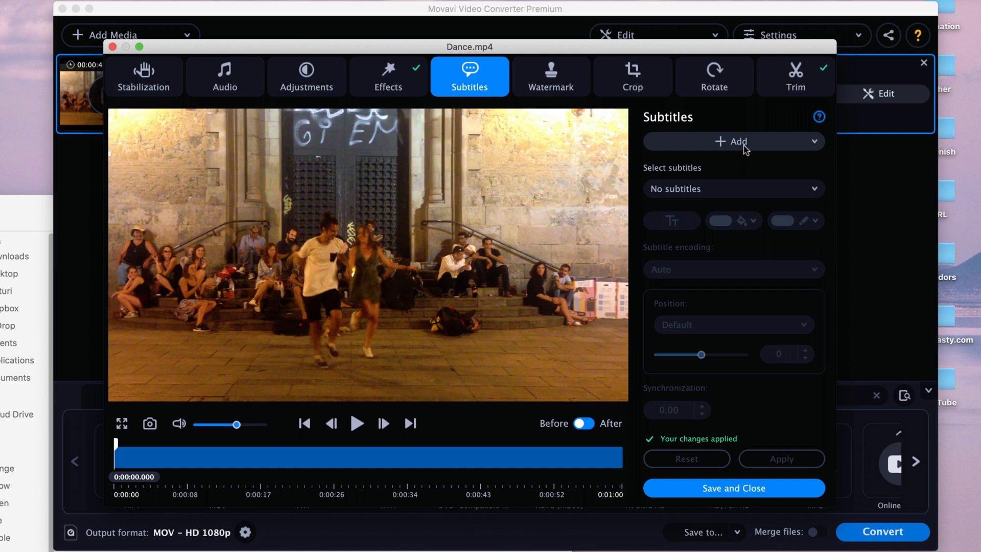
{"action": "mouse_move", "coordinate": [760, 146]}
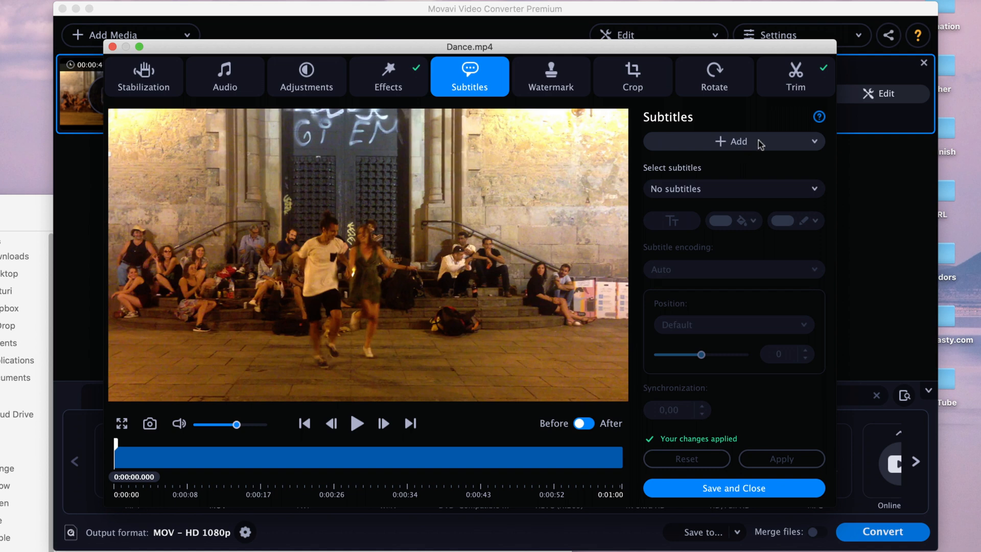
{"action": "left_click", "coordinate": [734, 142]}
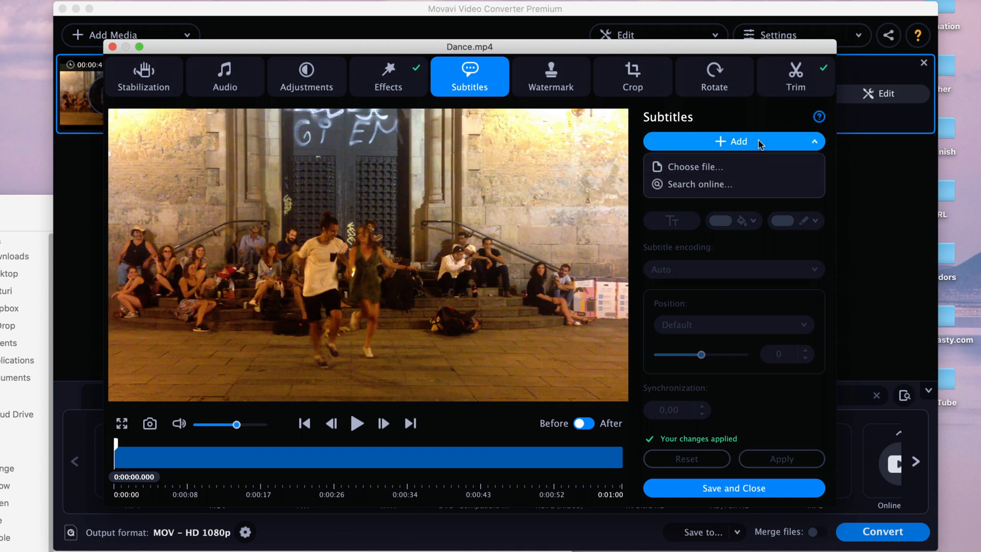
{"action": "mouse_move", "coordinate": [729, 183]}
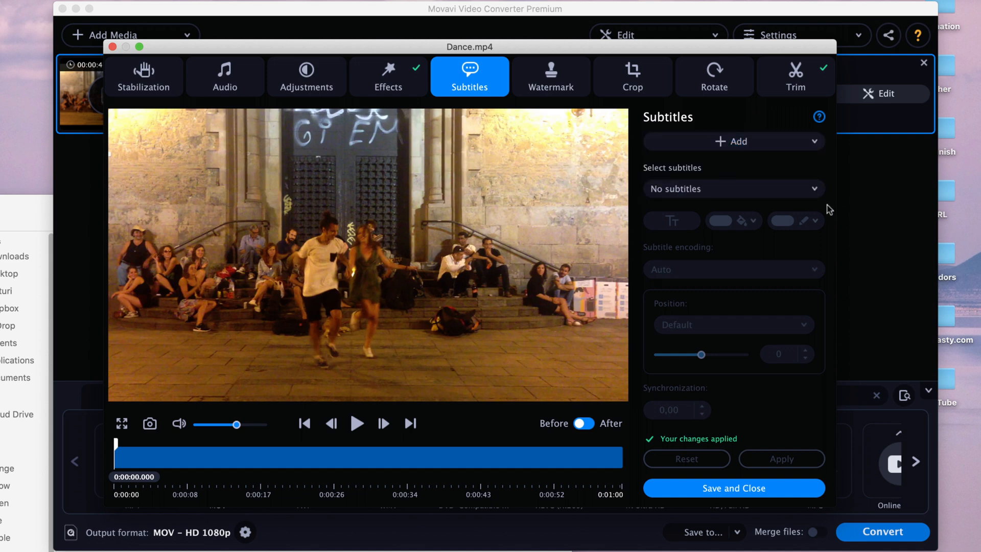
{"action": "mouse_move", "coordinate": [210, 380]}
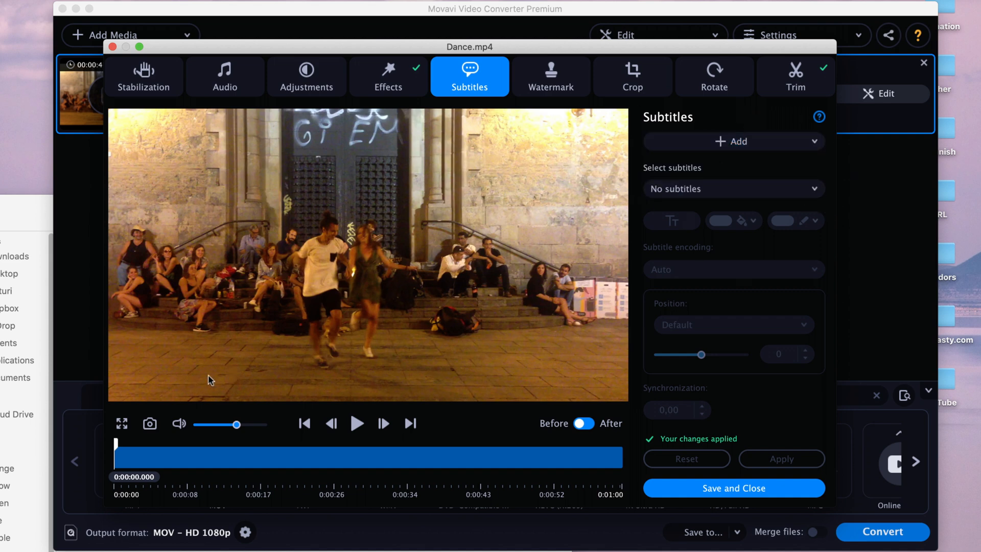
{"action": "mouse_move", "coordinate": [555, 139]}
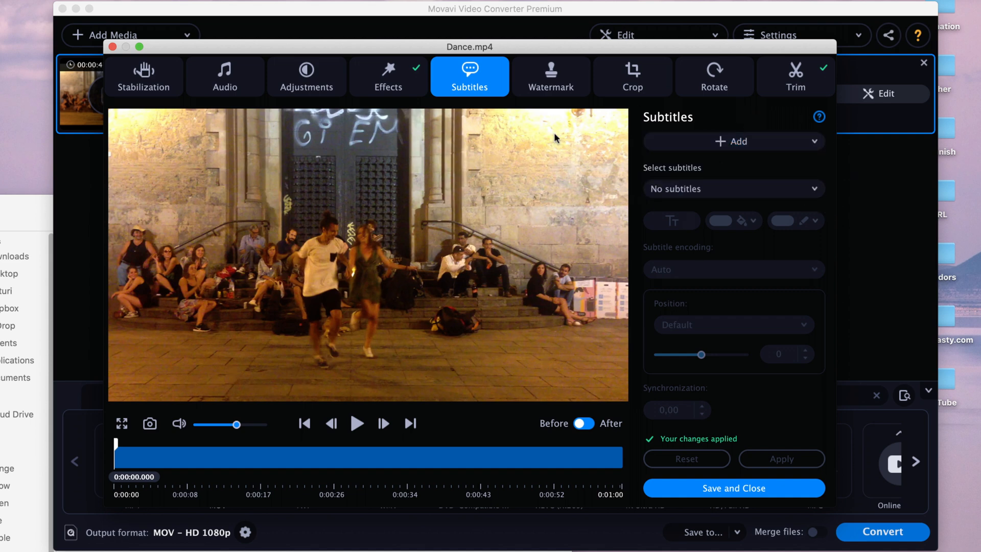
{"action": "mouse_move", "coordinate": [518, 165]}
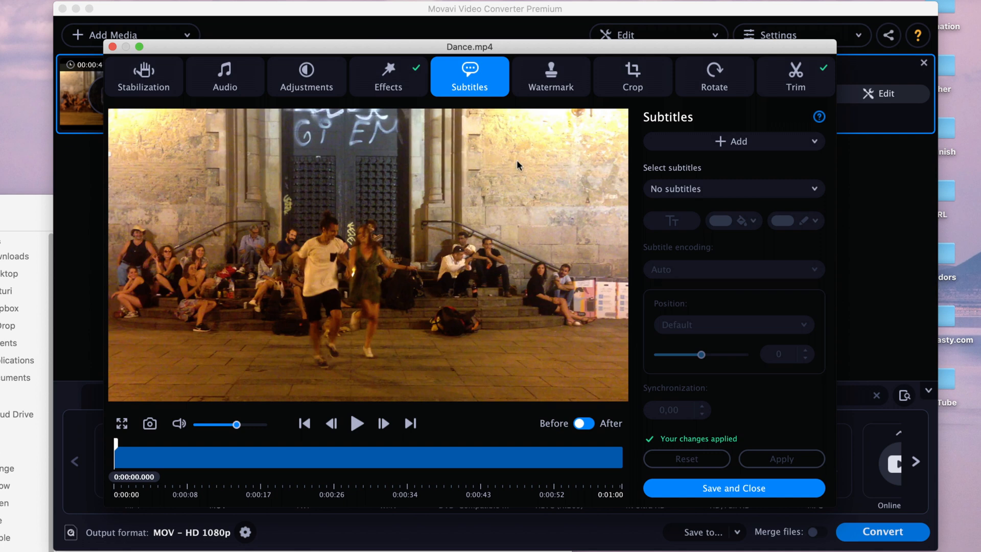
Add a bold, size-64 VIDEOPLASTY text watermark, widened so the text fits
{"action": "left_click", "coordinate": [551, 76]}
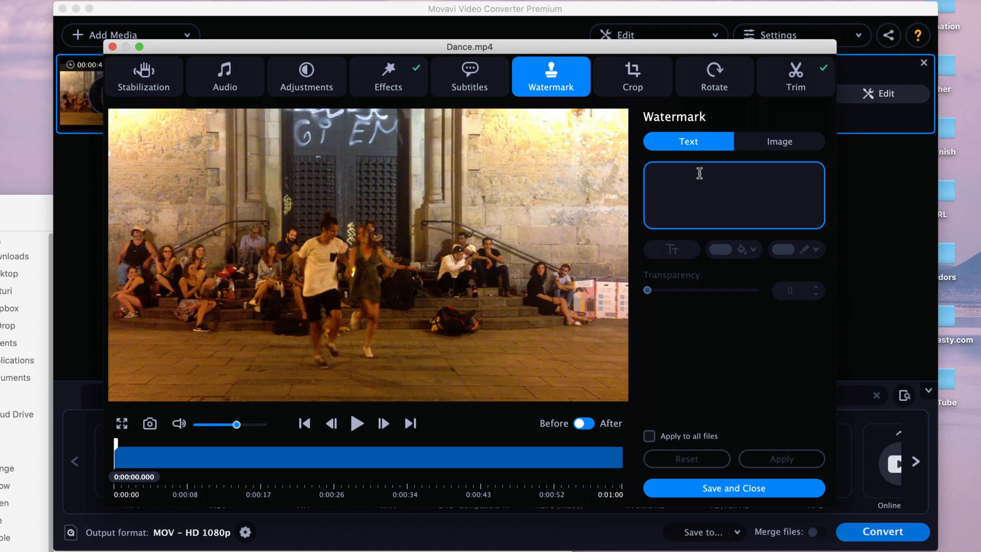
{"action": "type", "text": "VIDEOPASTY"}
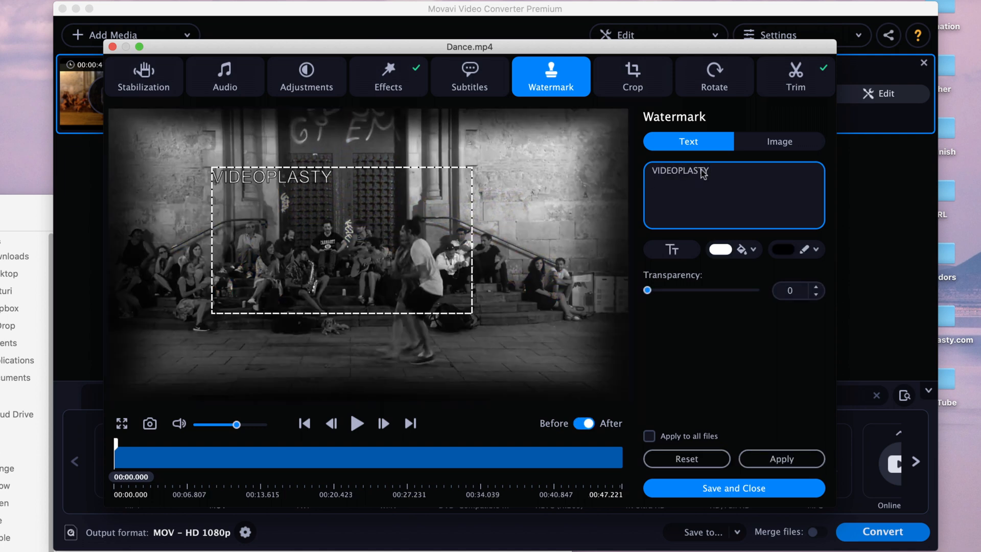
{"action": "left_click", "coordinate": [671, 249]}
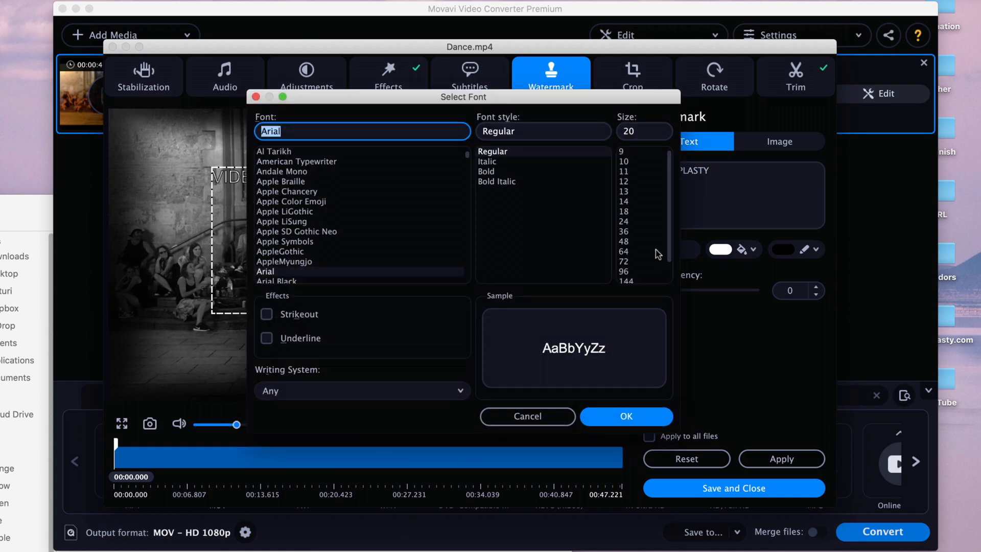
{"action": "left_click", "coordinate": [486, 172]}
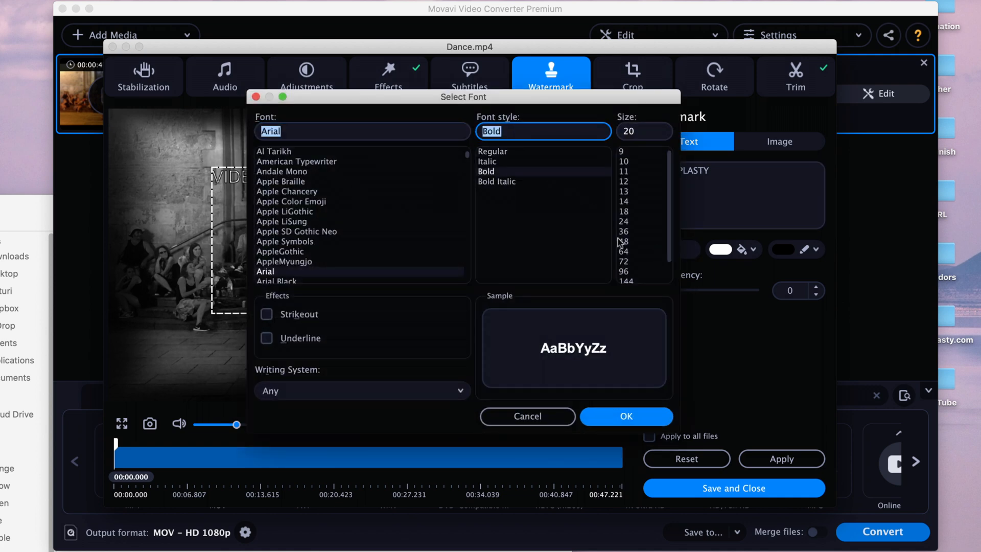
{"action": "left_click", "coordinate": [623, 250]}
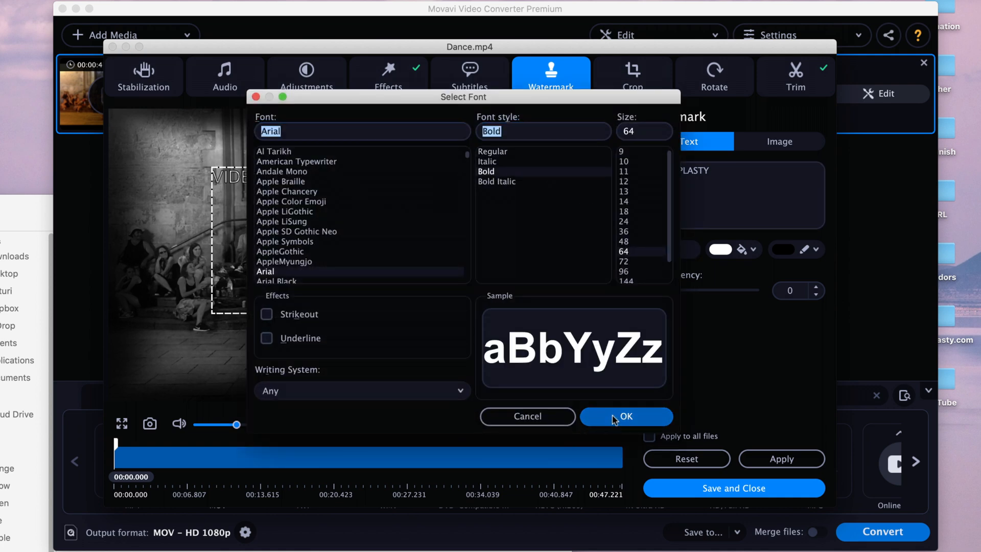
{"action": "left_click", "coordinate": [626, 417]}
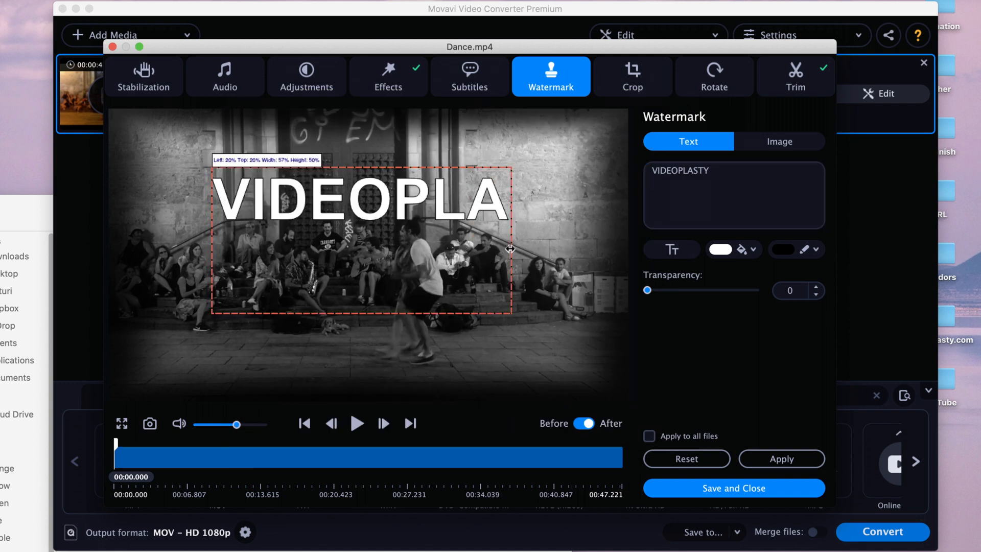
{"action": "left_click_drag", "start_coordinate": [510, 250], "coordinate": [632, 249]}
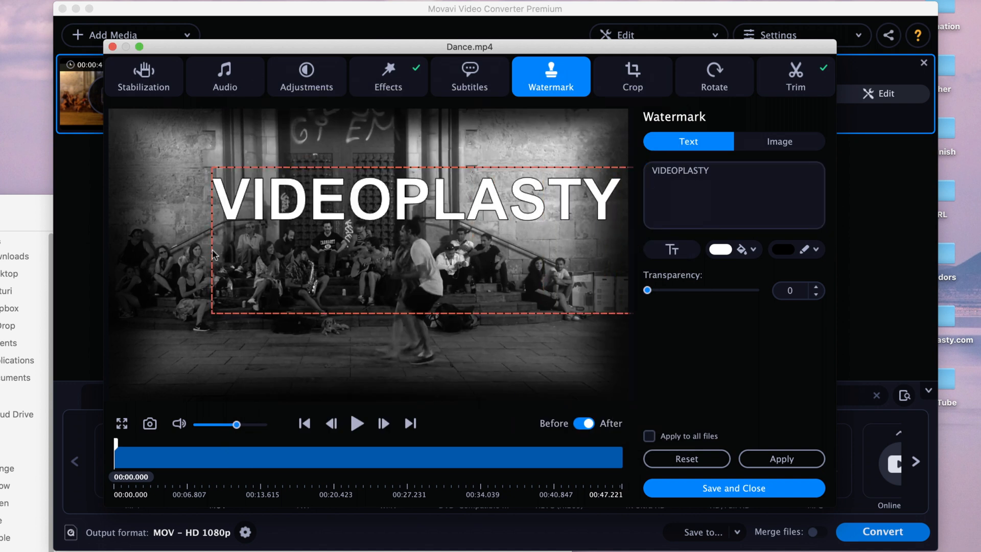
{"action": "mouse_move", "coordinate": [207, 251]}
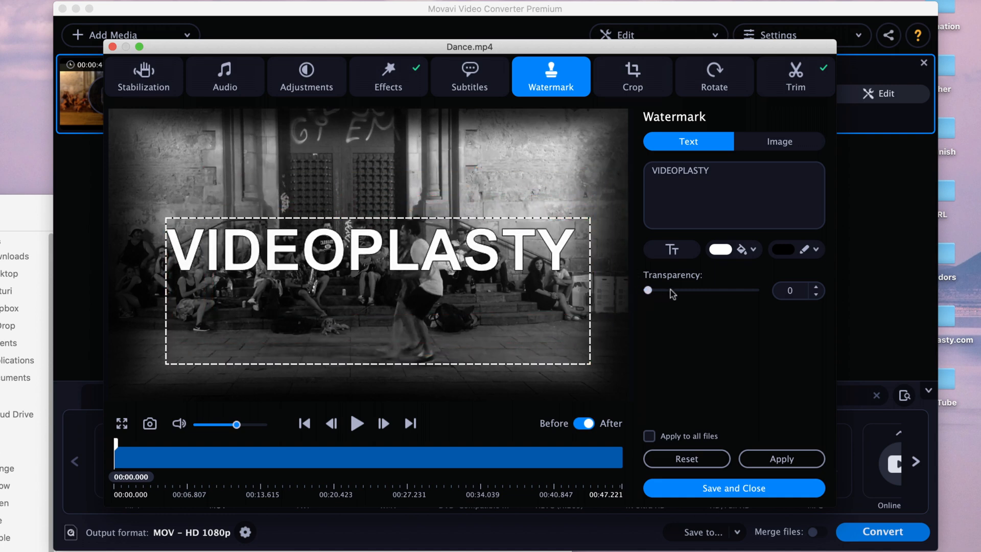
Set the watermark transparency to 48 and apply it
{"action": "left_click_drag", "start_coordinate": [648, 289], "coordinate": [688, 289]}
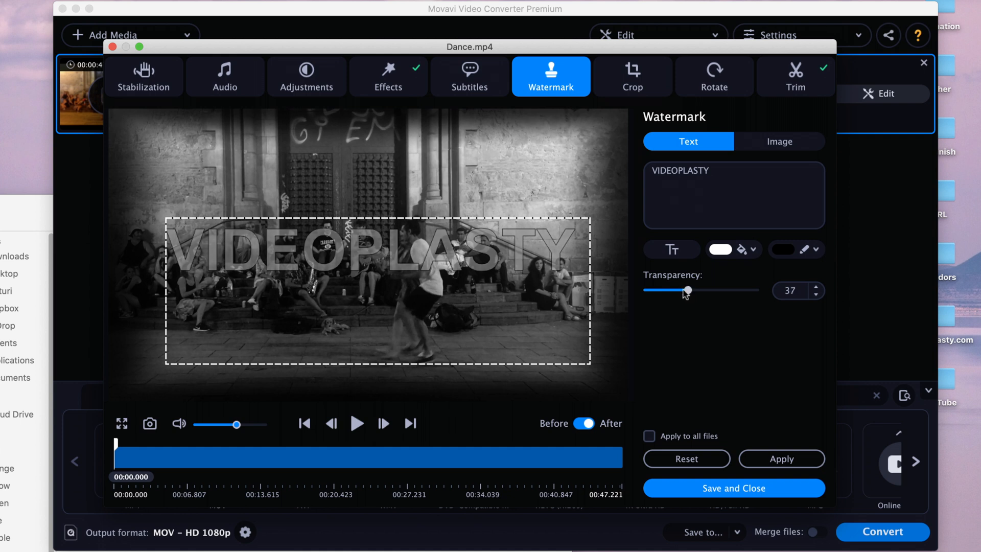
{"action": "left_click_drag", "start_coordinate": [687, 289], "coordinate": [650, 289]}
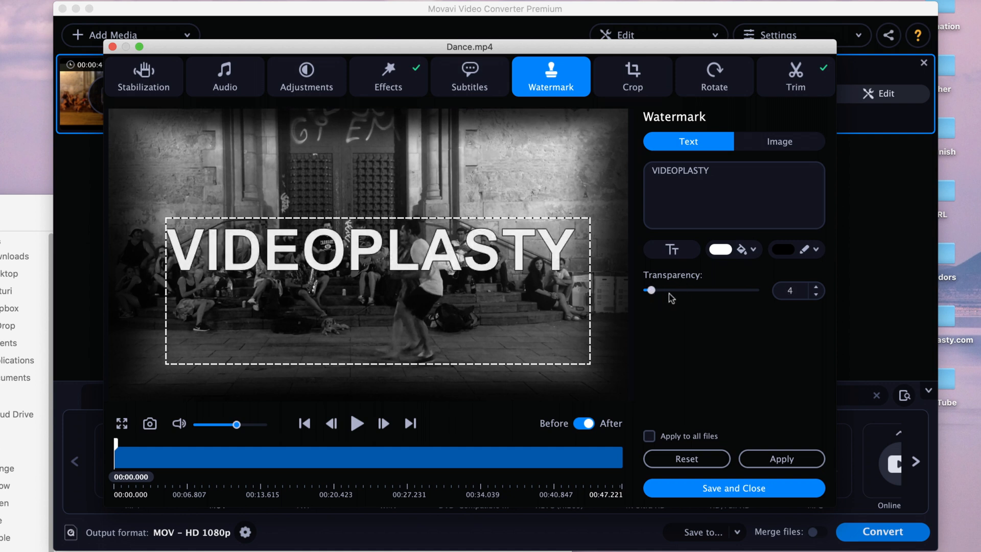
{"action": "left_click_drag", "start_coordinate": [650, 289], "coordinate": [646, 290]}
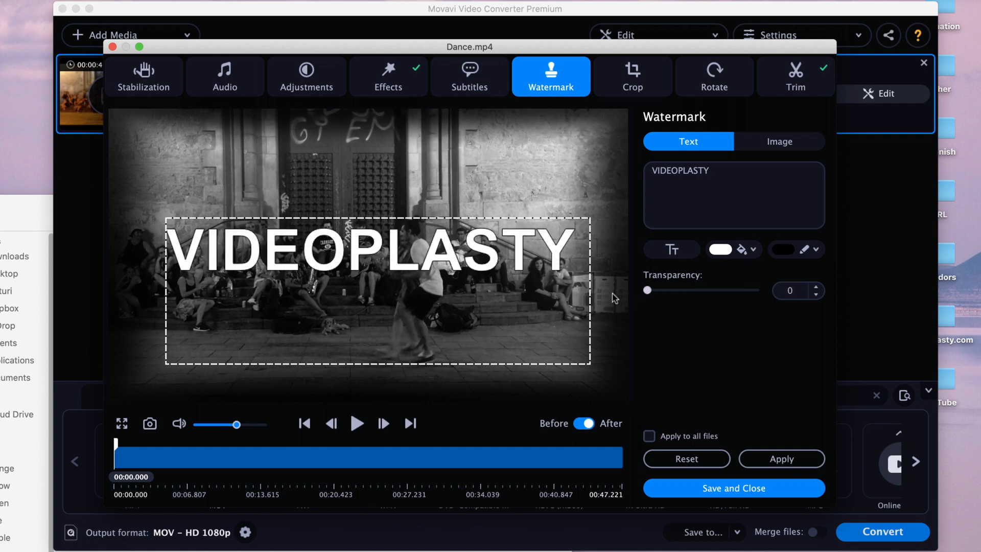
{"action": "left_click_drag", "start_coordinate": [647, 290], "coordinate": [698, 290]}
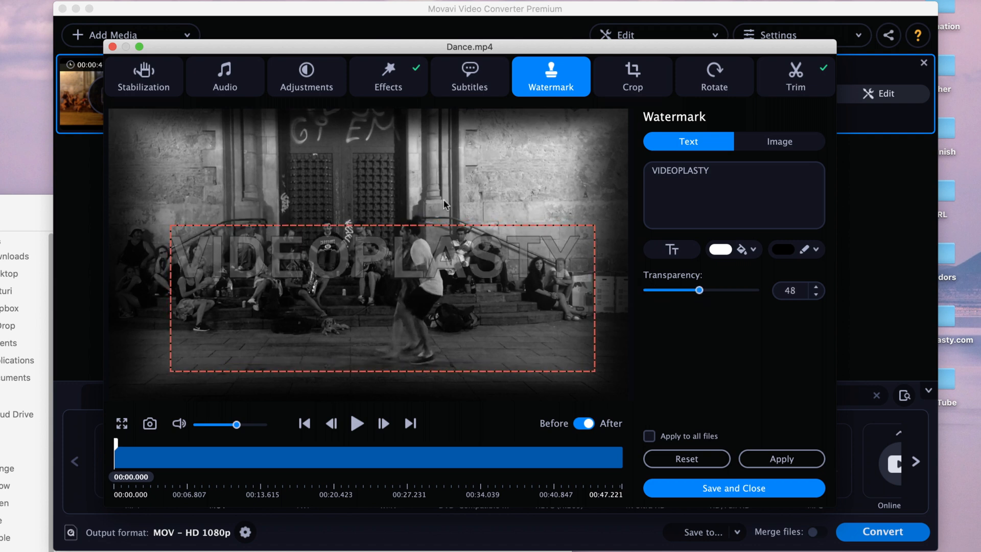
{"action": "left_click", "coordinate": [781, 459]}
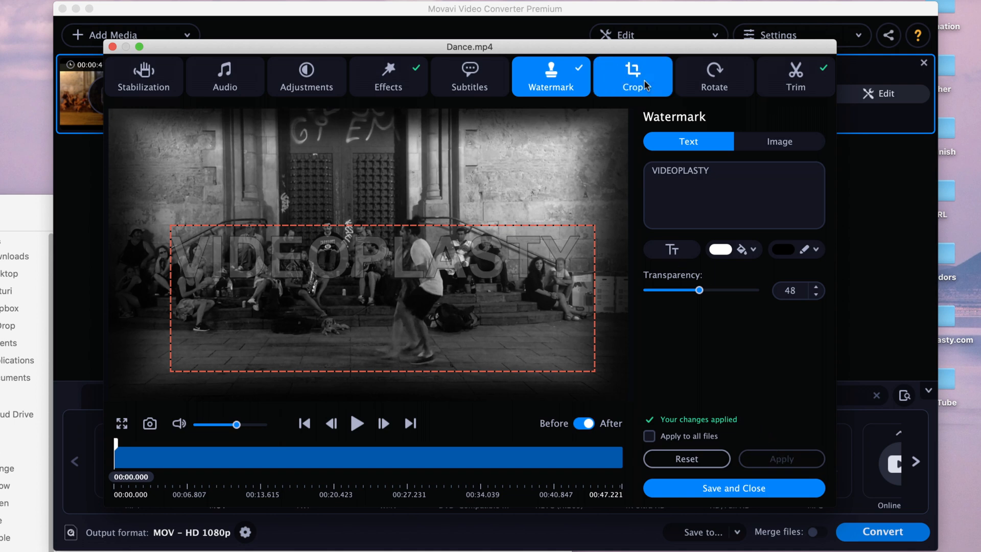
Crop the frame to 1399×786 around the dancers, compare Before/After, and apply
{"action": "left_click", "coordinate": [633, 77]}
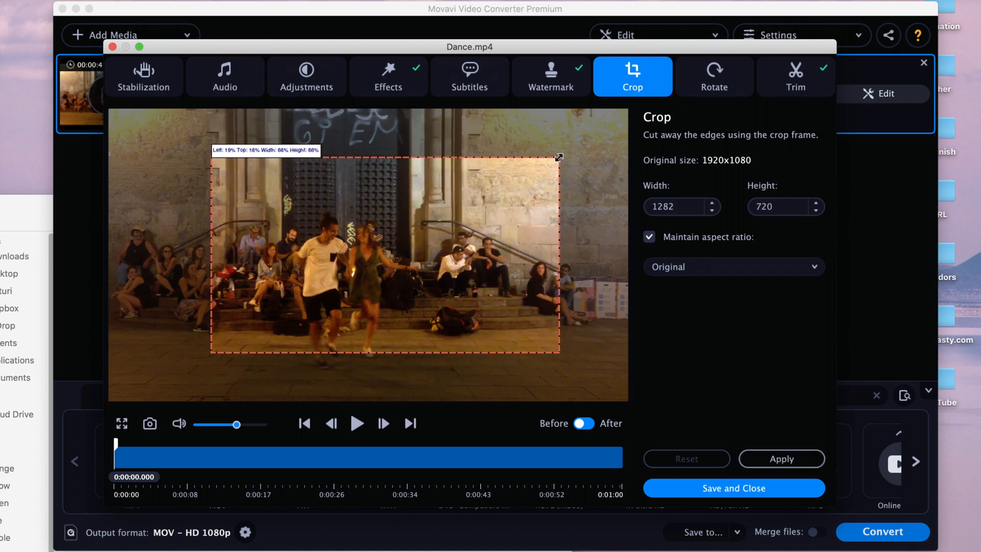
{"action": "left_click_drag", "start_coordinate": [556, 156], "coordinate": [540, 191]}
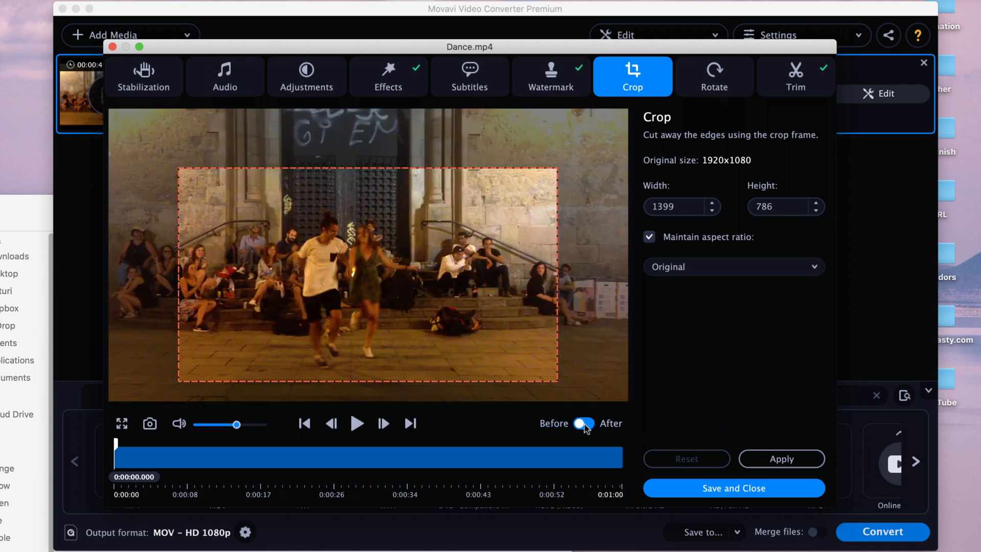
{"action": "left_click", "coordinate": [584, 423]}
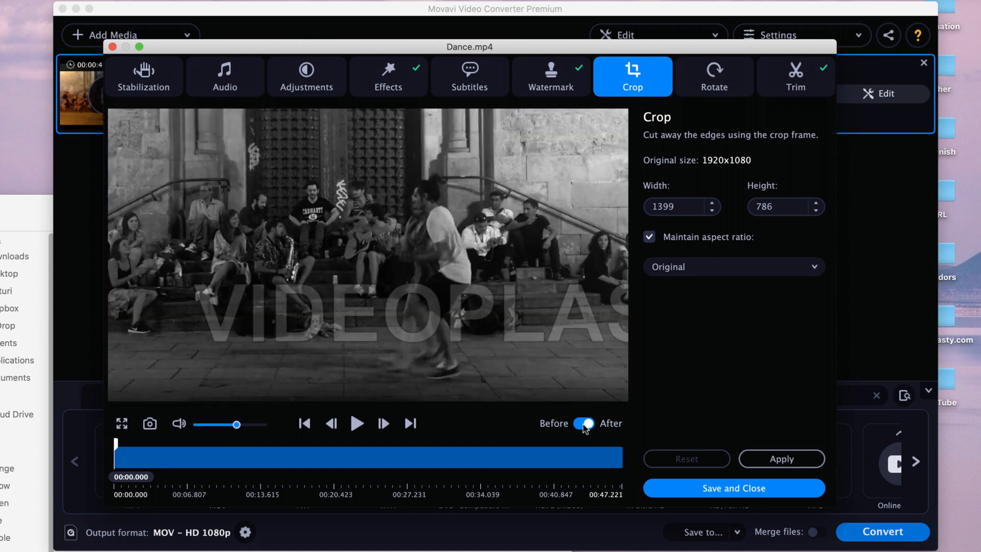
{"action": "mouse_move", "coordinate": [473, 312]}
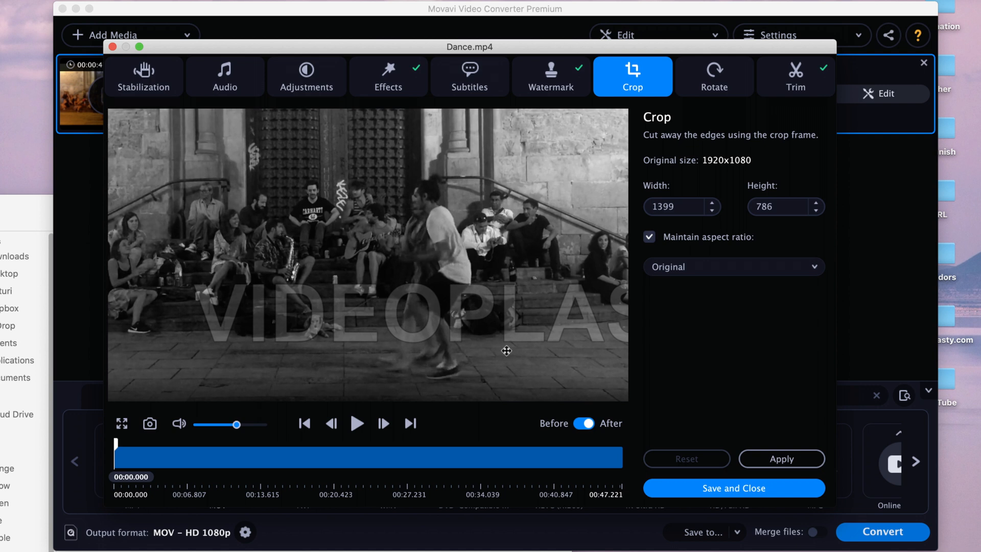
{"action": "mouse_move", "coordinate": [479, 276]}
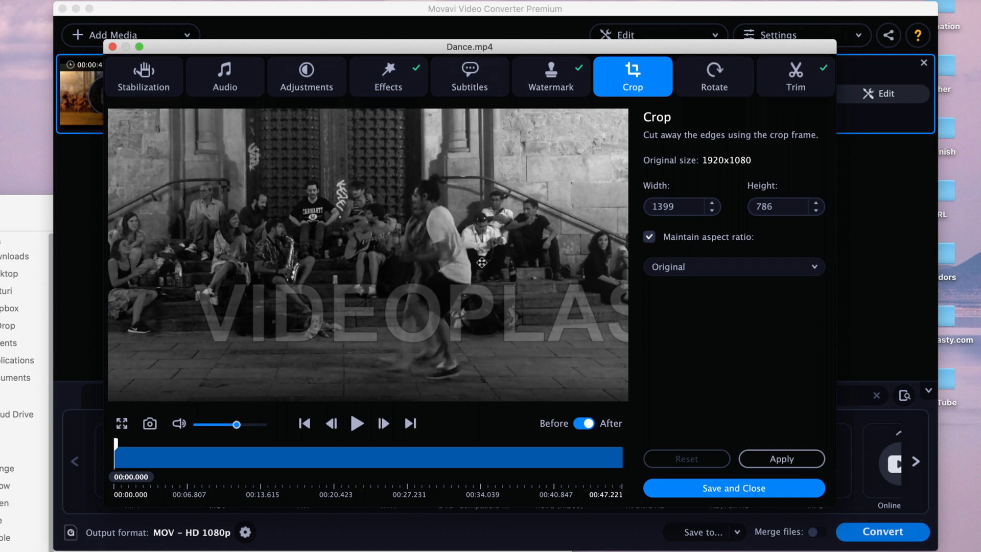
{"action": "left_click", "coordinate": [584, 423]}
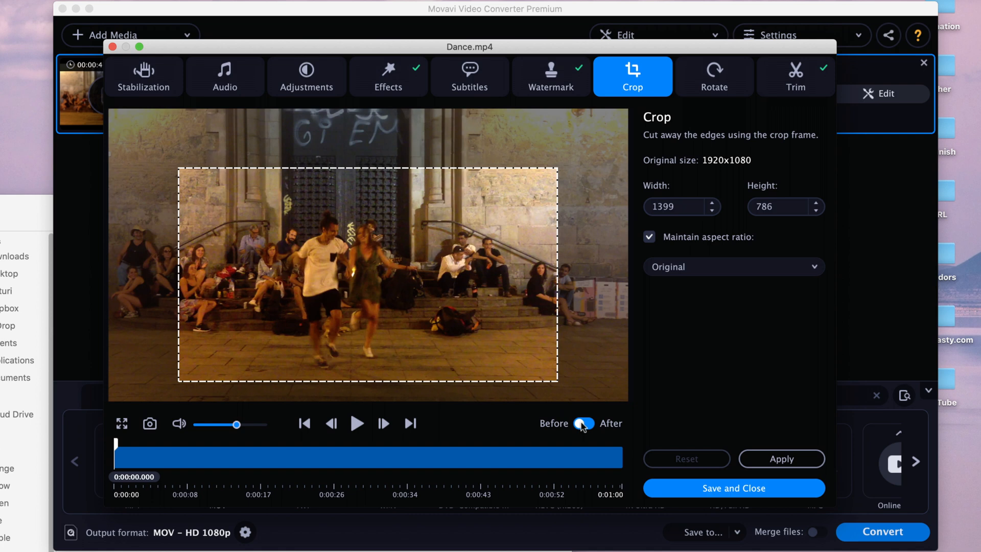
{"action": "left_click", "coordinate": [583, 423]}
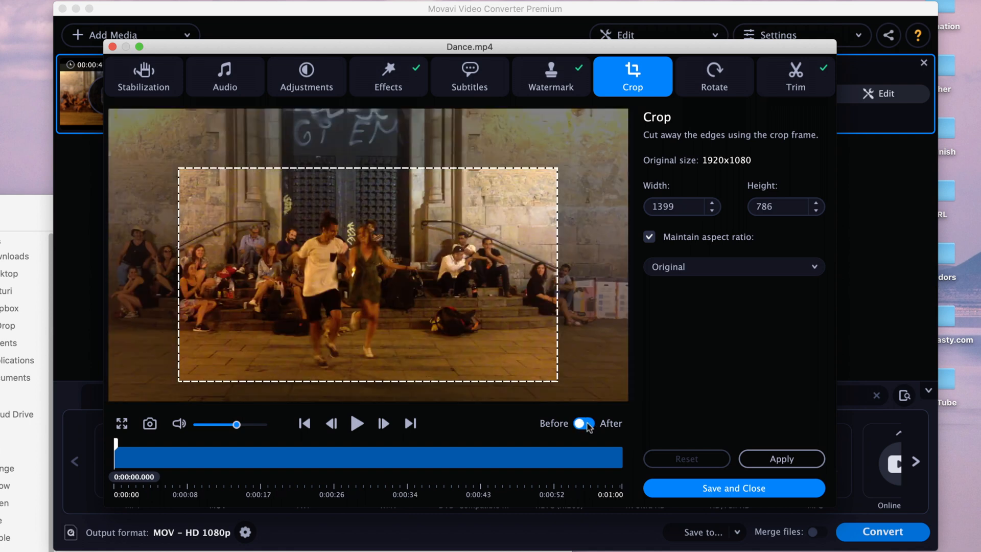
{"action": "left_click", "coordinate": [781, 459]}
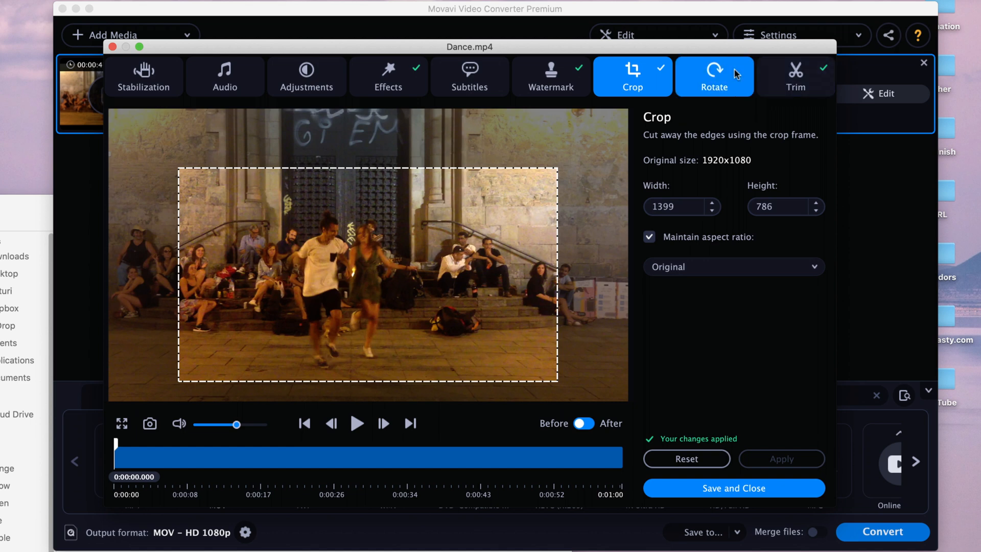
Rotate counterclockwise and back to original, then flip the video horizontally
{"action": "left_click", "coordinate": [714, 76]}
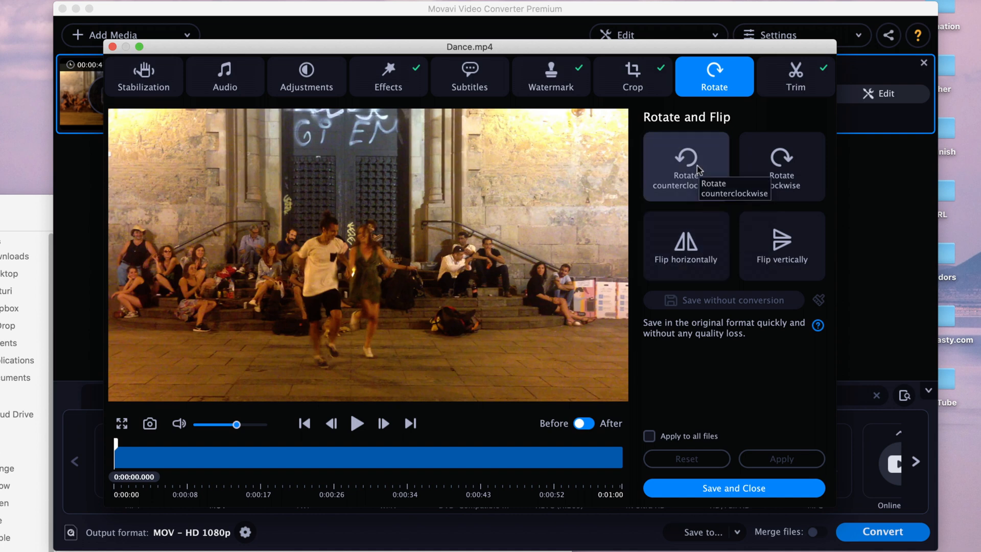
{"action": "left_click", "coordinate": [686, 159]}
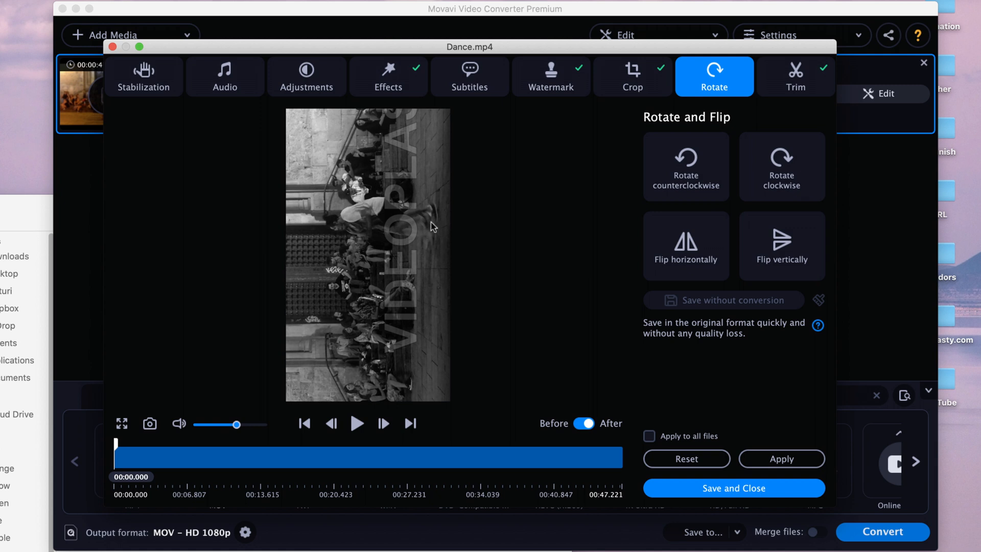
{"action": "left_click", "coordinate": [781, 166]}
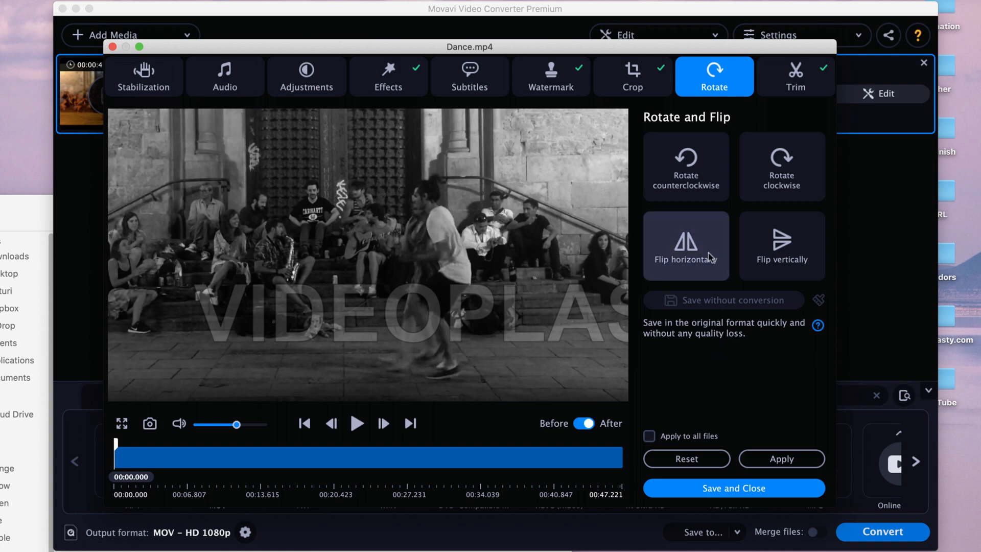
{"action": "left_click", "coordinate": [686, 245]}
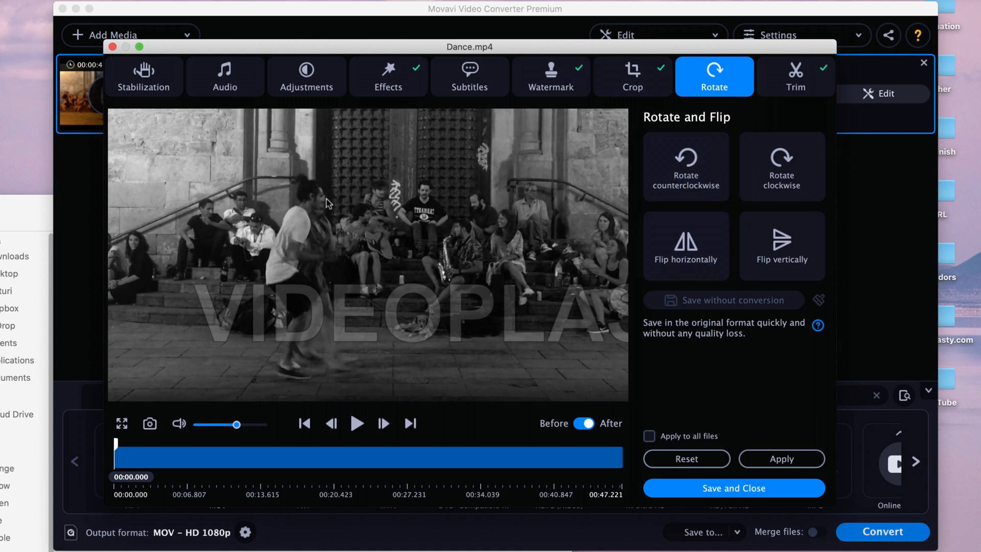
{"action": "mouse_move", "coordinate": [762, 459]}
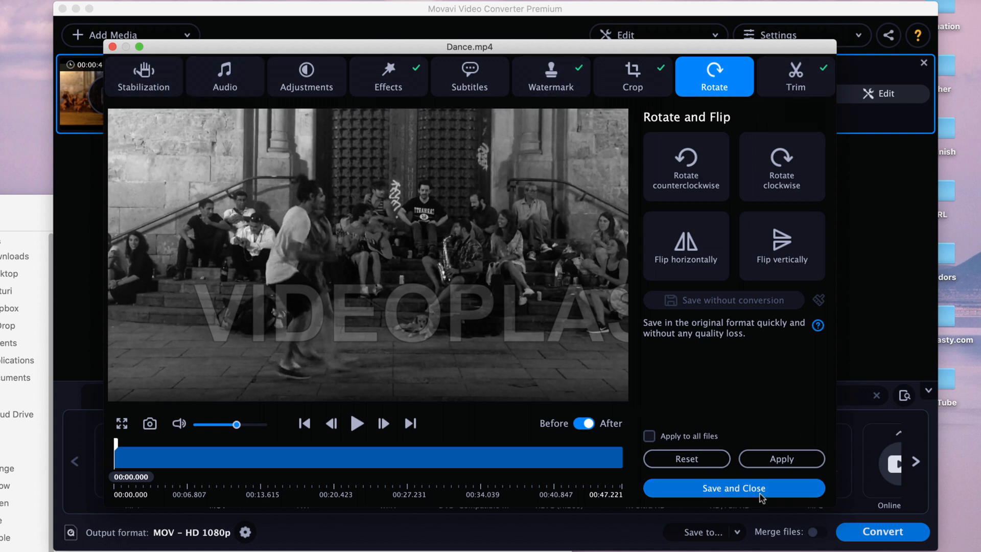
Save and close the editor, confirm Apply for unsaved changes, and dismiss the rotation tip
{"action": "left_click", "coordinate": [734, 488]}
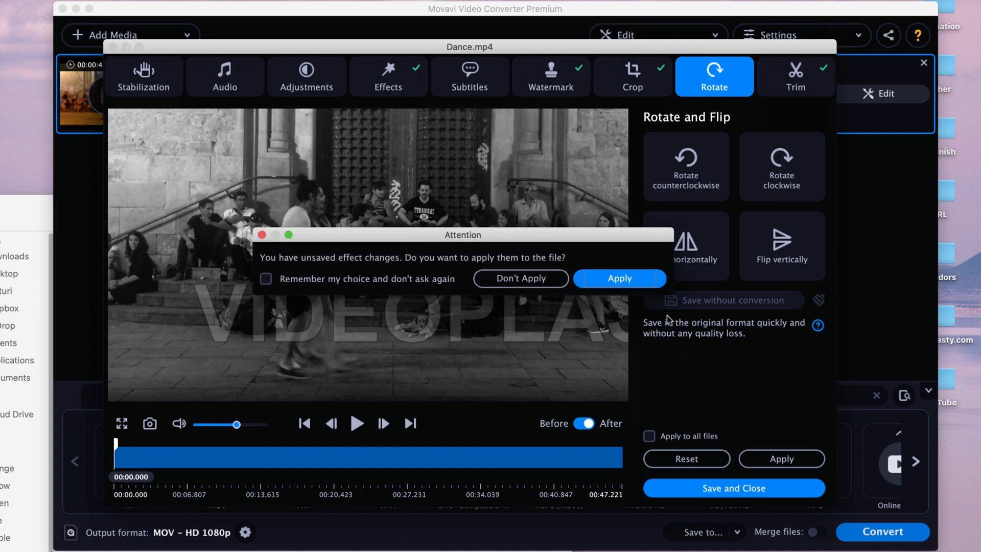
{"action": "left_click", "coordinate": [620, 278]}
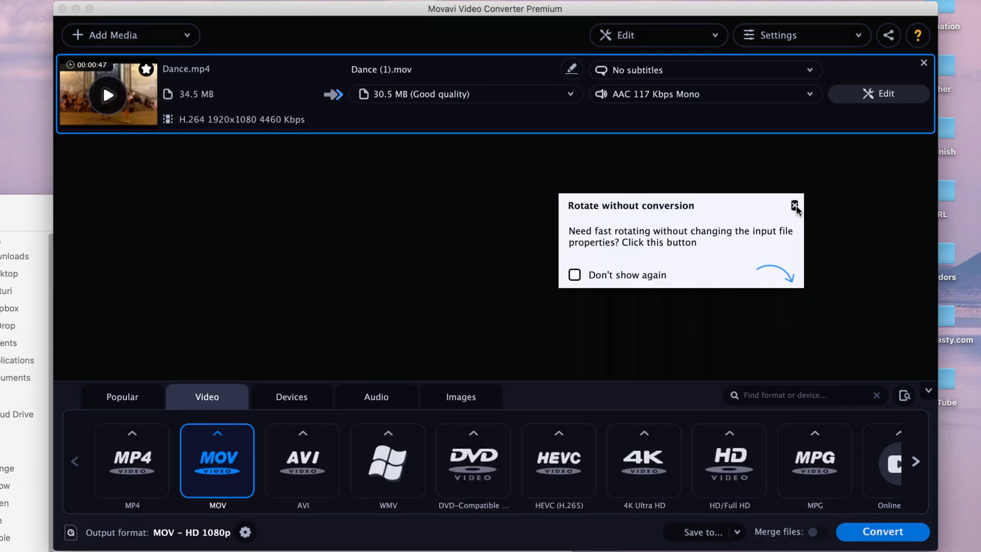
{"action": "left_click", "coordinate": [793, 205]}
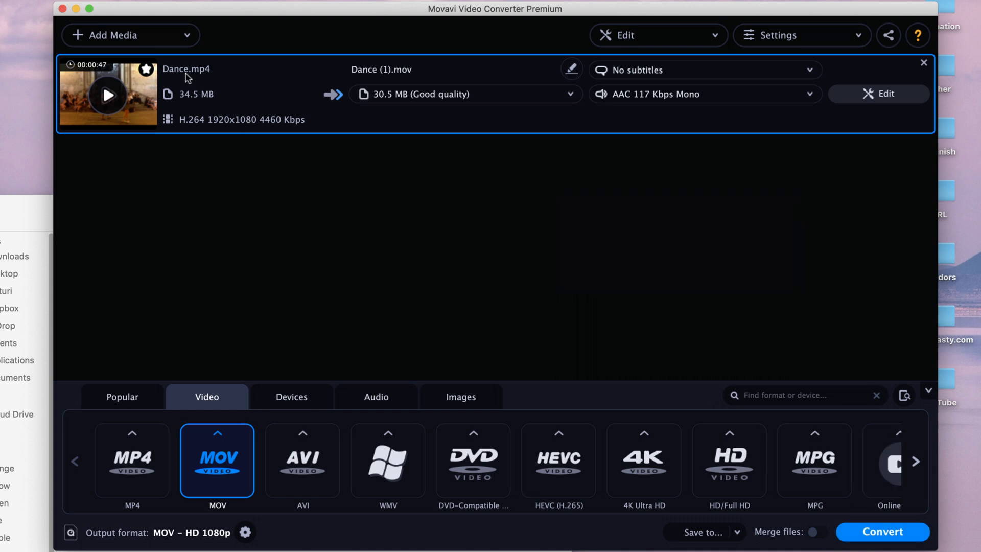
{"action": "mouse_move", "coordinate": [209, 80]}
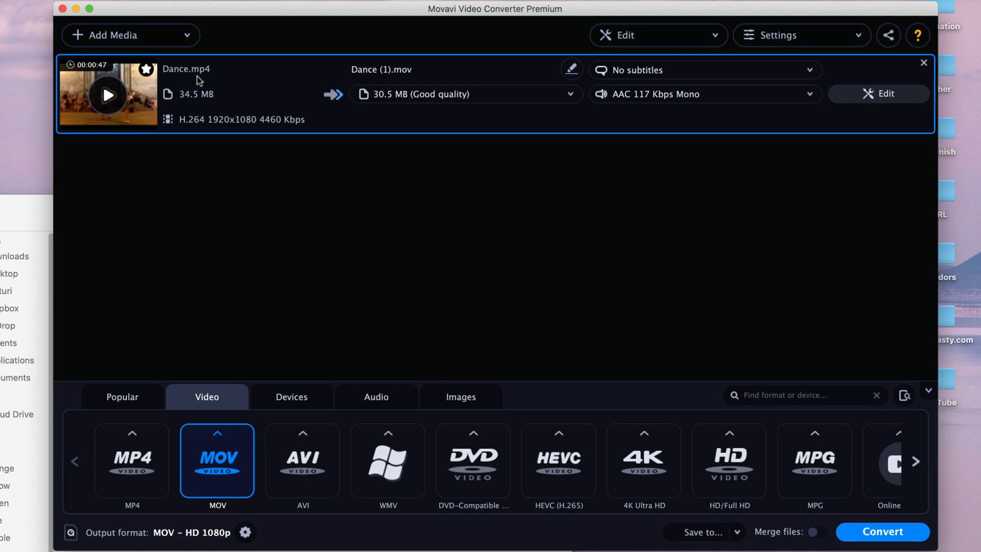
{"action": "mouse_move", "coordinate": [883, 121]}
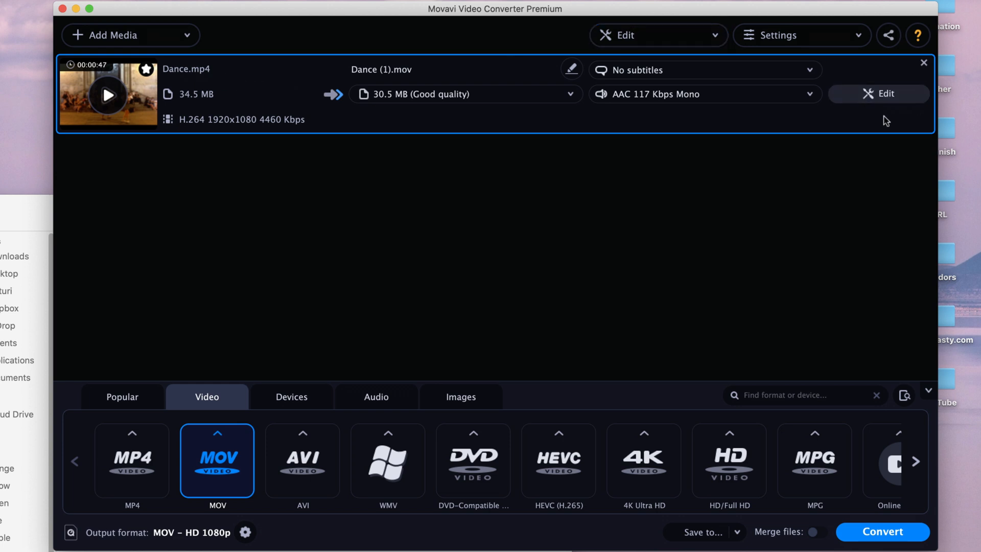
{"action": "mouse_move", "coordinate": [496, 74]}
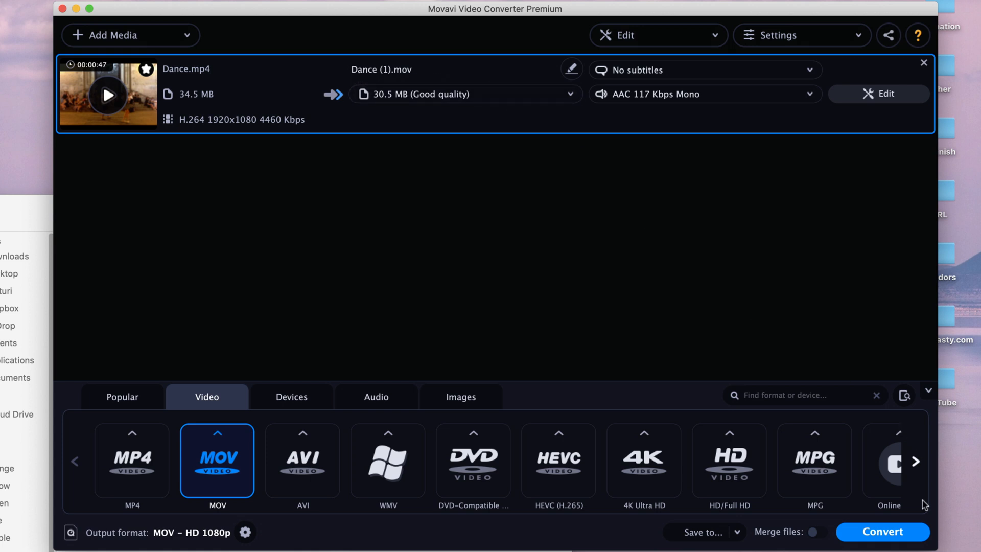
{"action": "left_click", "coordinate": [882, 531]}
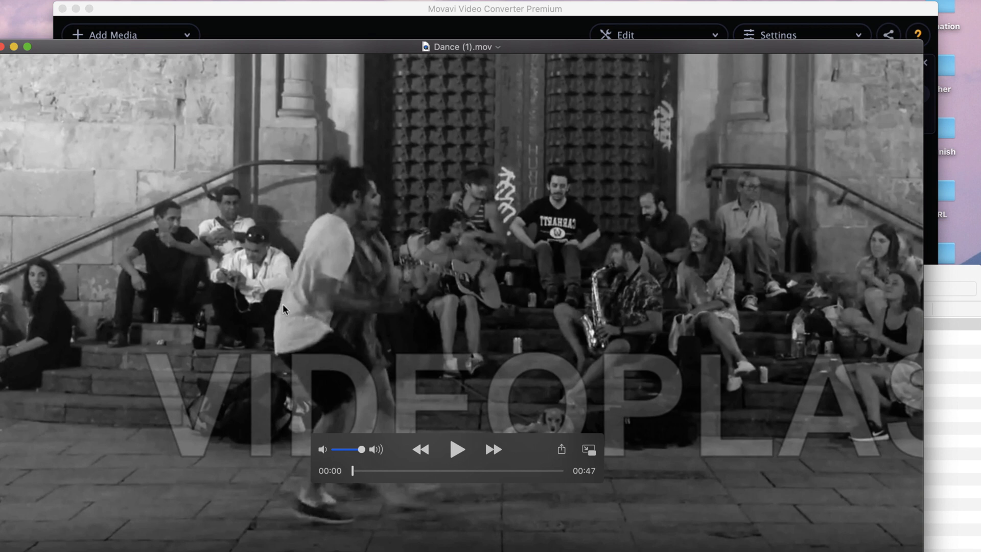
{"action": "mouse_move", "coordinate": [441, 513]}
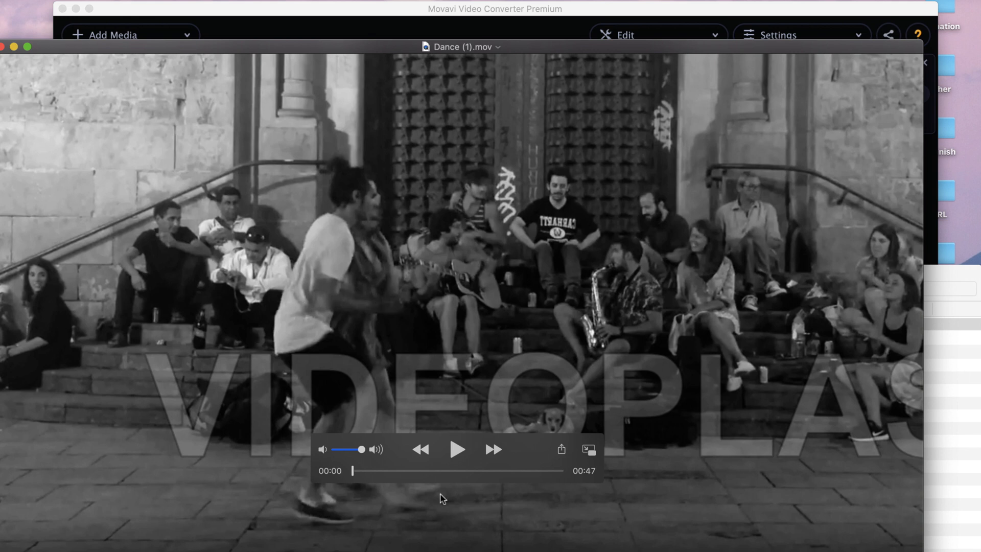